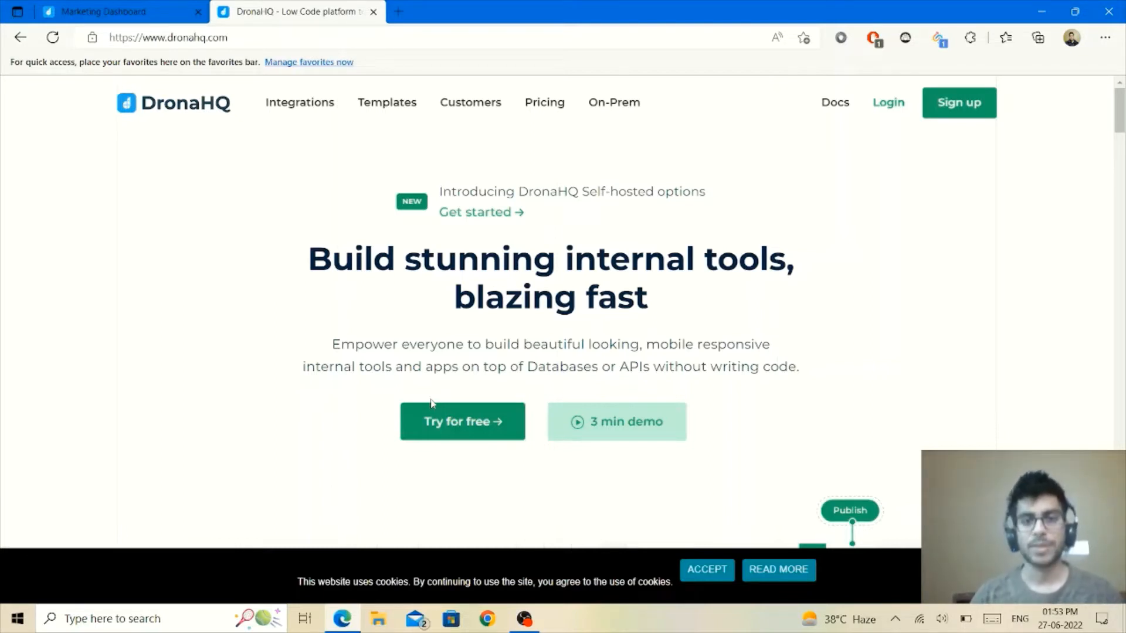
Step: Log in to DronaHQ and show the new-app templates and Blank App option
{"action": "left_click", "coordinate": [887, 102]}
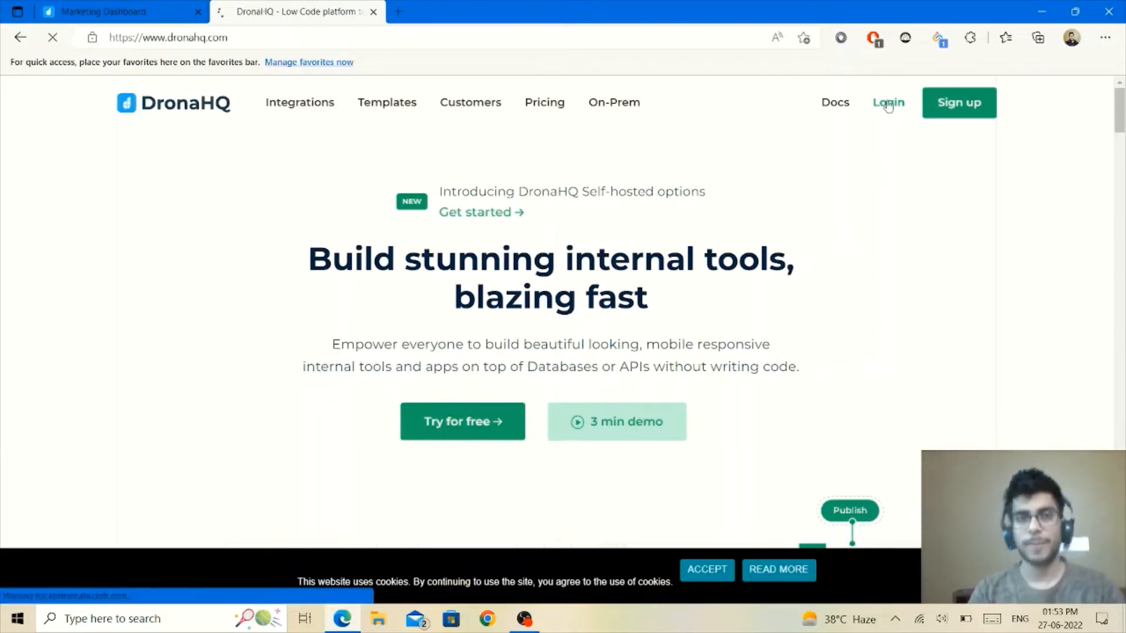
{"action": "left_click", "coordinate": [888, 102]}
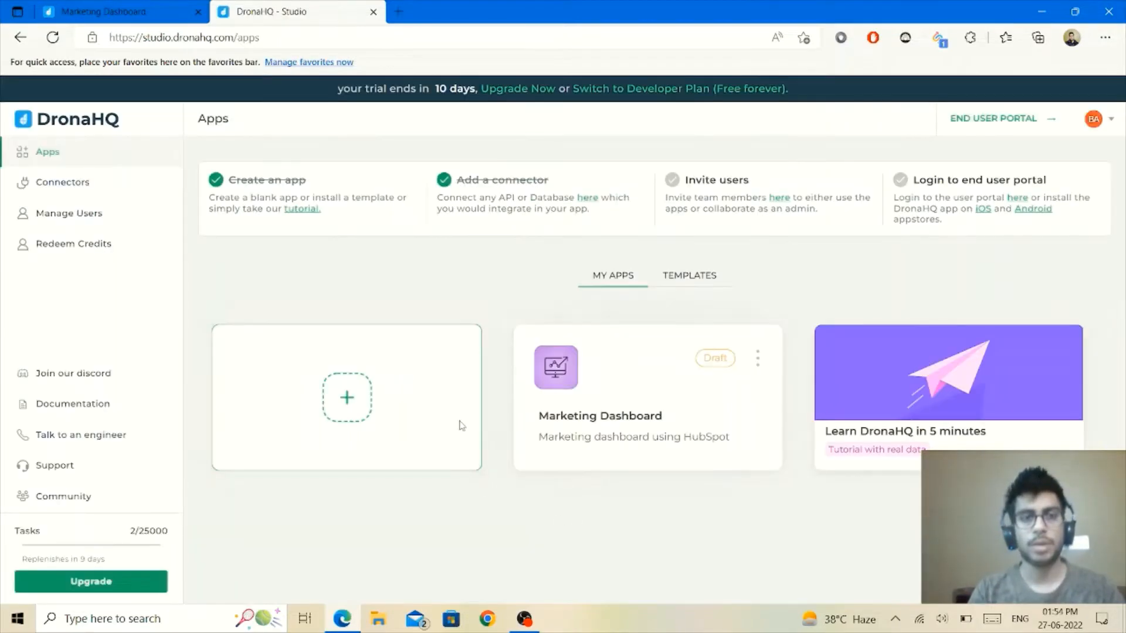
{"action": "left_click", "coordinate": [687, 275]}
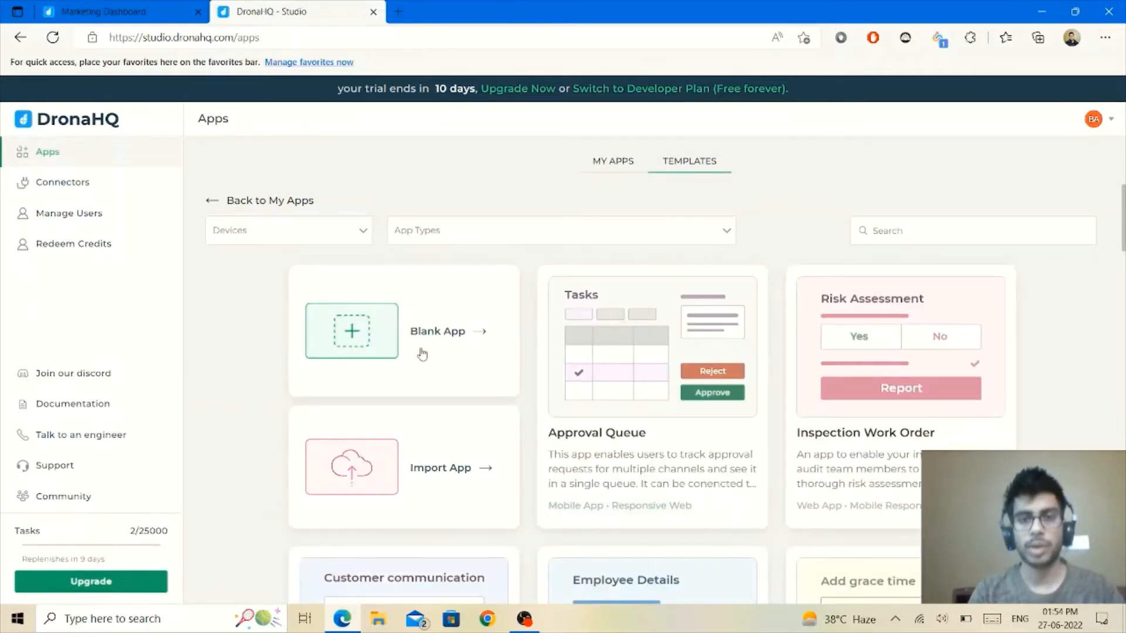
Step: Create a blank app 'Snowflake Dashboard', described as building a dashboard using Snowflake
{"action": "left_click", "coordinate": [351, 331]}
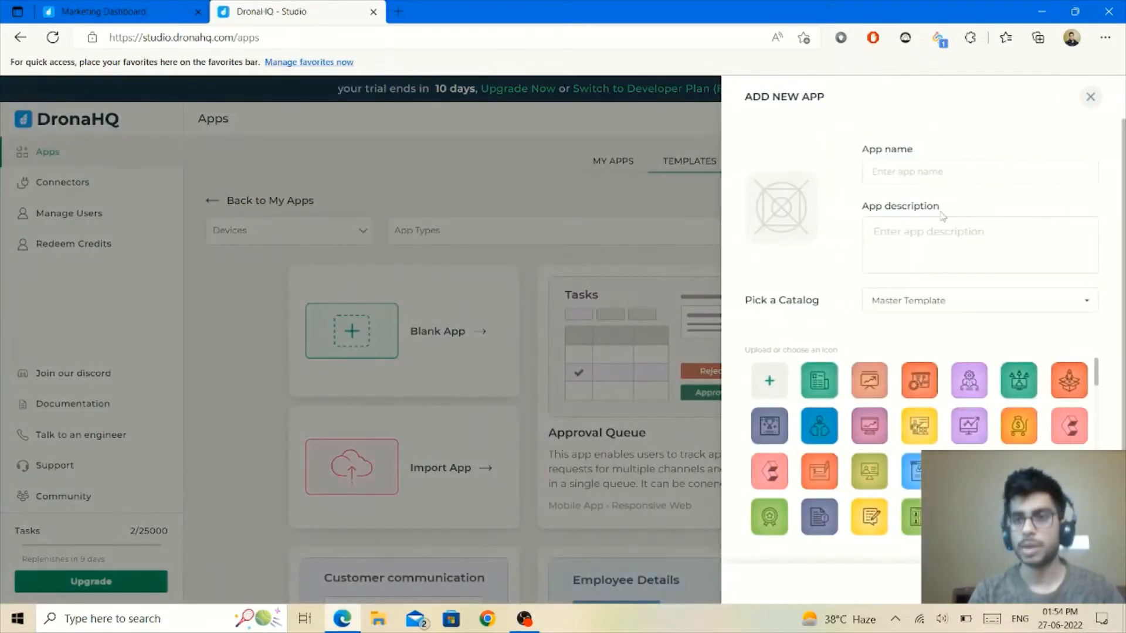
{"action": "type", "text": "Sno"}
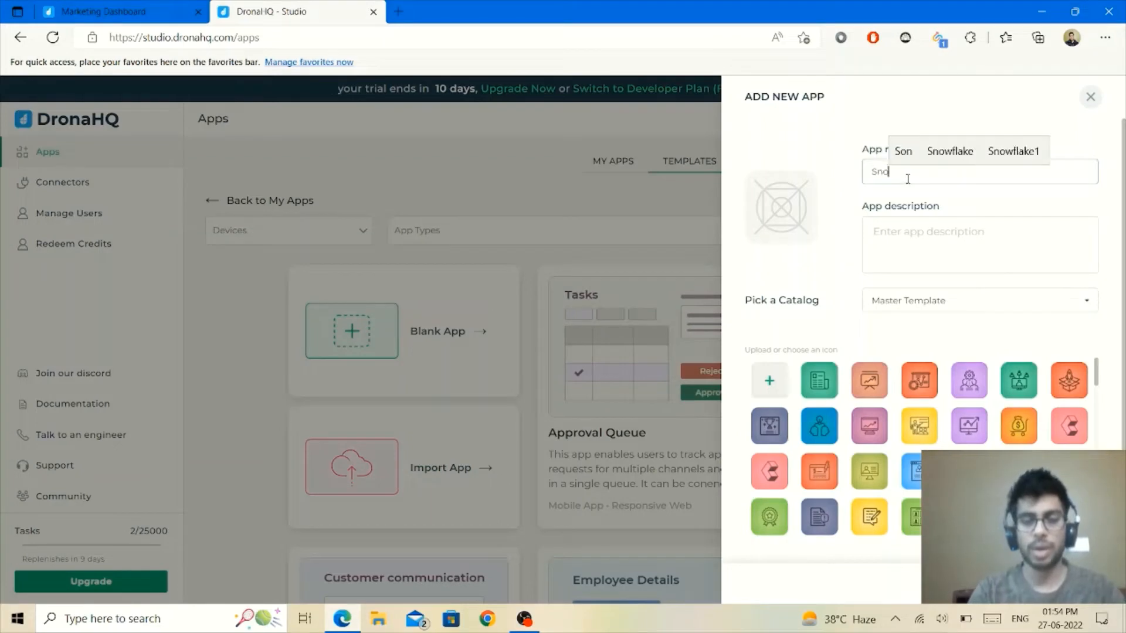
{"action": "type", "text": "Snowflake Dashboard"}
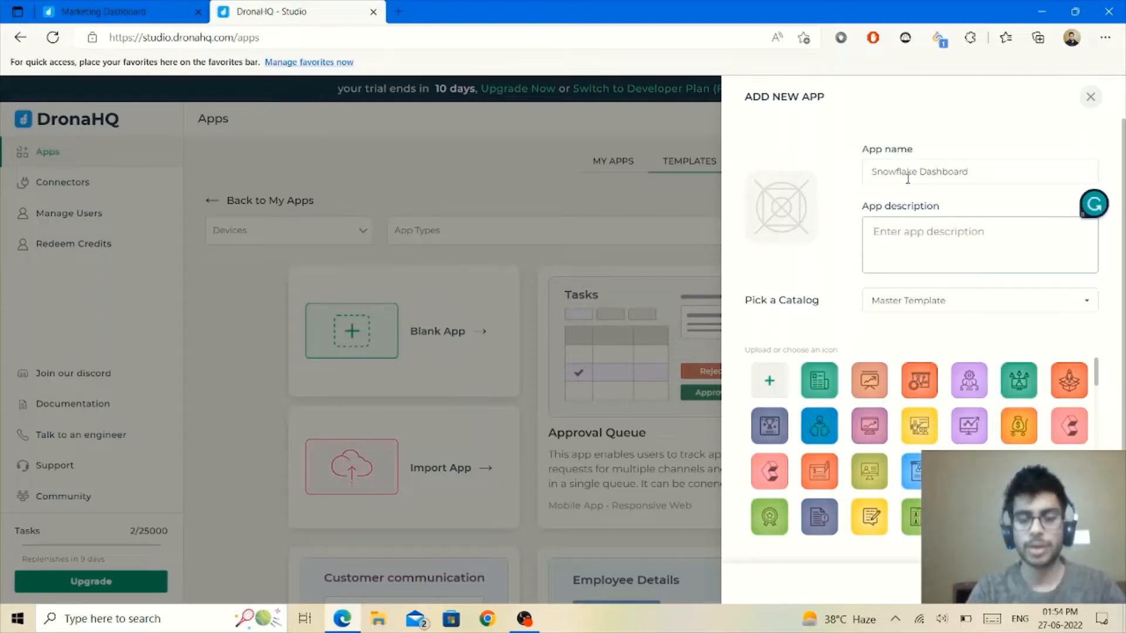
{"action": "type", "text": "B"}
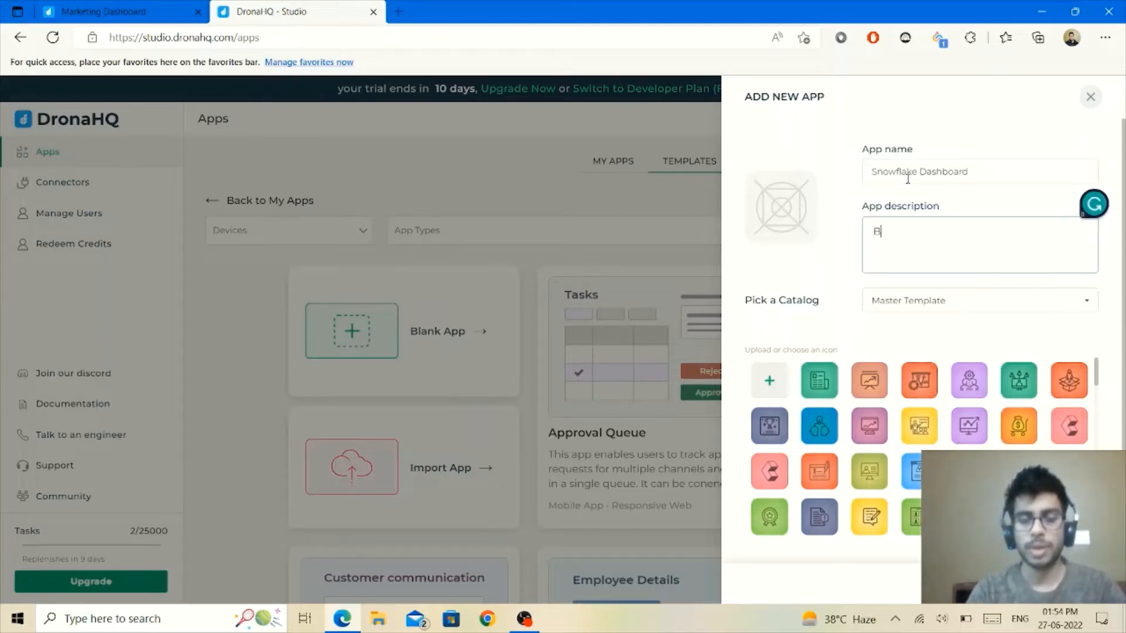
{"action": "type", "text": "uilding a d"}
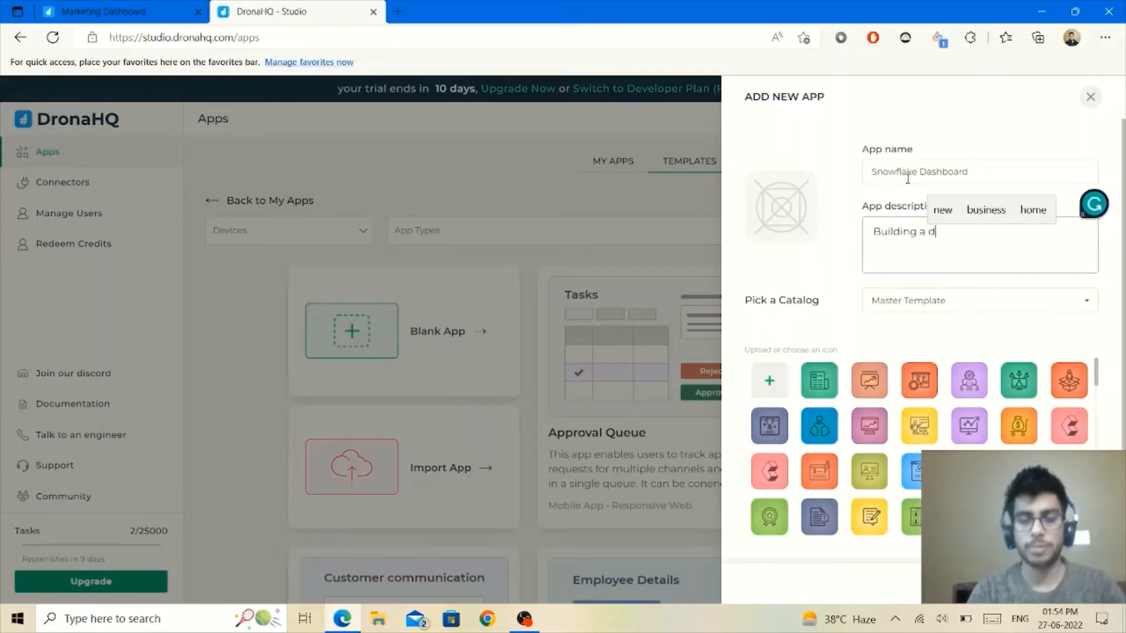
{"action": "type", "text": "ashboar"}
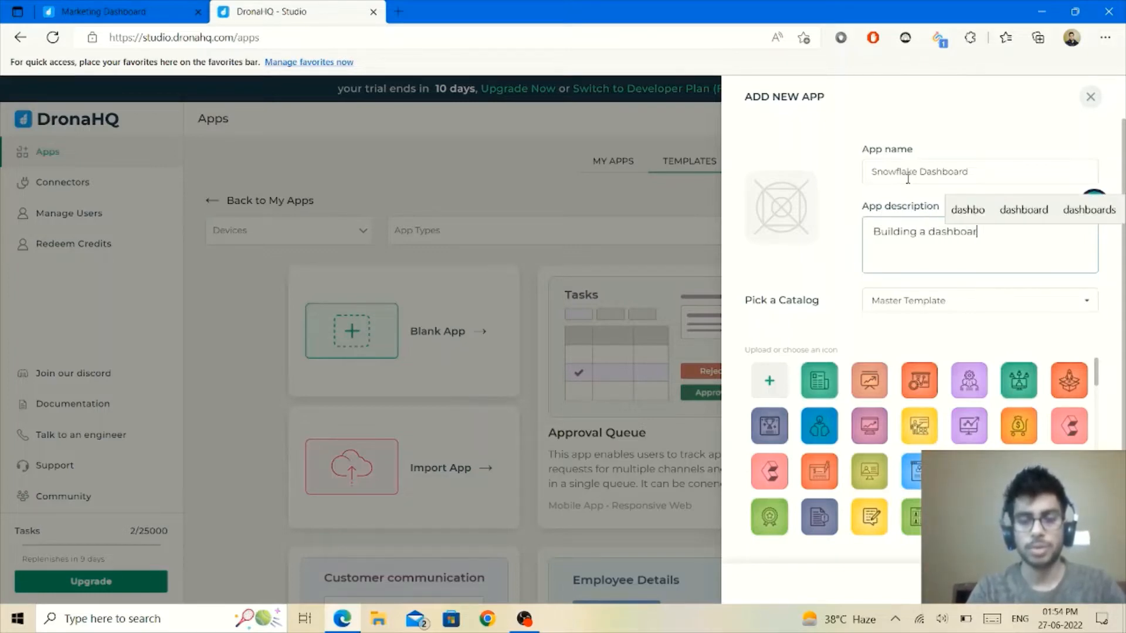
{"action": "type", "text": "using snowflake"}
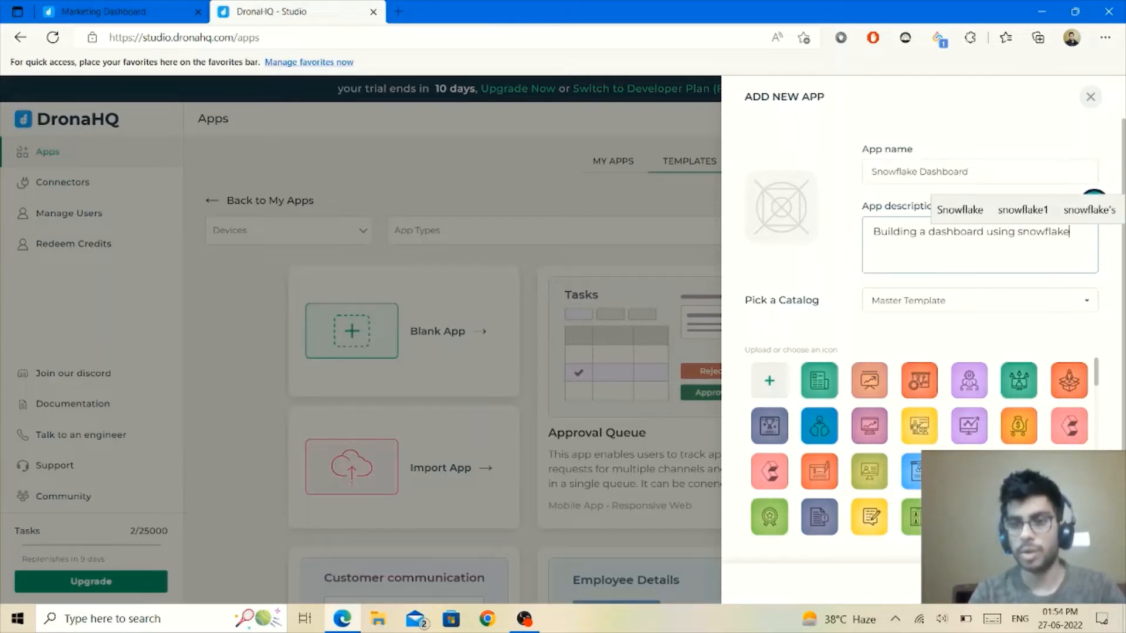
{"action": "left_click", "coordinate": [868, 471]}
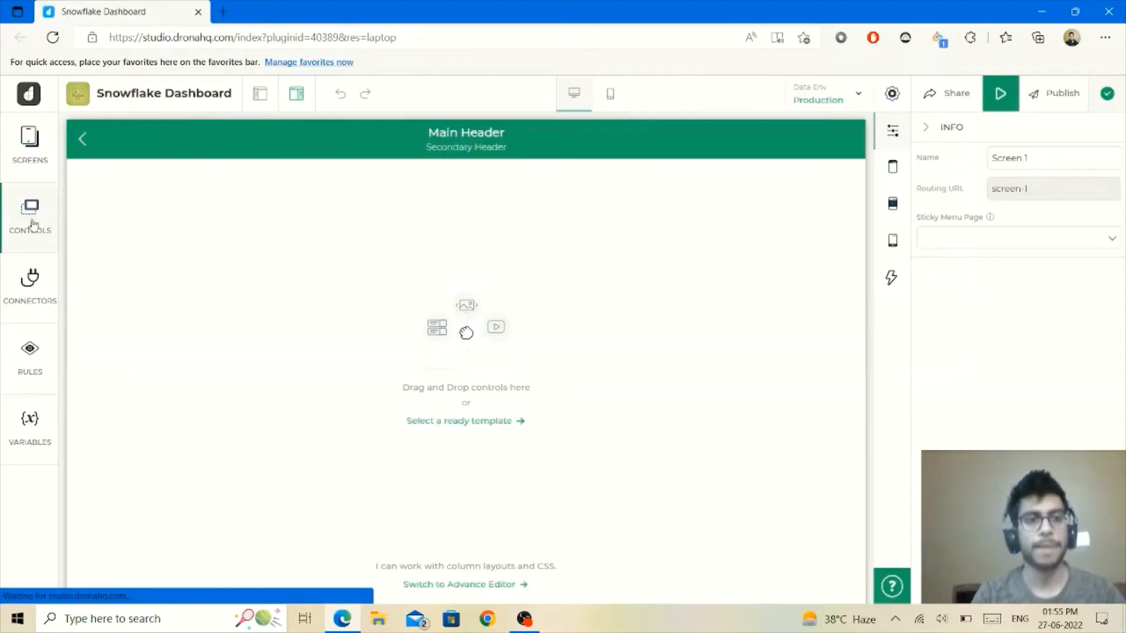
Step: Add two revenue stat cards, two bar charts and a table from Controls
{"action": "left_click", "coordinate": [29, 215]}
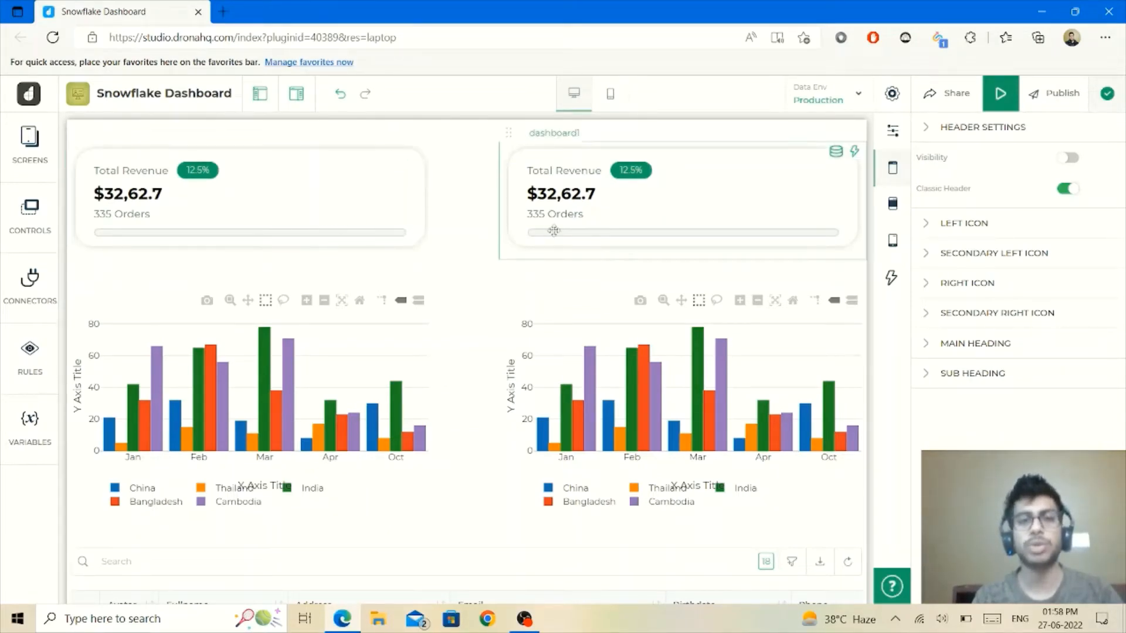
{"action": "scroll", "scroll_direction": "down", "scroll_amount": 3}
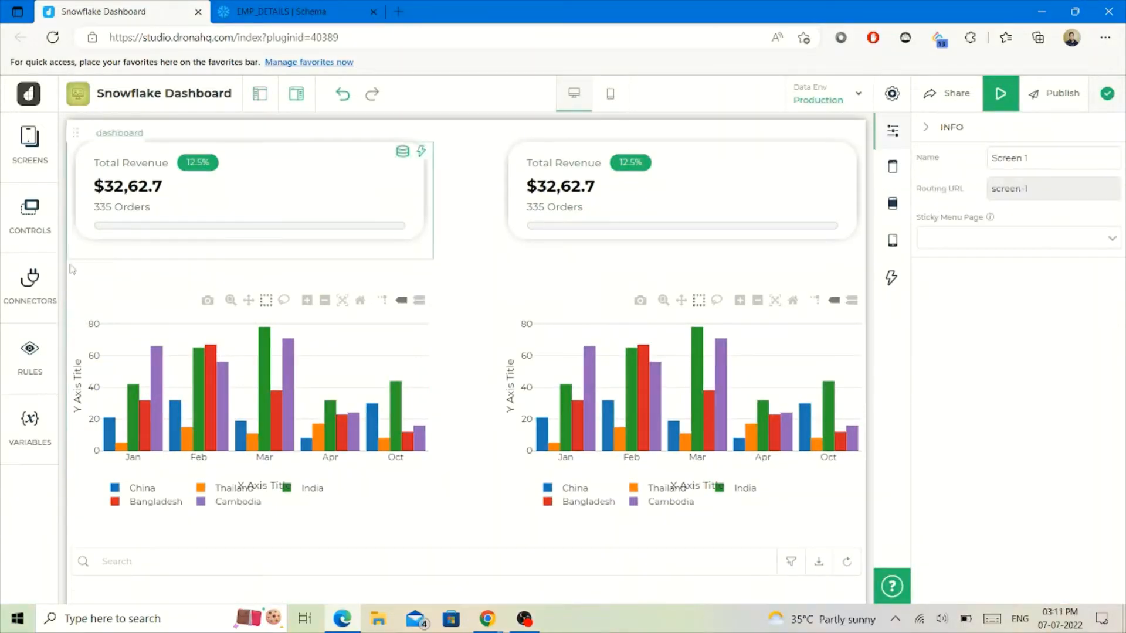
Step: Start a new Snowflake connector named snowflake1, then switch to the Snowflake console
{"action": "left_click", "coordinate": [29, 284]}
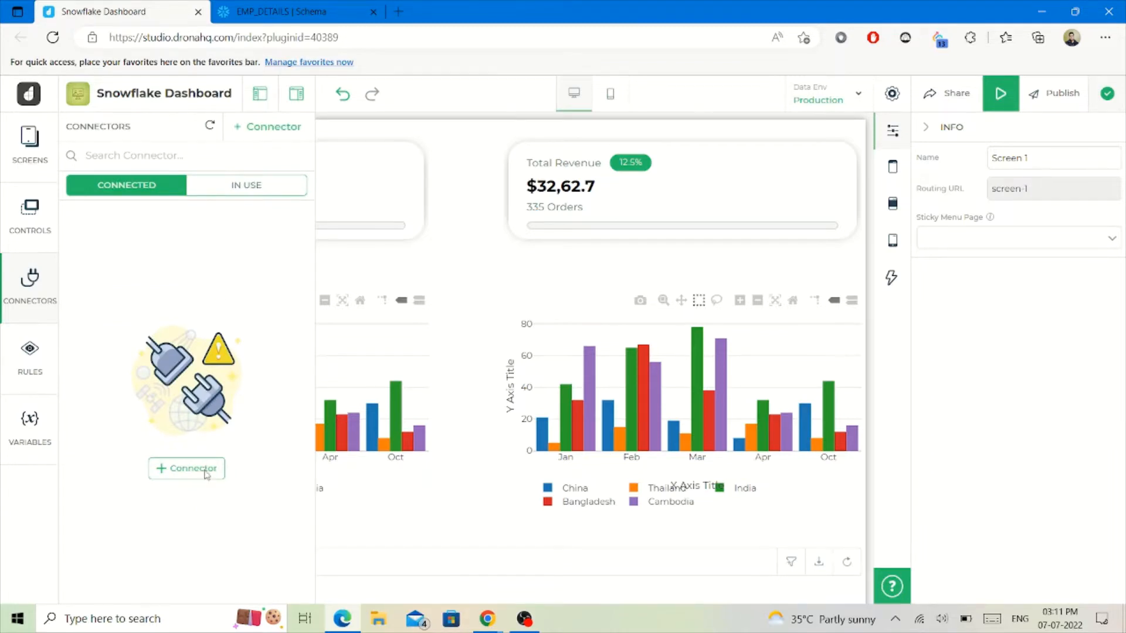
{"action": "left_click", "coordinate": [186, 468]}
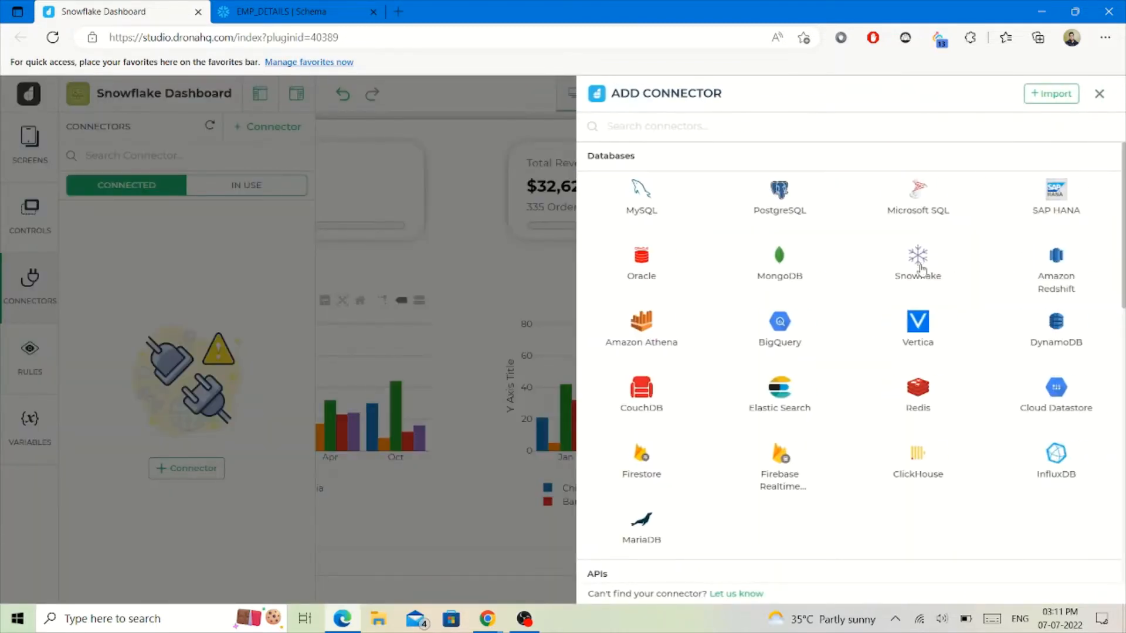
{"action": "left_click", "coordinate": [917, 259]}
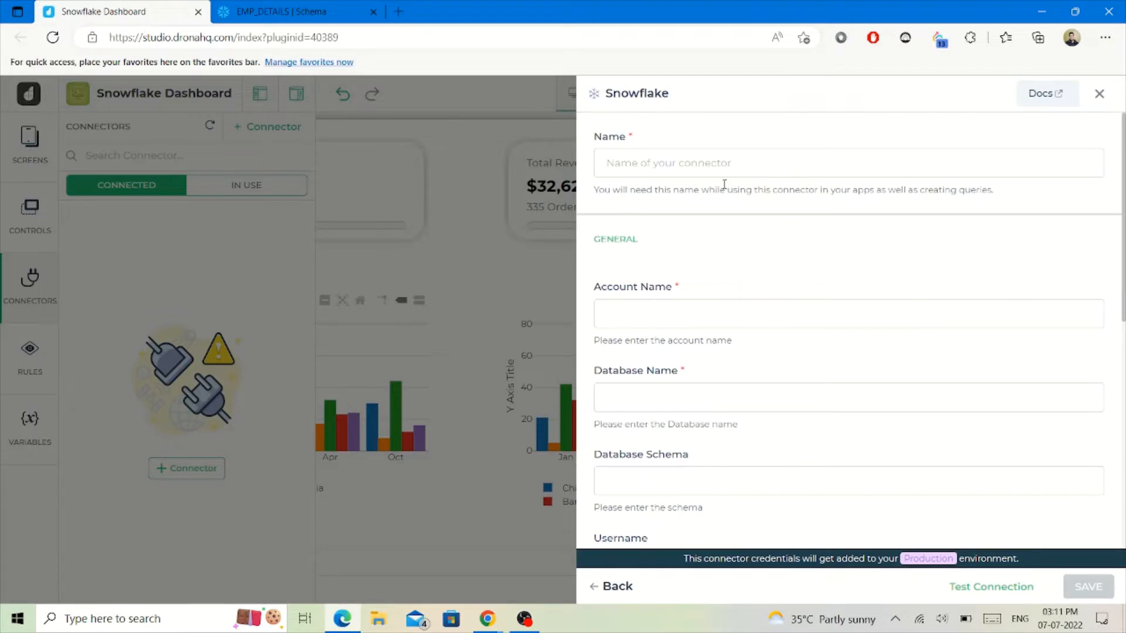
{"action": "type", "text": "snowflake1"}
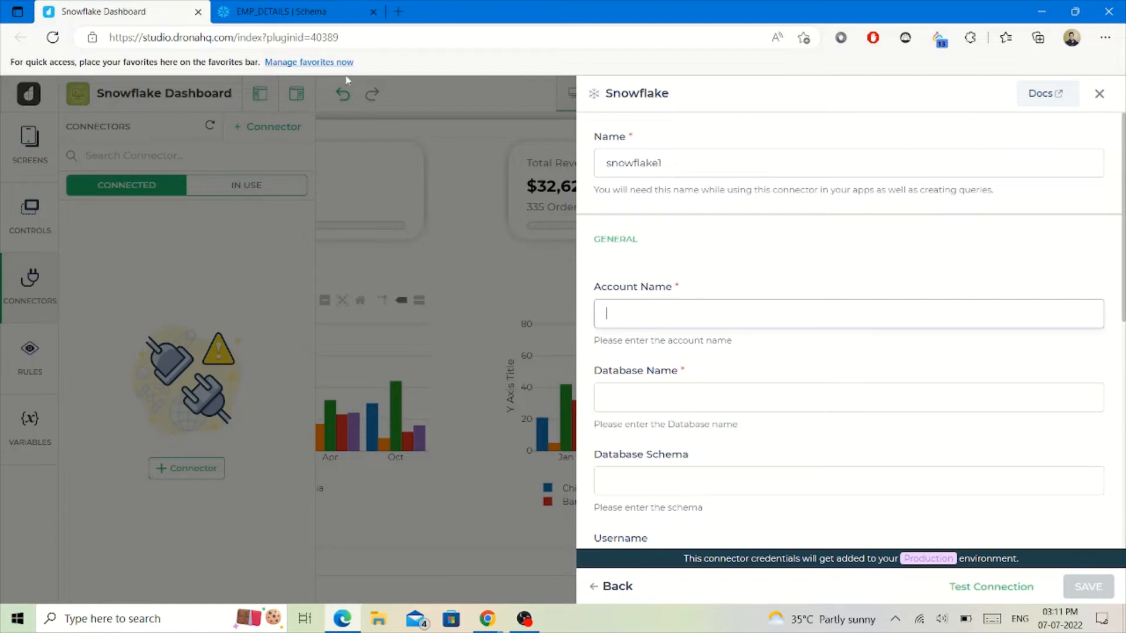
{"action": "left_click", "coordinate": [294, 11]}
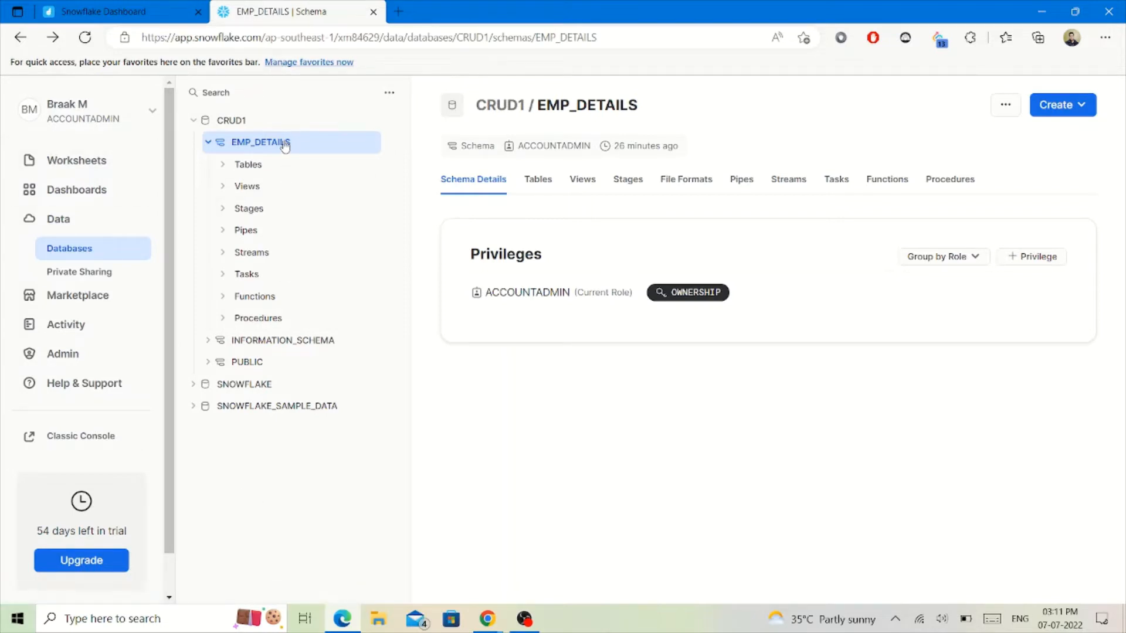
Step: Copy the account locator from the Snowflake console URL and return to DronaHQ
{"action": "left_click", "coordinate": [366, 37]}
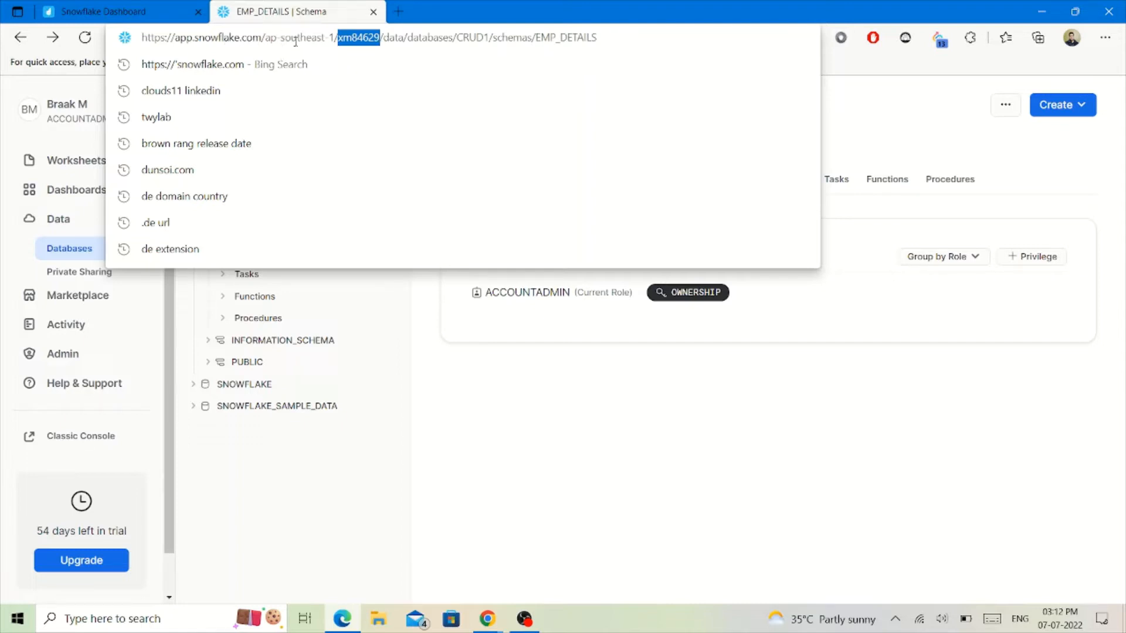
{"action": "mouse_move", "coordinate": [362, 50]}
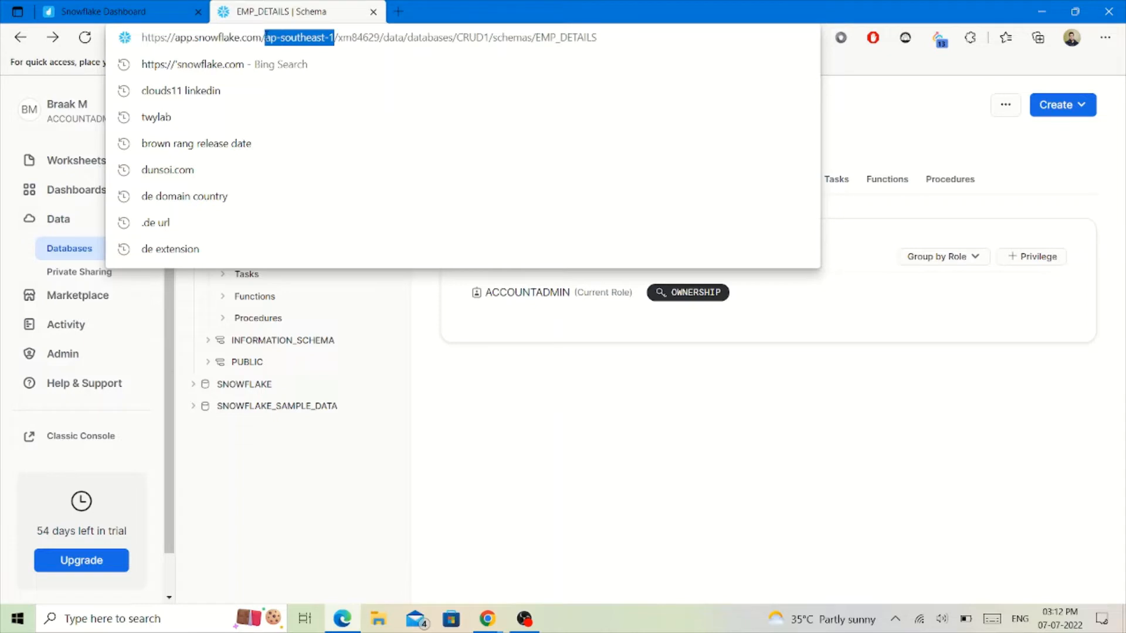
{"action": "left_click", "coordinate": [104, 12]}
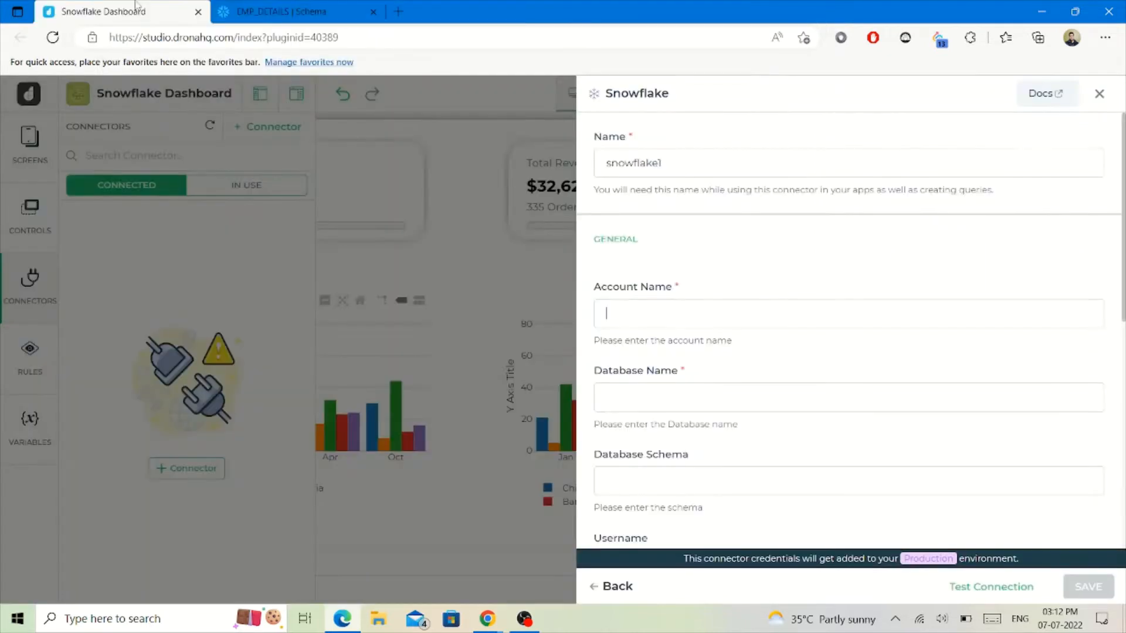
Step: Enter xm84629.ap-southeast-1 as the connector's Account Name
{"action": "left_click", "coordinate": [848, 314]}
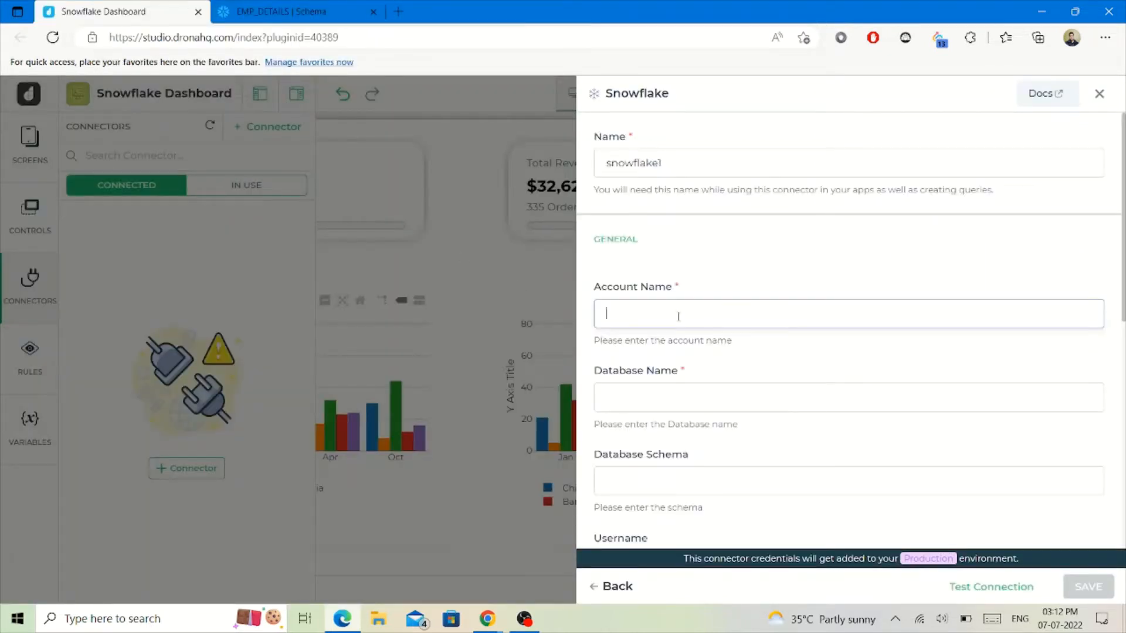
{"action": "type", "text": "xm84629"}
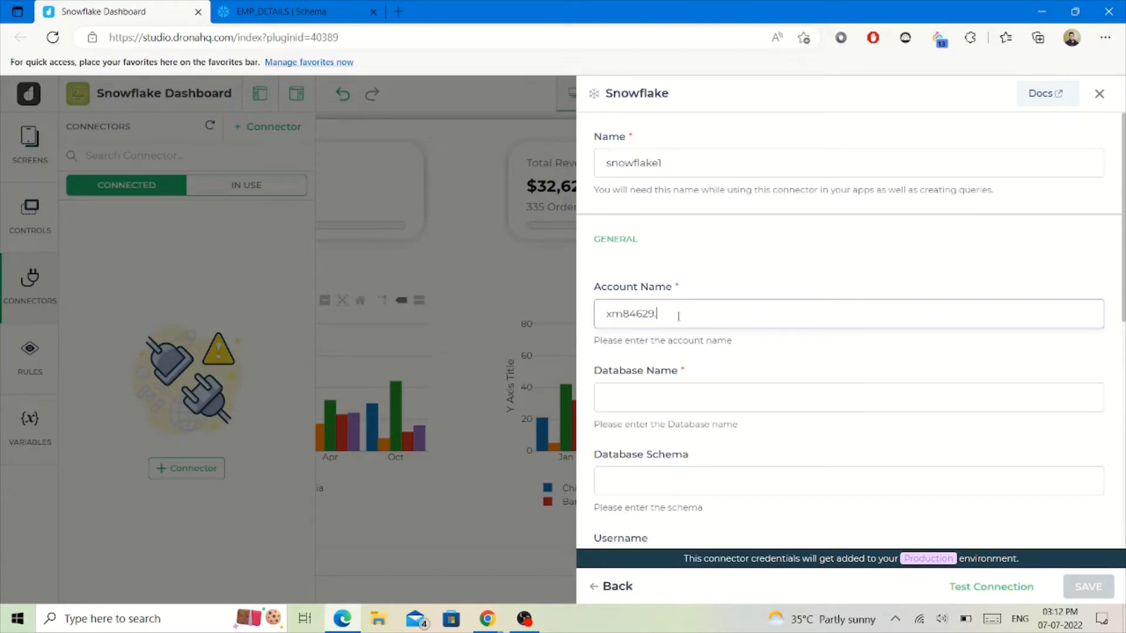
{"action": "type", "text": ".ap-southeast-"}
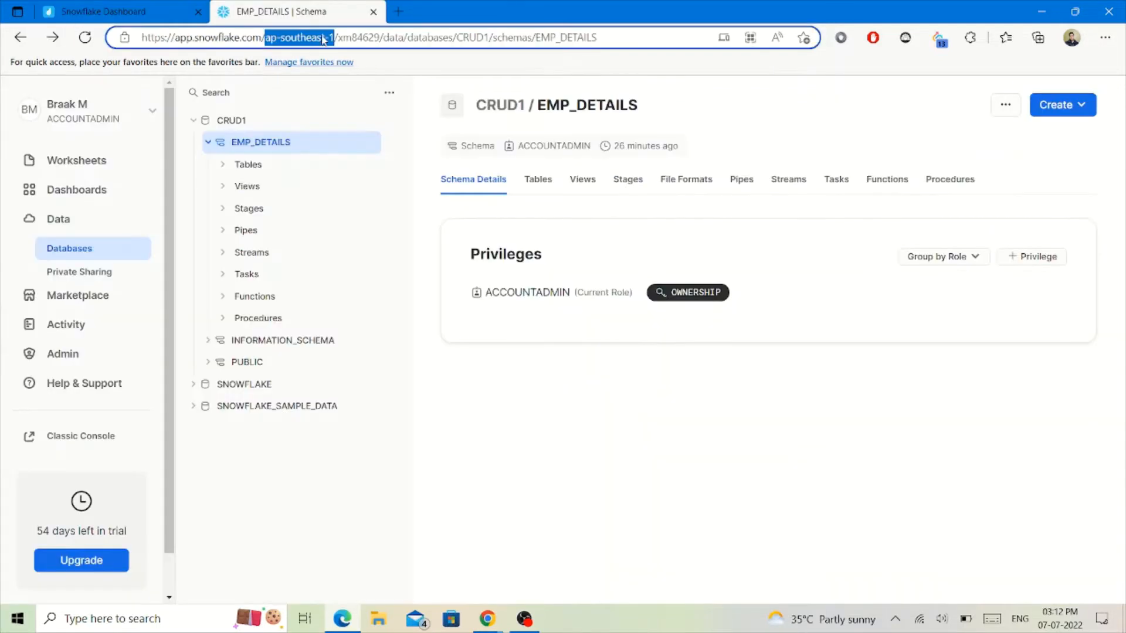
{"action": "left_click", "coordinate": [104, 12]}
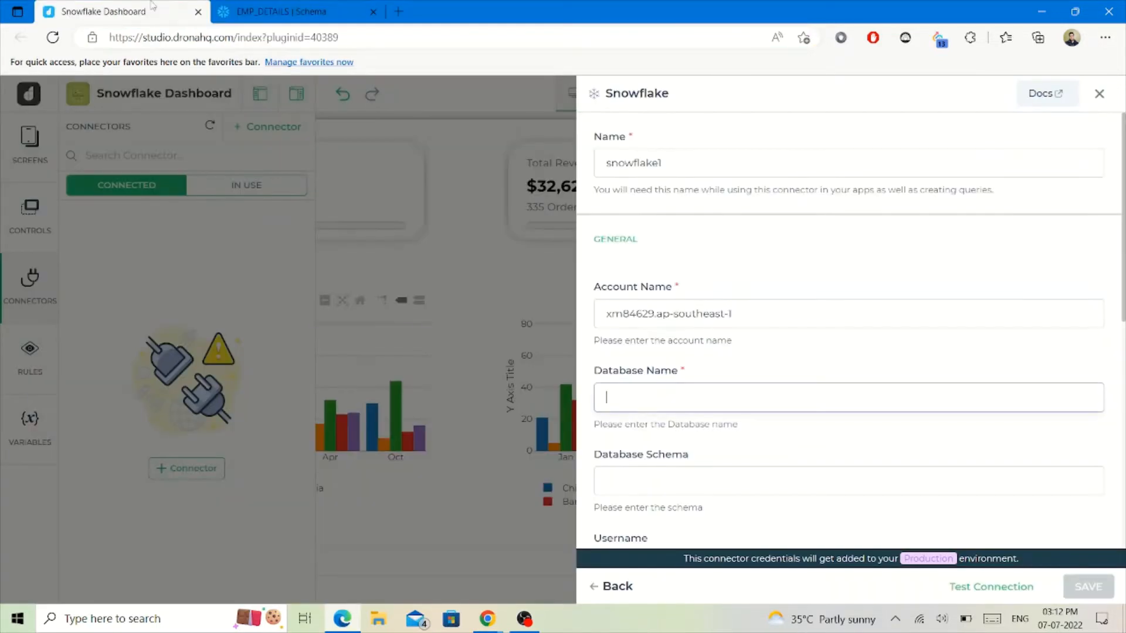
Step: Set the connector database to CRUD1 and schema to EMP_DETAILS
{"action": "type", "text": "CRUD1"}
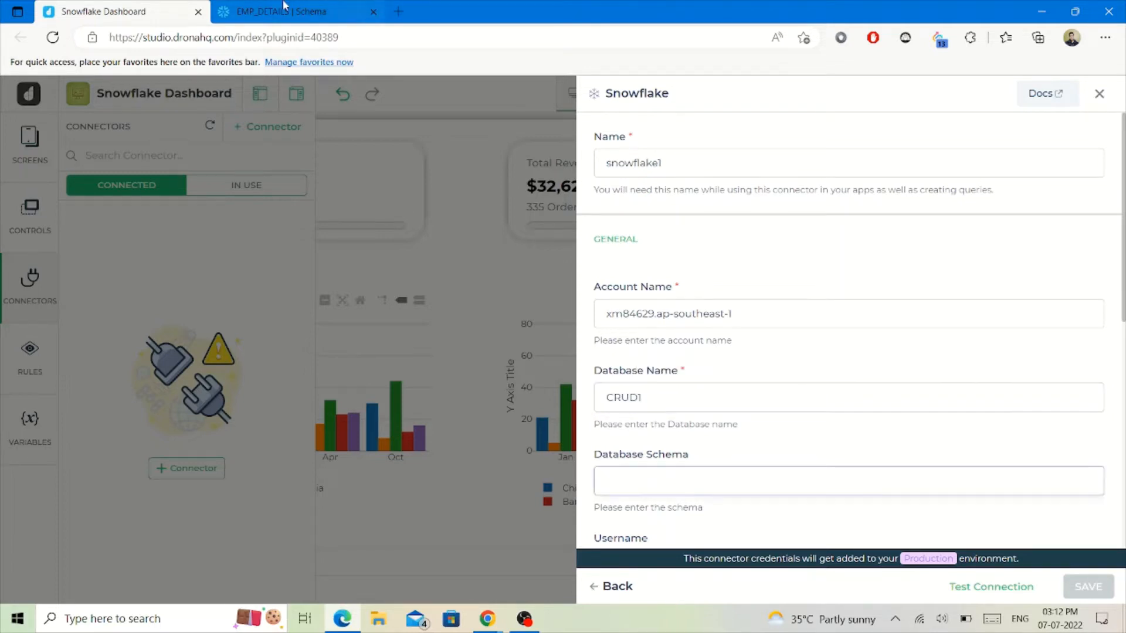
{"action": "left_click", "coordinate": [280, 12]}
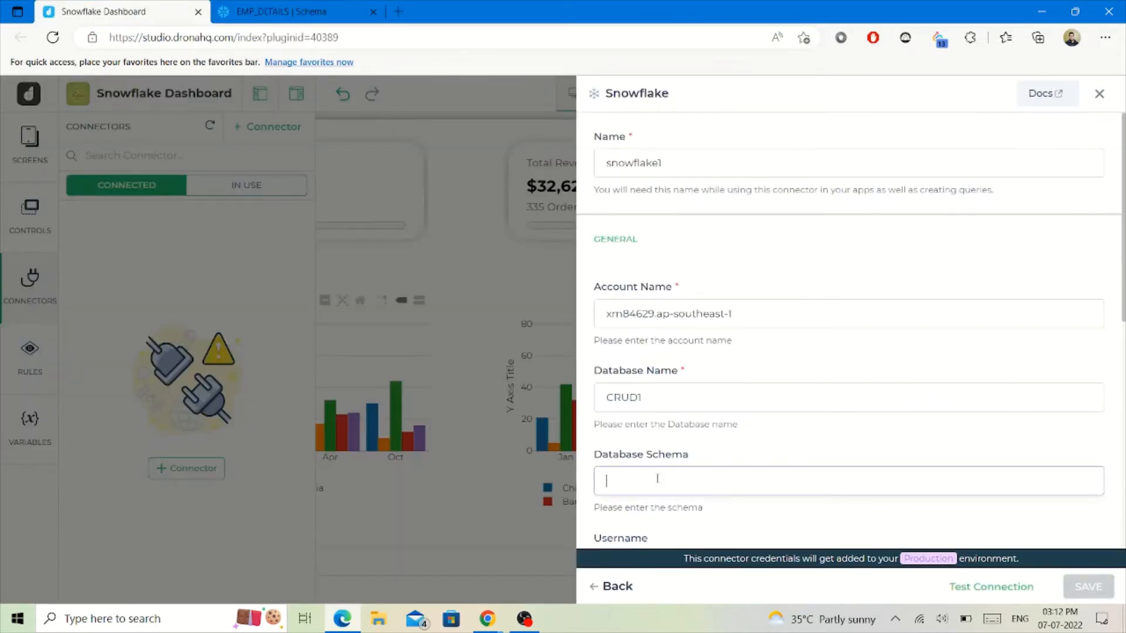
{"action": "type", "text": "EMP_DETAILS"}
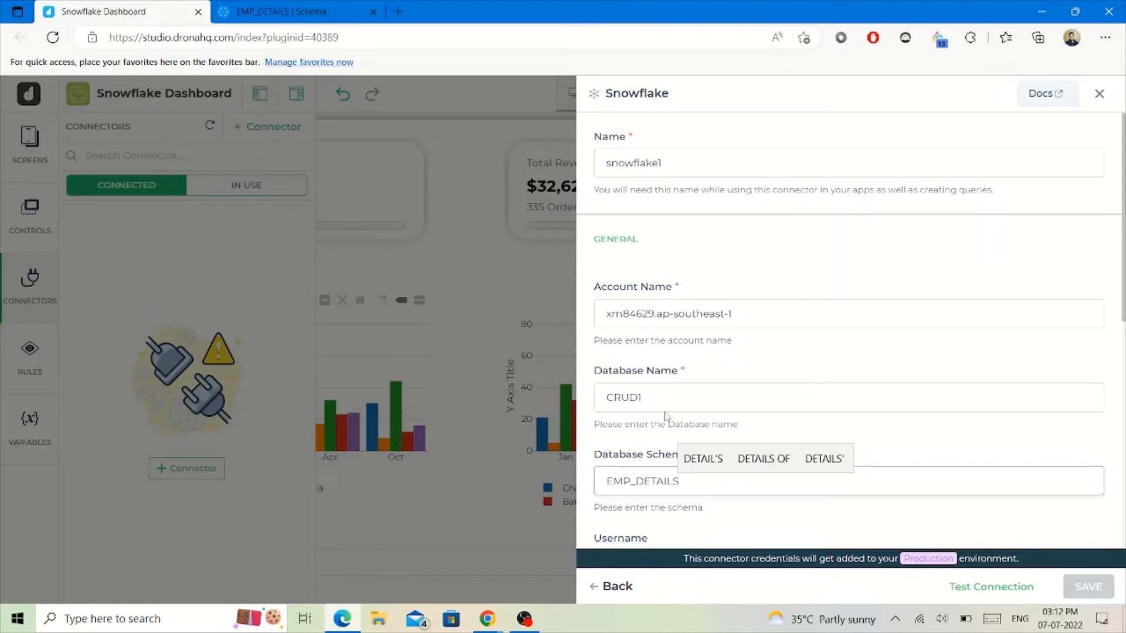
{"action": "scroll", "scroll_direction": "down", "scroll_amount": 3}
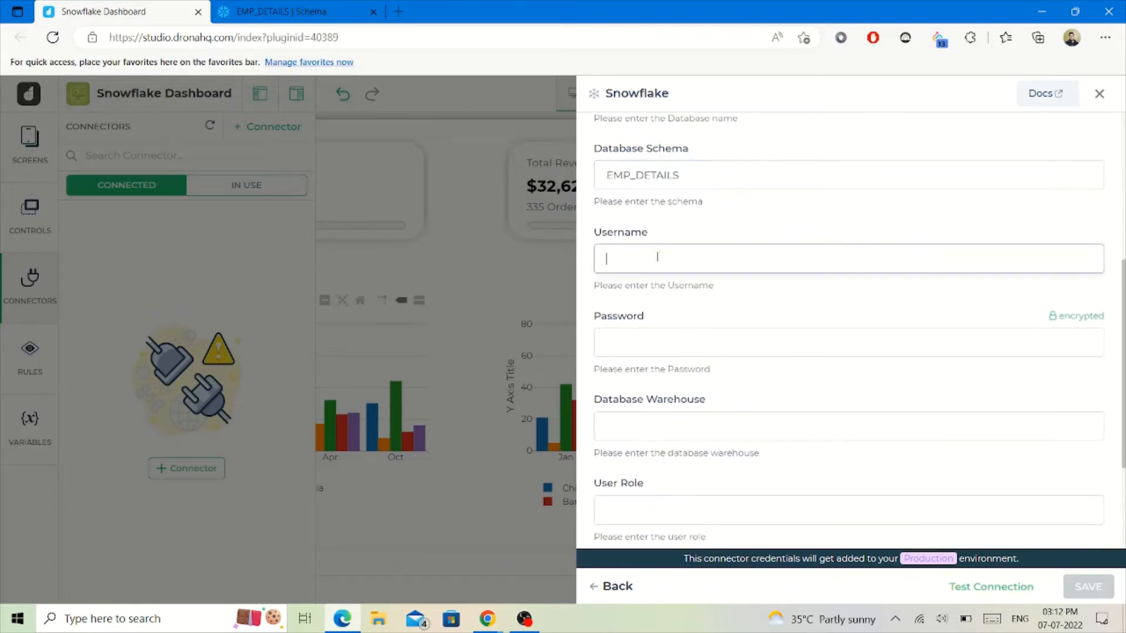
Step: Enter username mukul, the password, warehouse COMPUTE_WH and user role ACCOUNTADMIN
{"action": "type", "text": "mukul"}
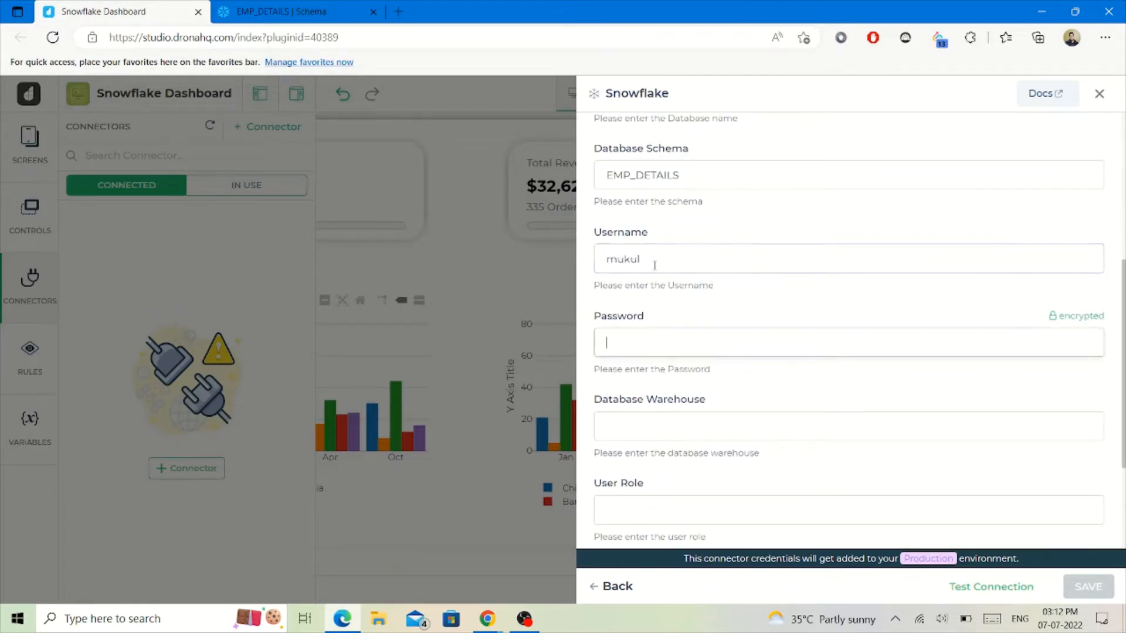
{"action": "type", "text": "••"}
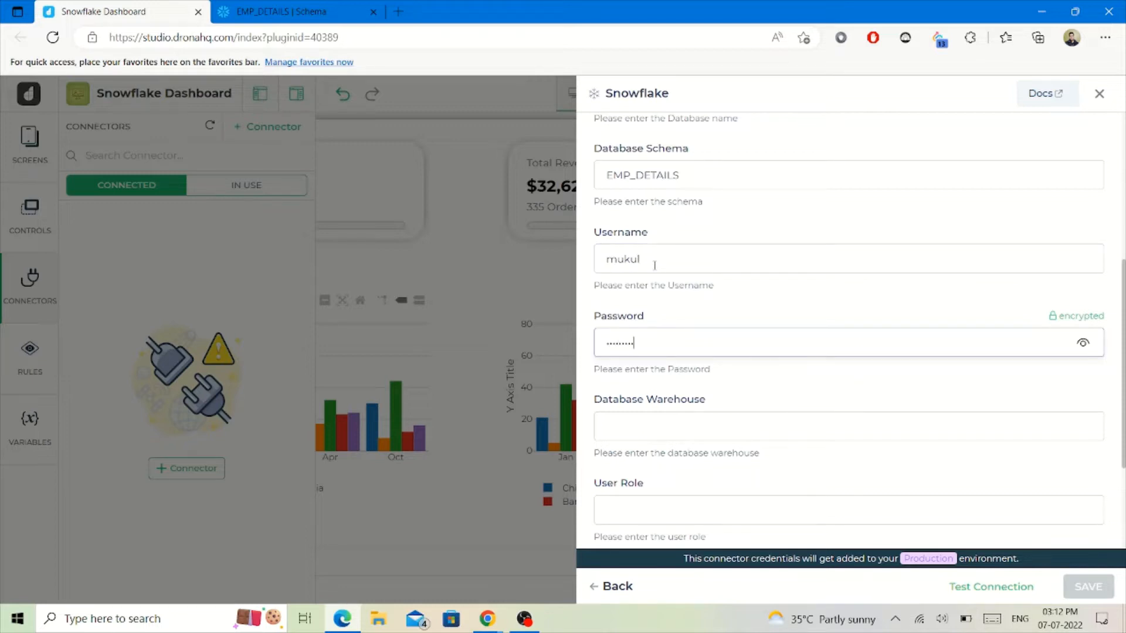
{"action": "left_click", "coordinate": [847, 426]}
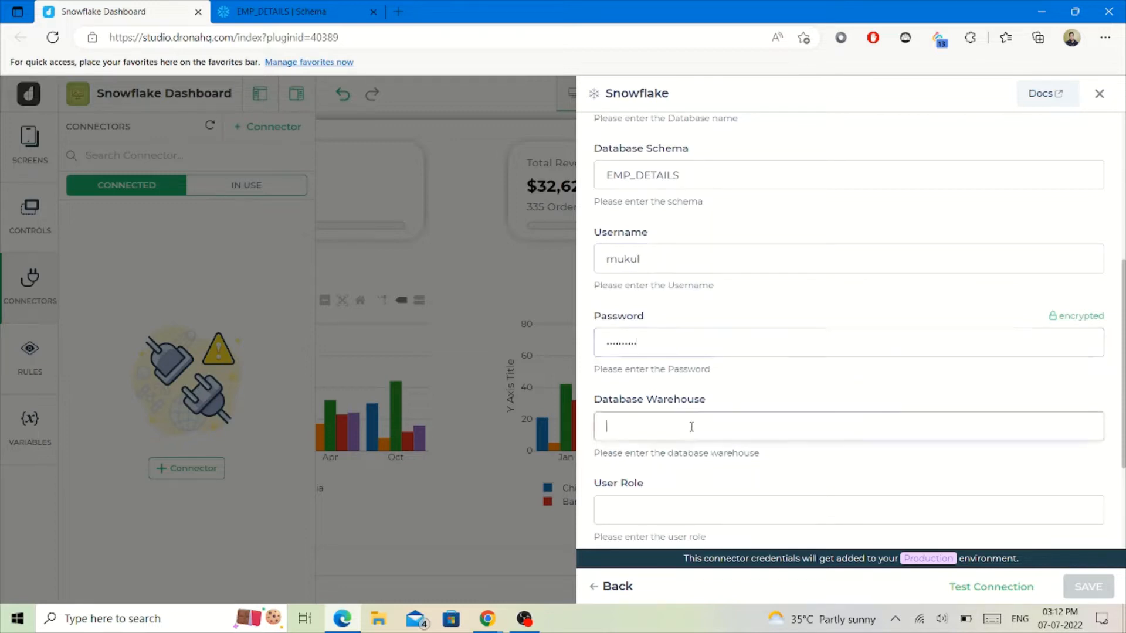
{"action": "type", "text": "COMPUTE_"}
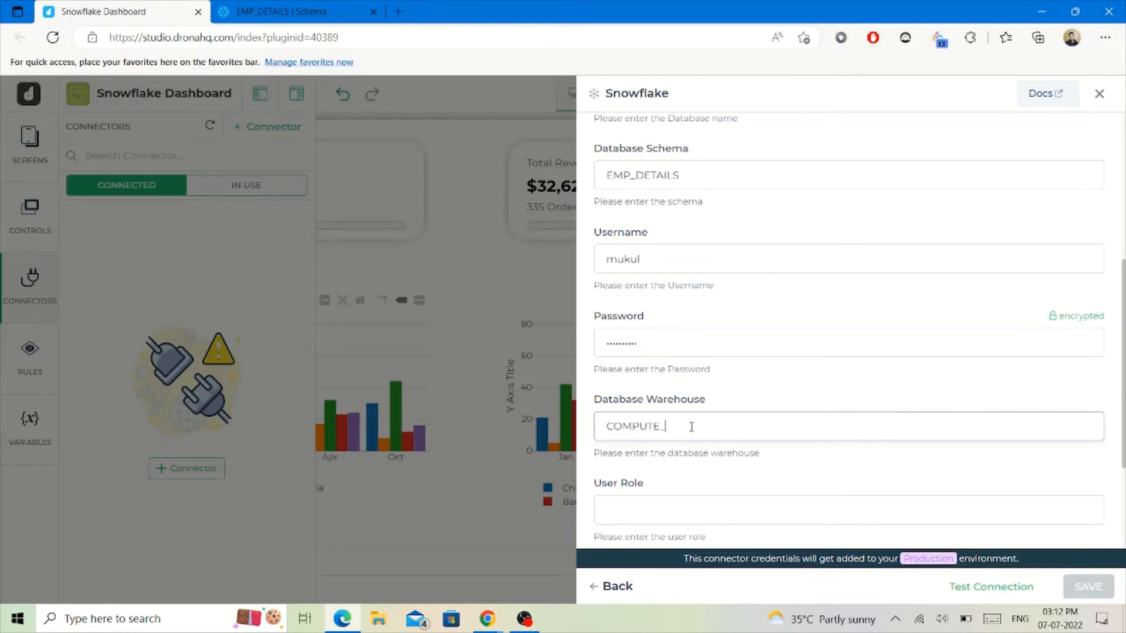
{"action": "type", "text": "ACCOUNT"}
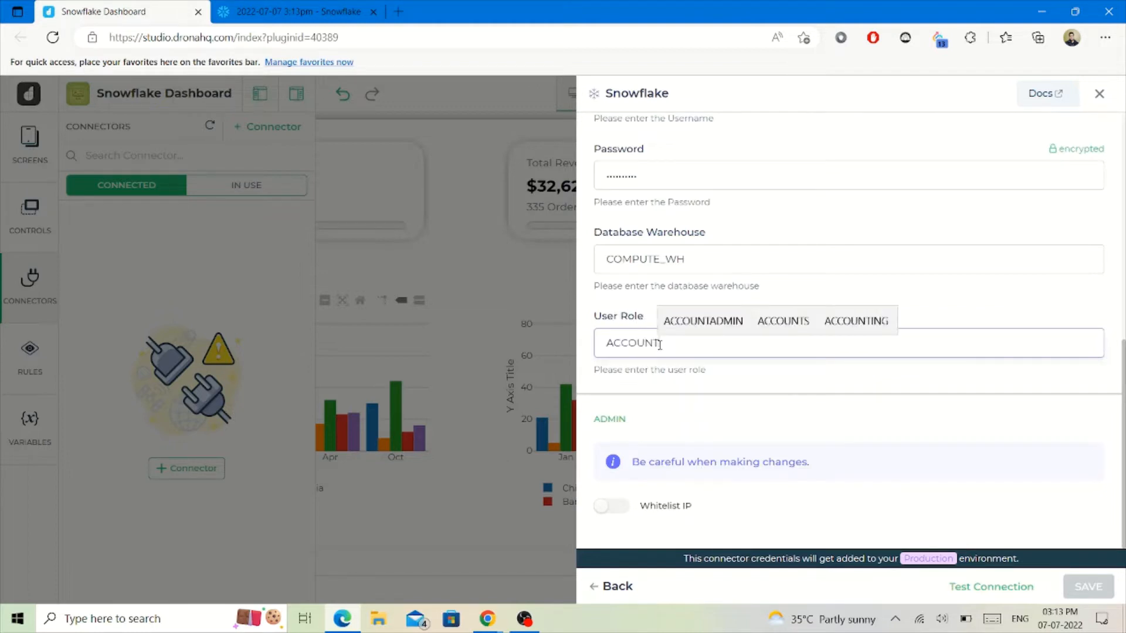
{"action": "left_click", "coordinate": [703, 320]}
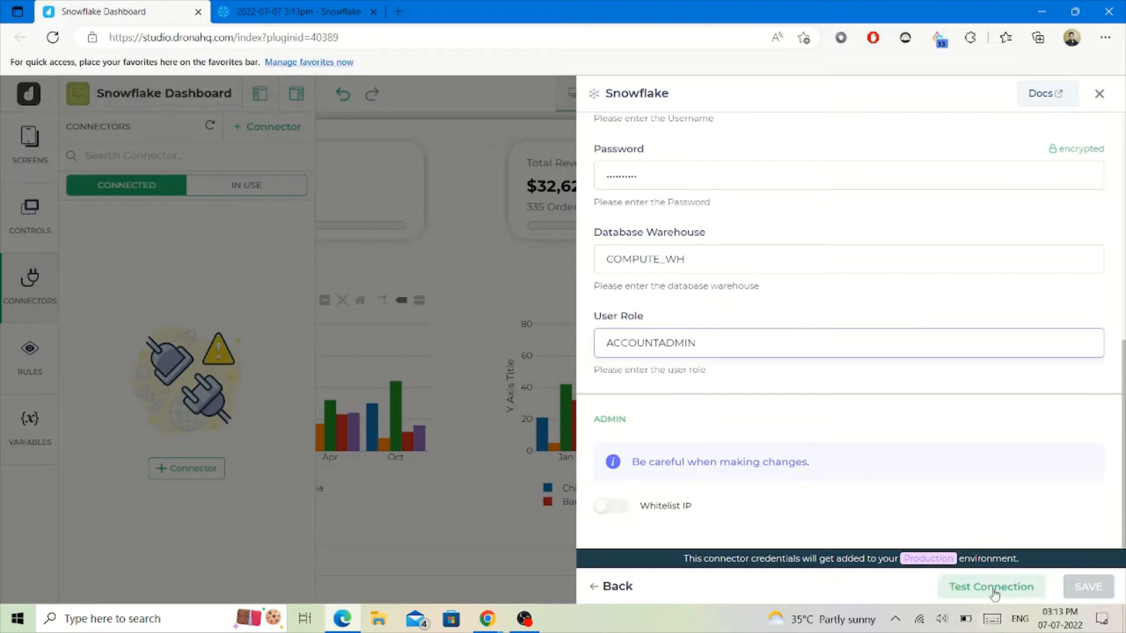
Step: Test the snowflake1 connection successfully and save the connector
{"action": "left_click", "coordinate": [991, 586]}
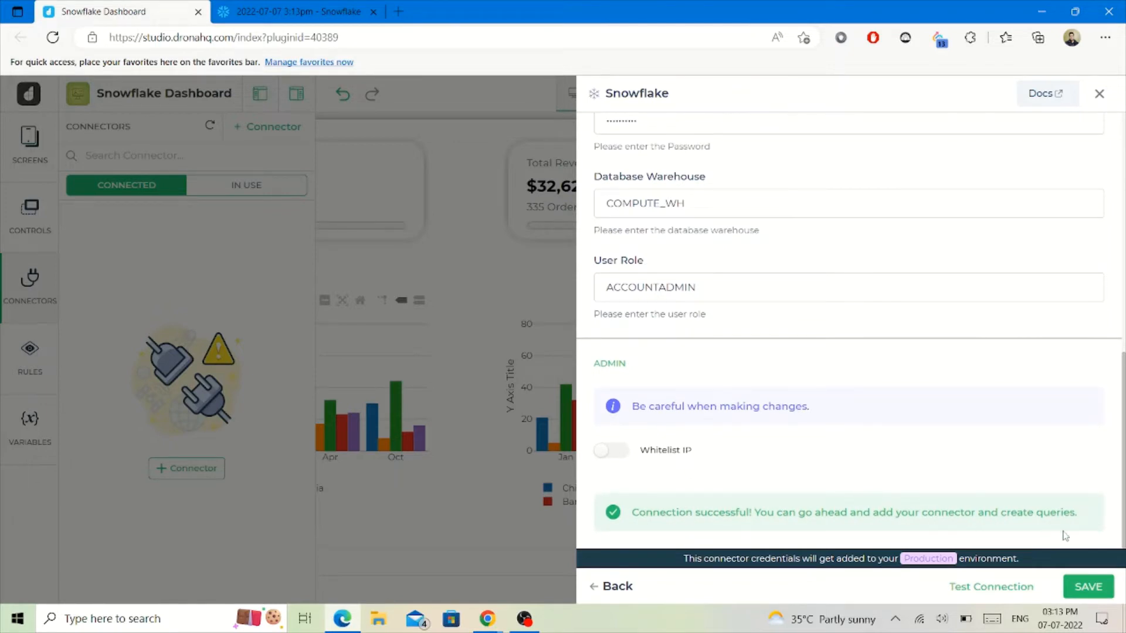
{"action": "left_click", "coordinate": [1087, 587]}
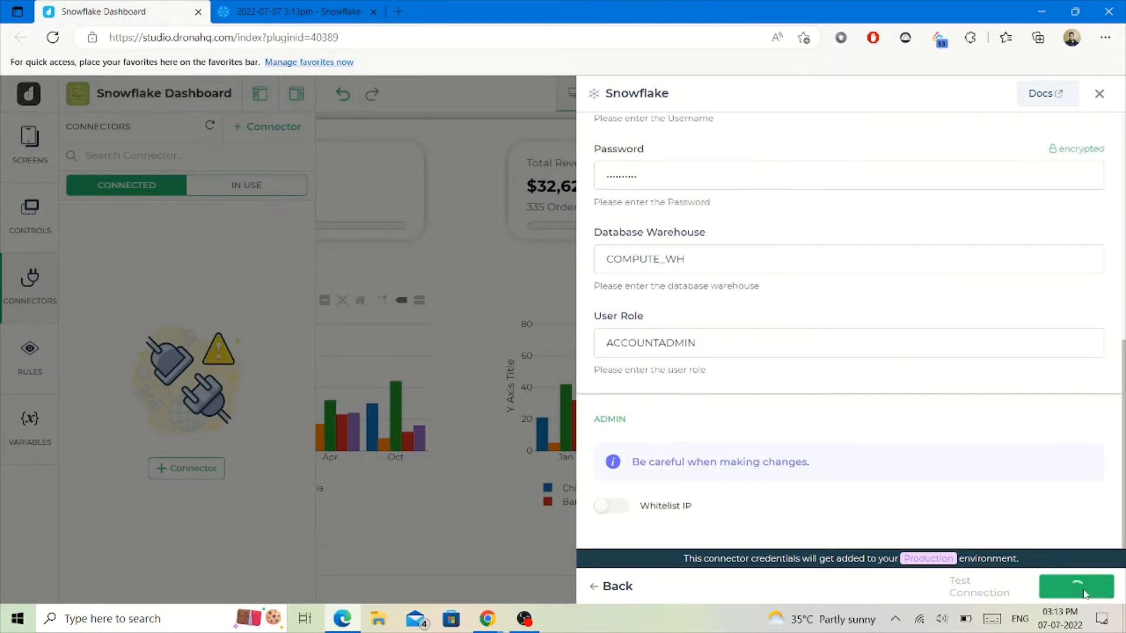
{"action": "left_click", "coordinate": [1075, 586]}
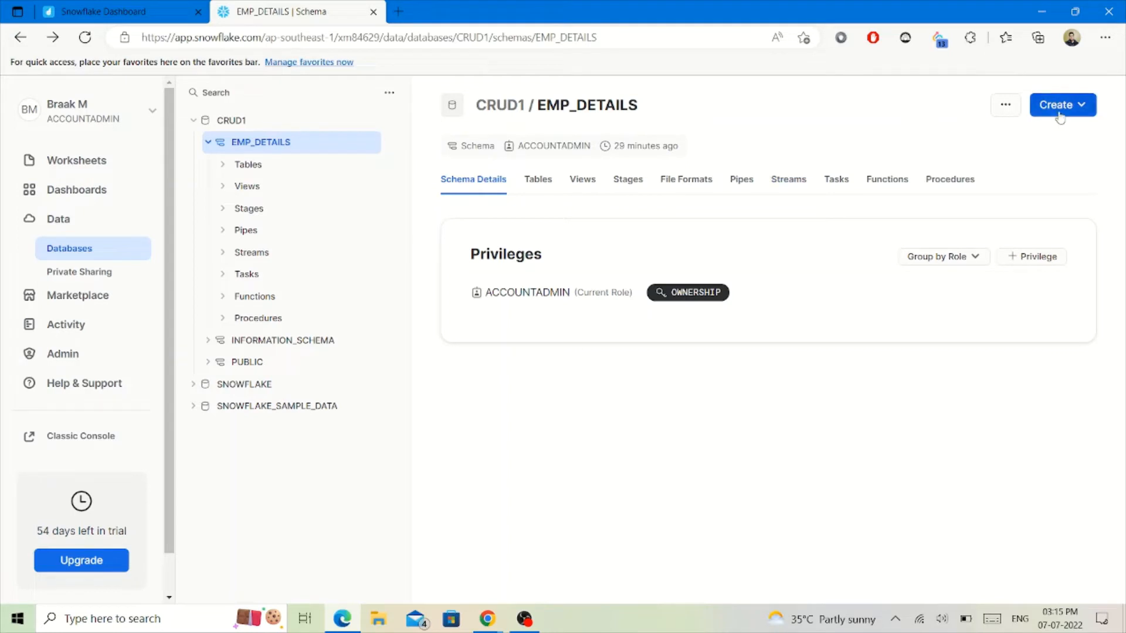
{"action": "mouse_move", "coordinate": [285, 160]}
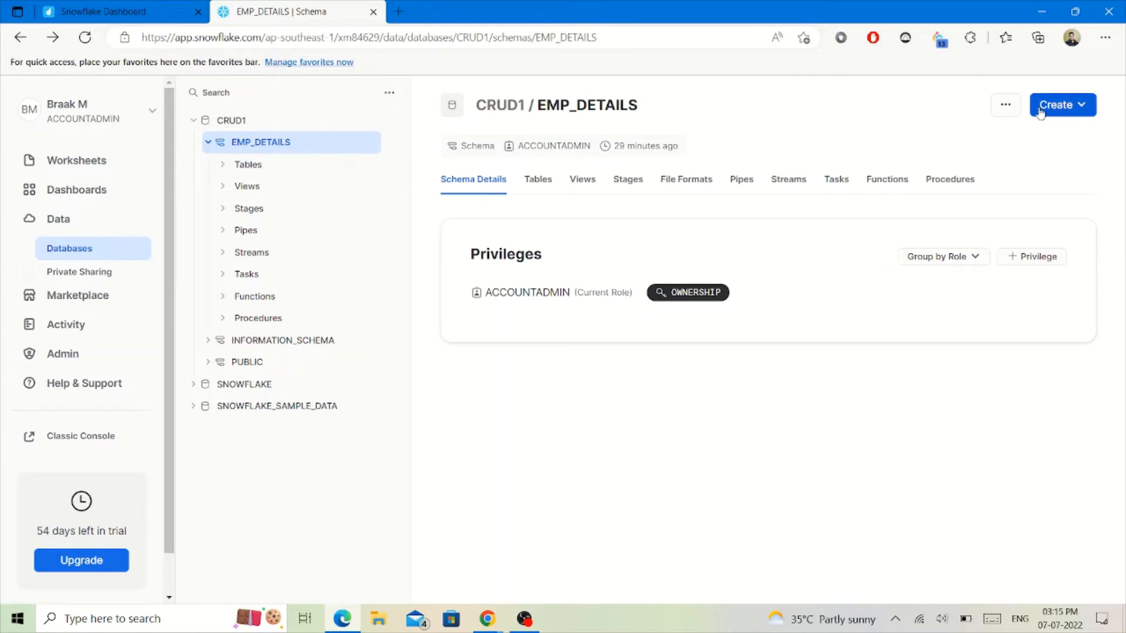
{"action": "mouse_move", "coordinate": [1062, 115]}
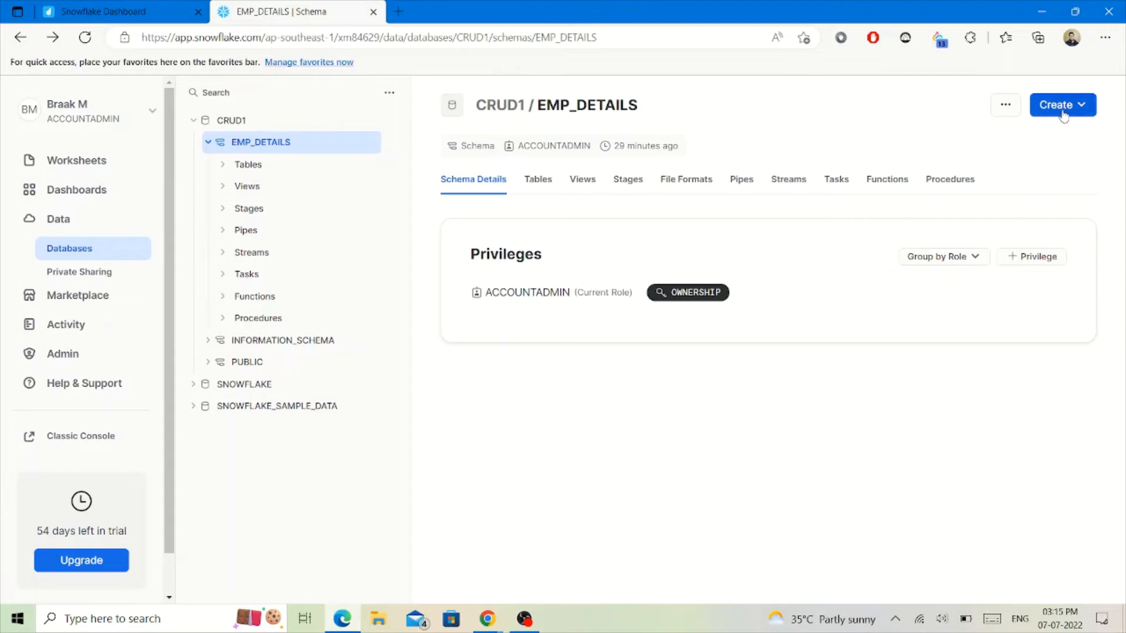
Step: Choose Create > Table > Standard on the EMP_DETAILS schema page
{"action": "left_click", "coordinate": [1061, 105]}
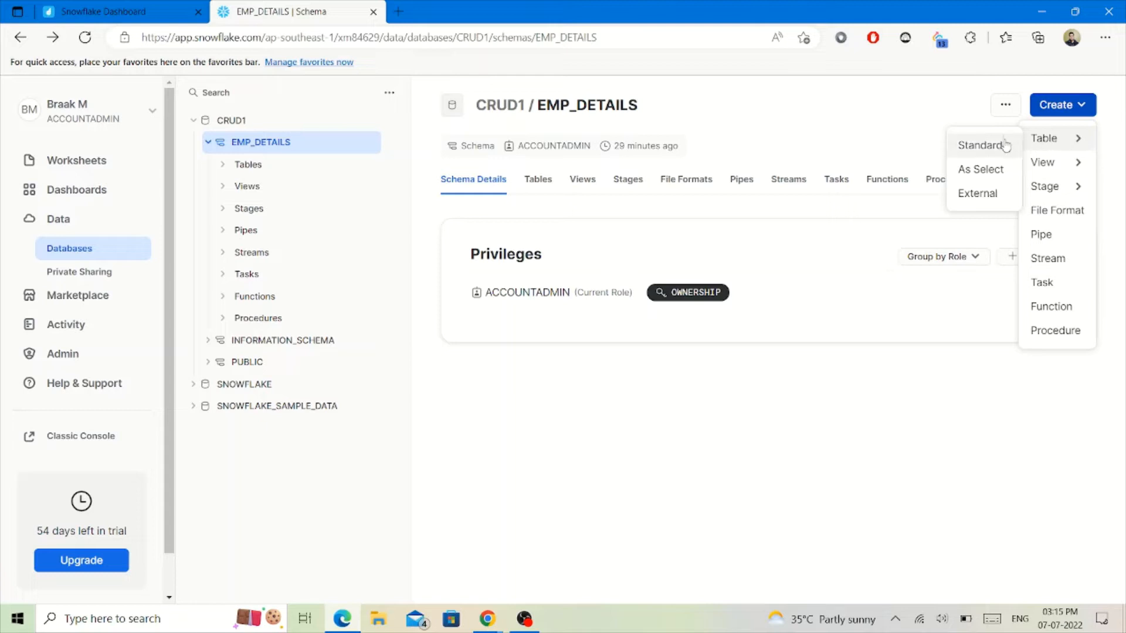
{"action": "mouse_move", "coordinate": [1000, 156]}
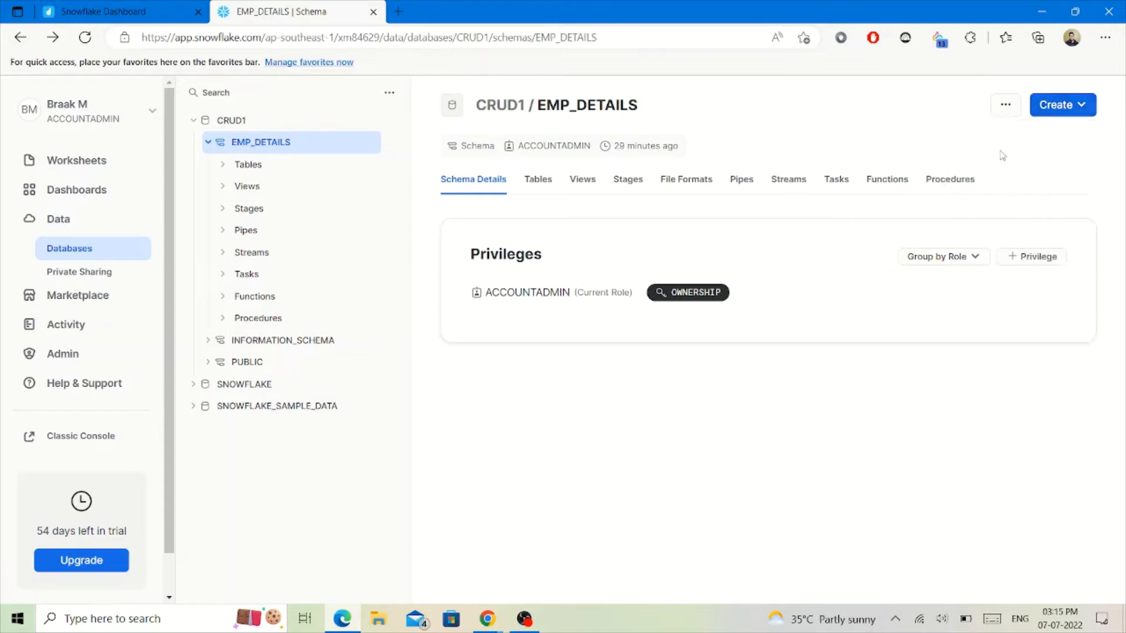
{"action": "left_click", "coordinate": [1061, 105]}
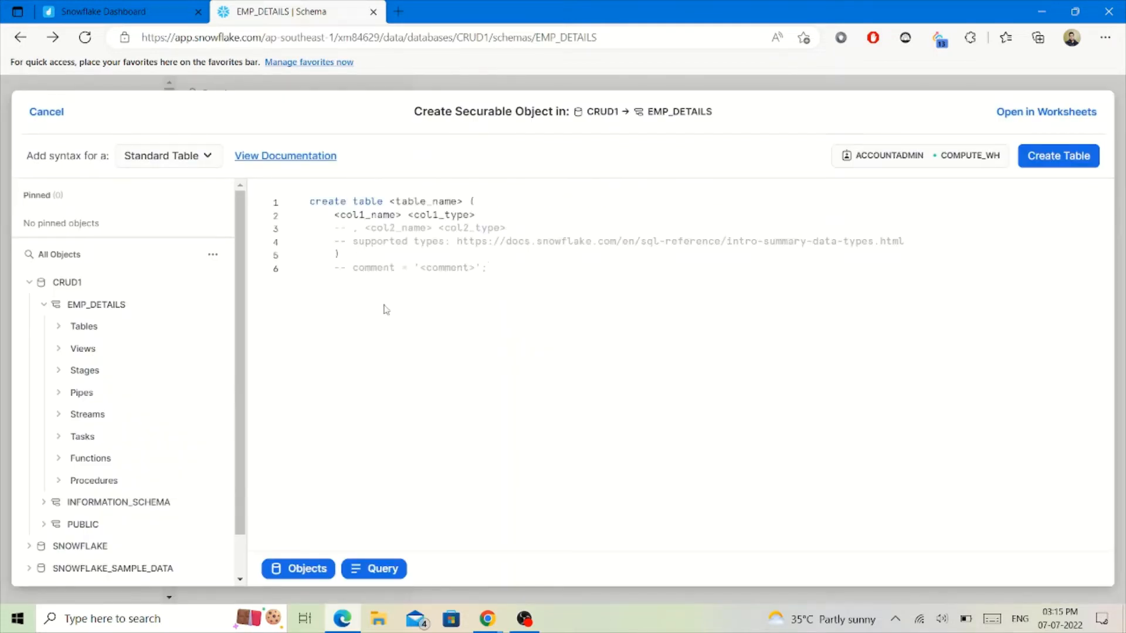
Step: Define HR_TABLE with columns like EMP_ID, SALARY and SATISFACTION, and create it
{"action": "left_click", "coordinate": [339, 214]}
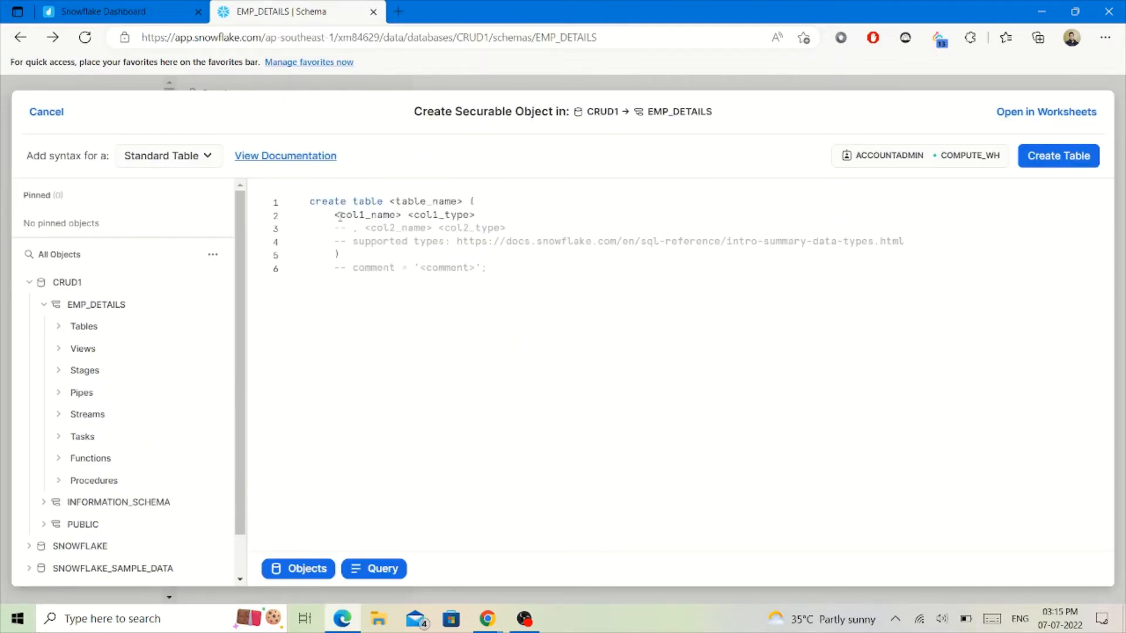
{"action": "left_click", "coordinate": [486, 268]}
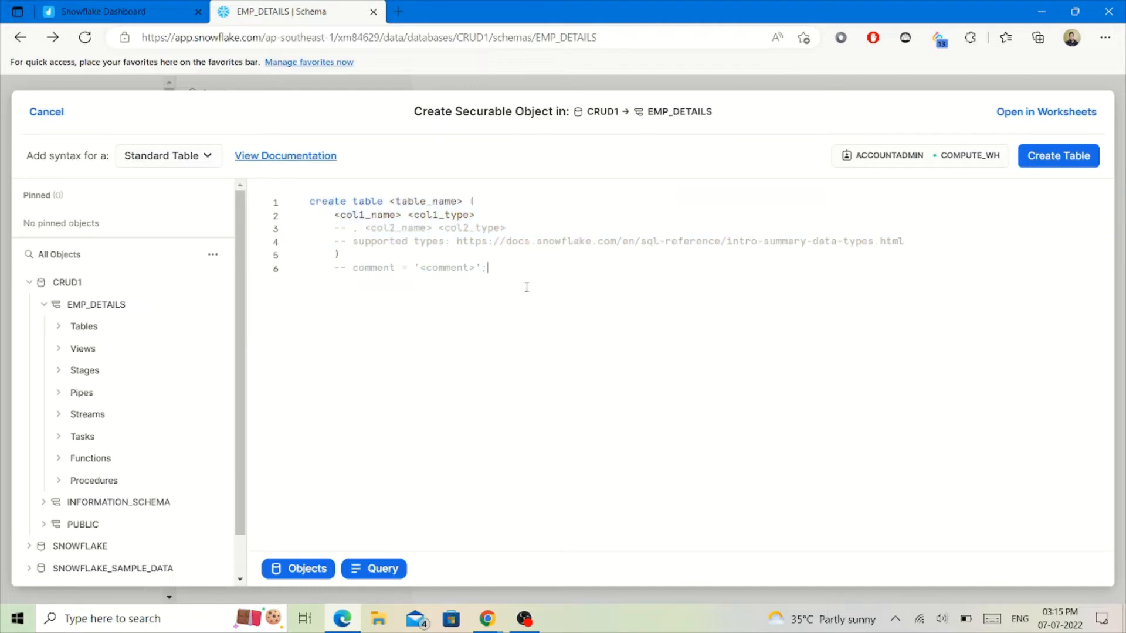
{"action": "mouse_move", "coordinate": [428, 383]}
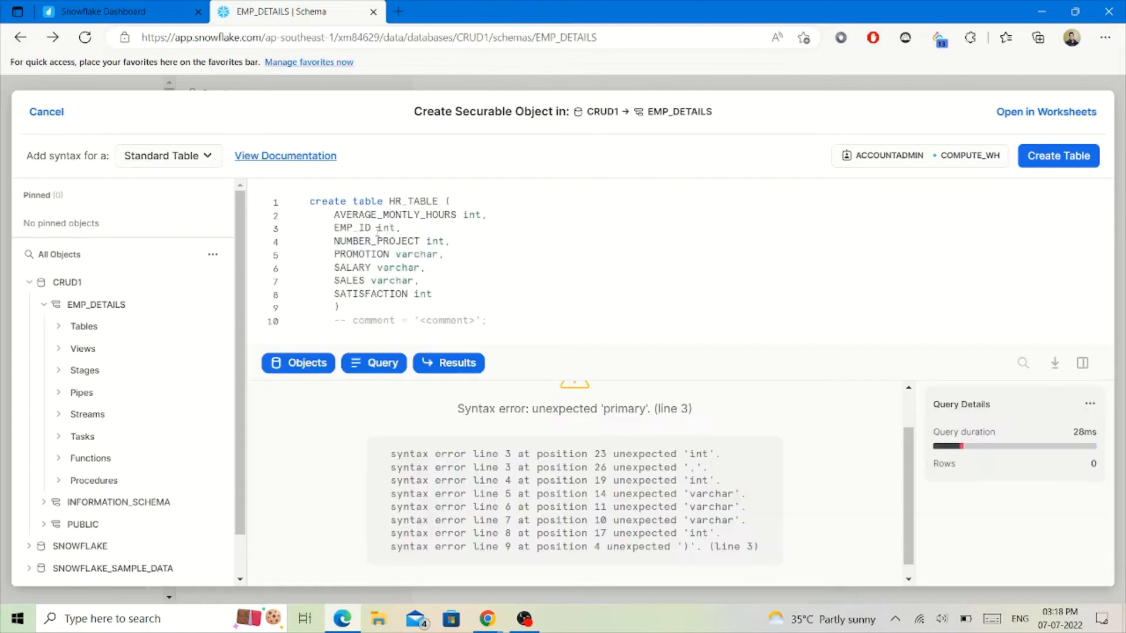
{"action": "left_click", "coordinate": [1057, 156]}
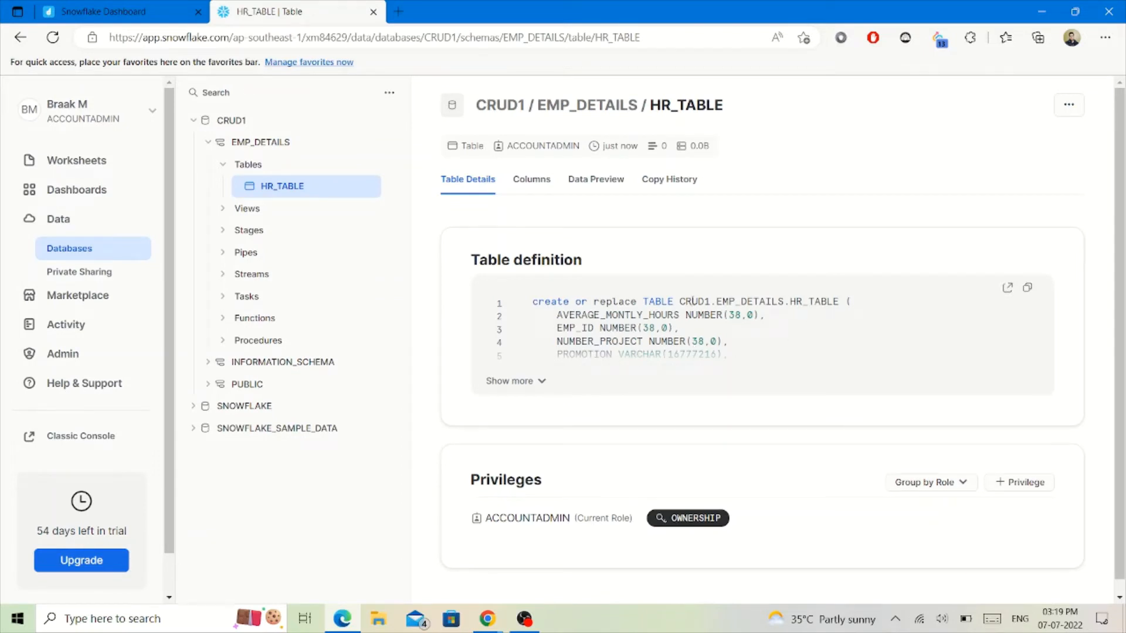
Step: Show HR_TABLE's full table definition with all seven columns, including PROMOTION, SALES and SATISFACTION
{"action": "left_click", "coordinate": [510, 381]}
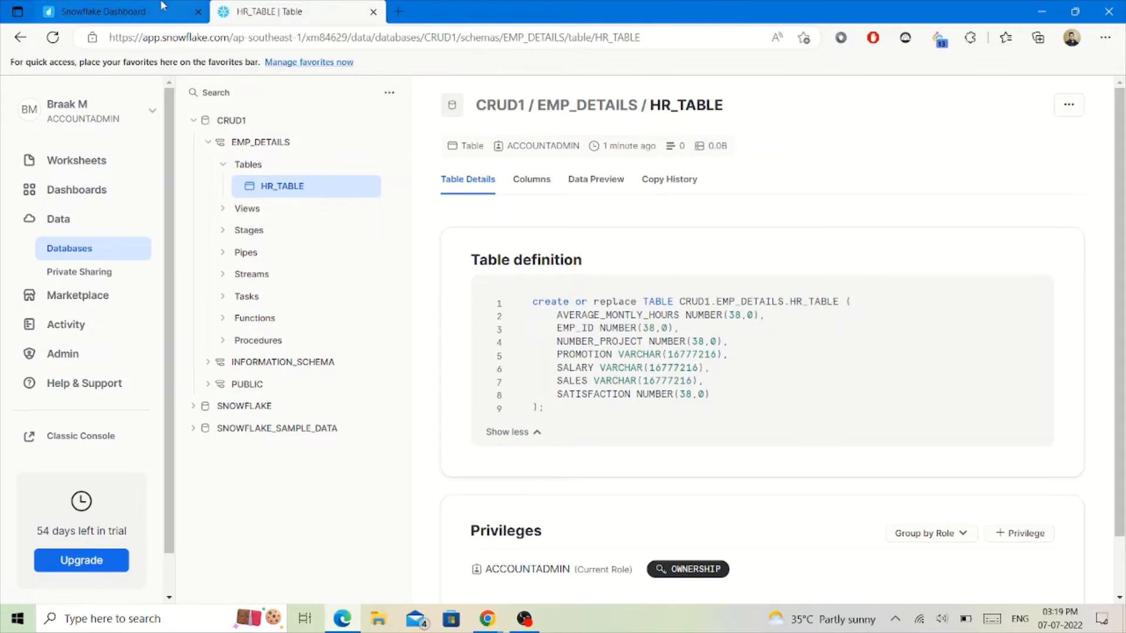
Step: Return to the Snowflake Dashboard app and start a getEmployees query under snowflake1
{"action": "left_click", "coordinate": [105, 11]}
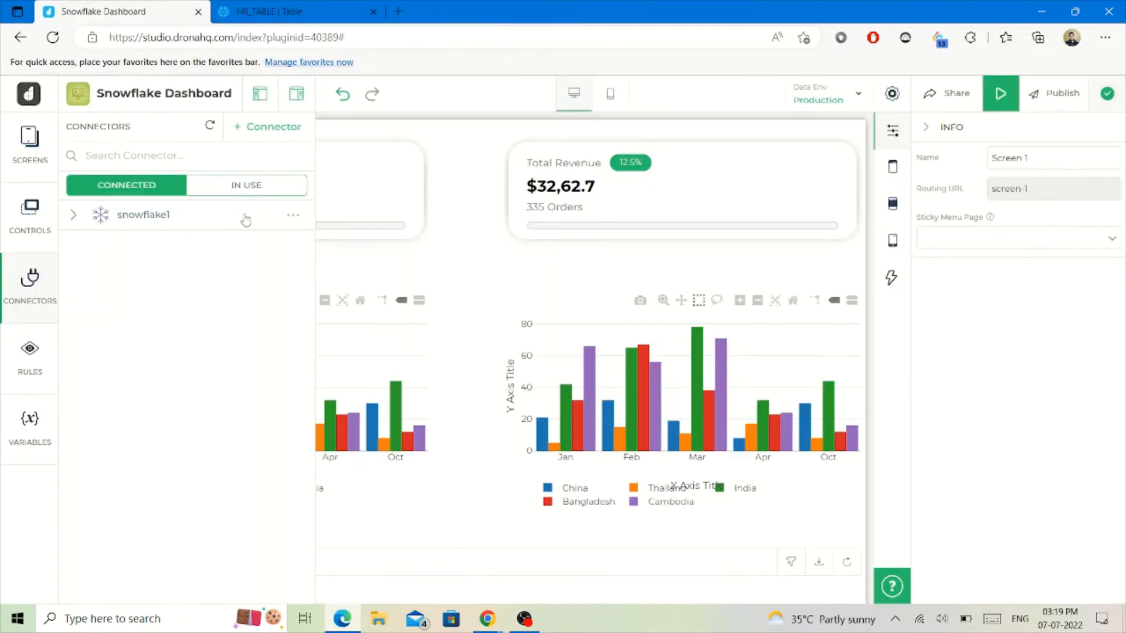
{"action": "left_click", "coordinate": [73, 214]}
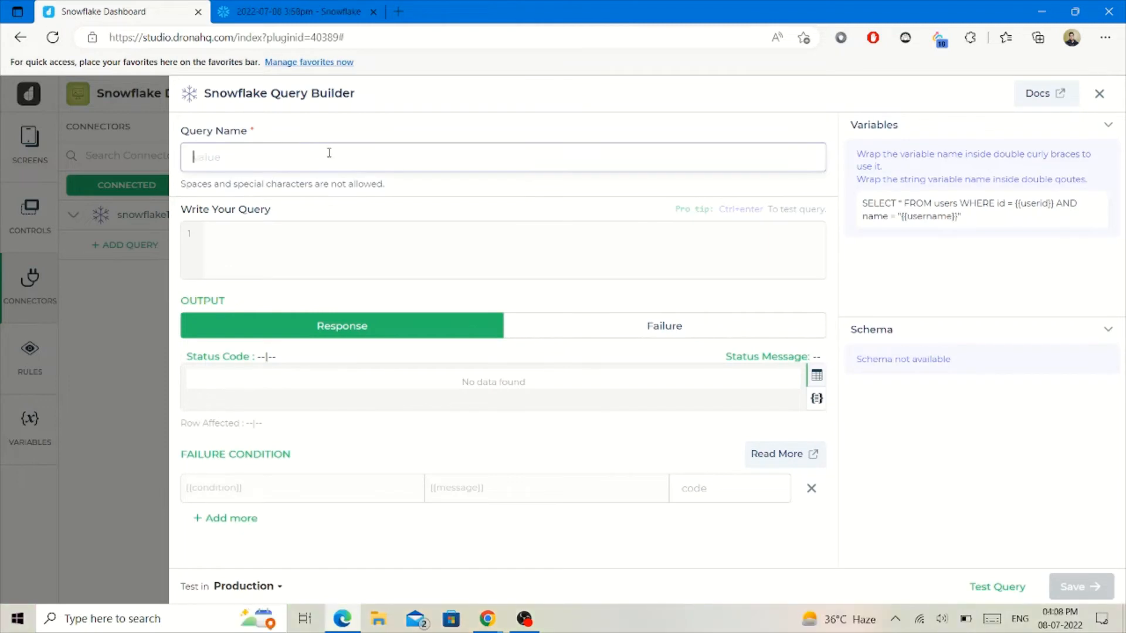
{"action": "type", "text": "getEmployees"}
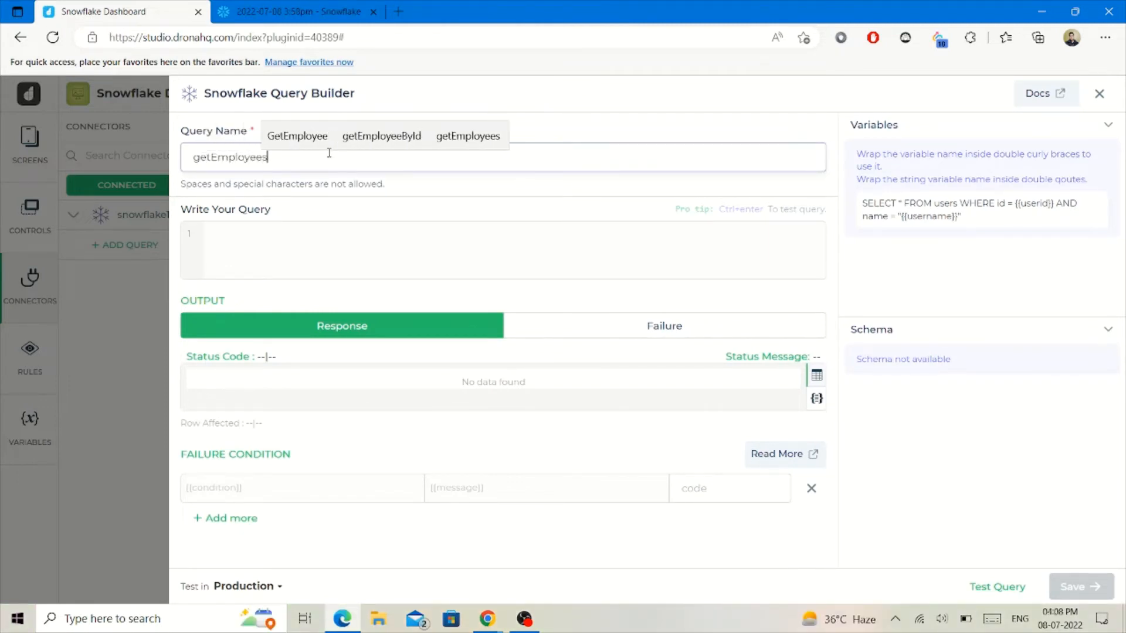
Step: Write the query 'Select * from HR_TABLE' using the SELECT suggestion
{"action": "type", "text": "S"}
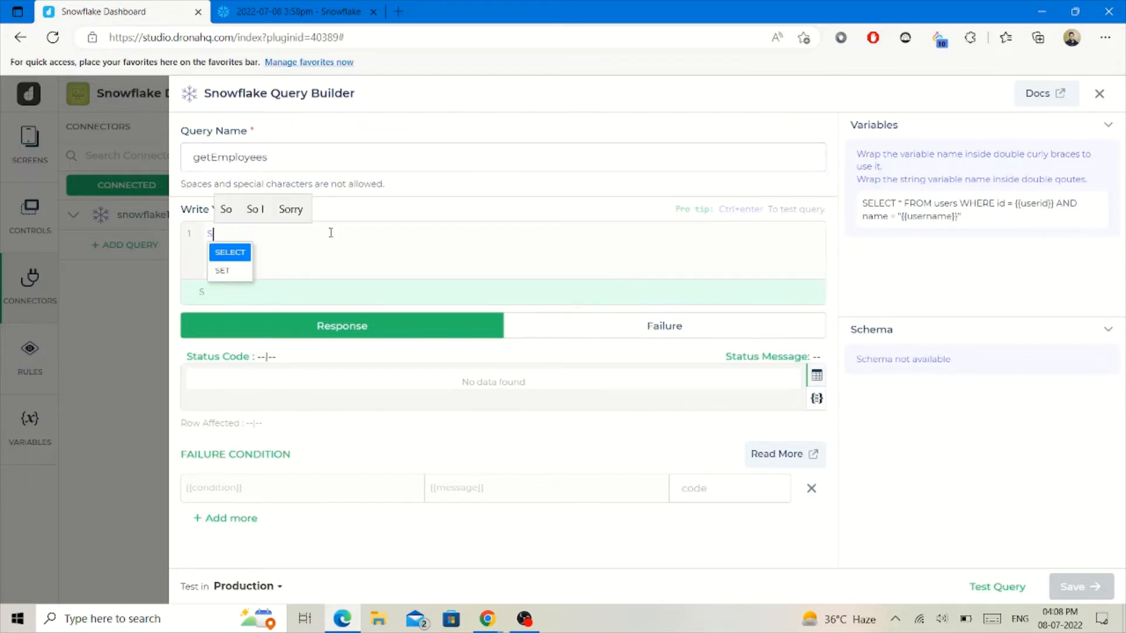
{"action": "left_click", "coordinate": [229, 252]}
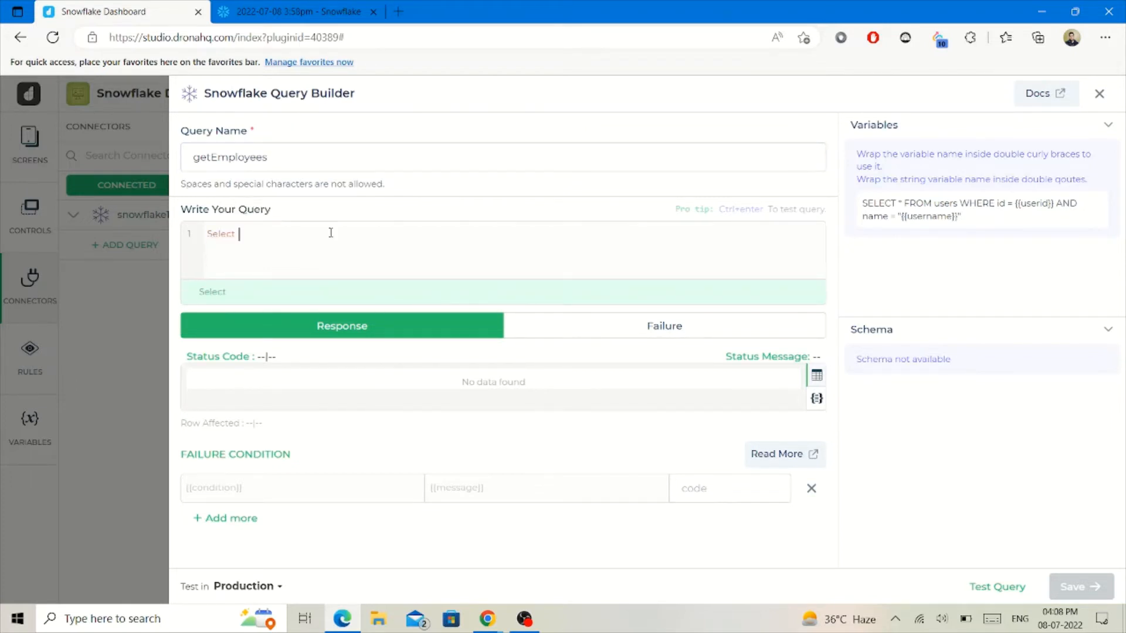
{"action": "type", "text": "* from"}
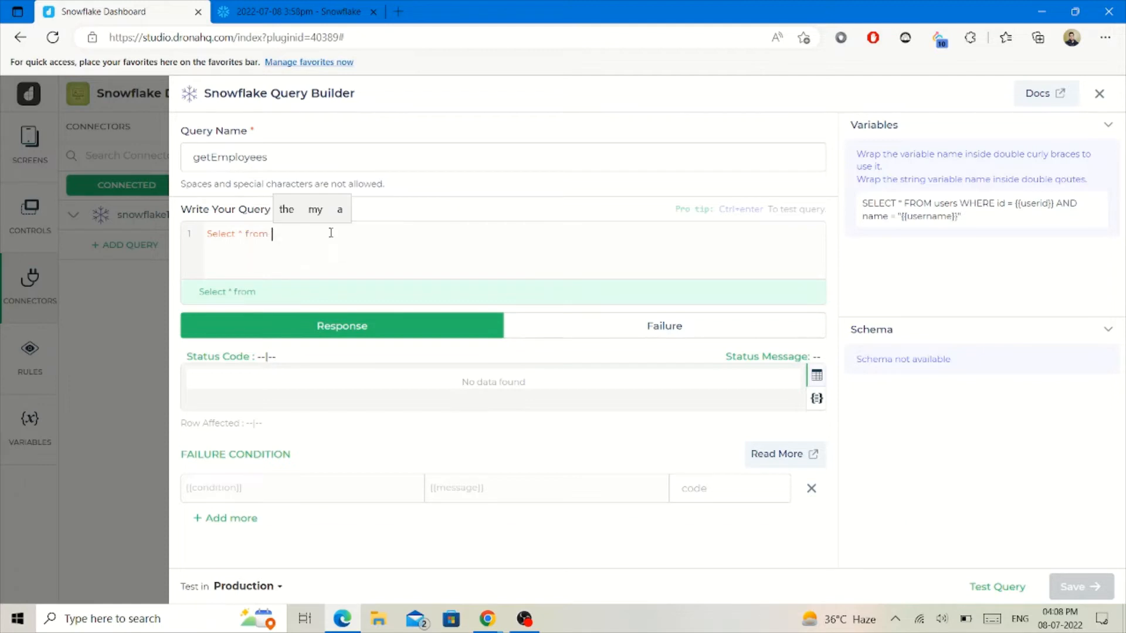
{"action": "type", "text": "HR_TA"}
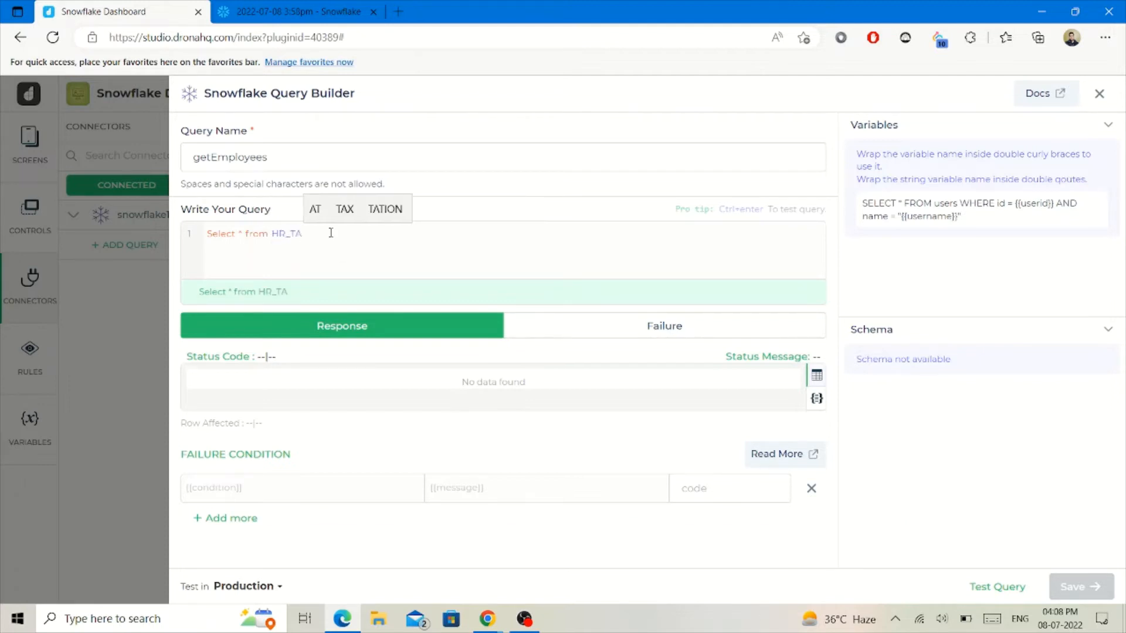
{"action": "type", "text": "BLE"}
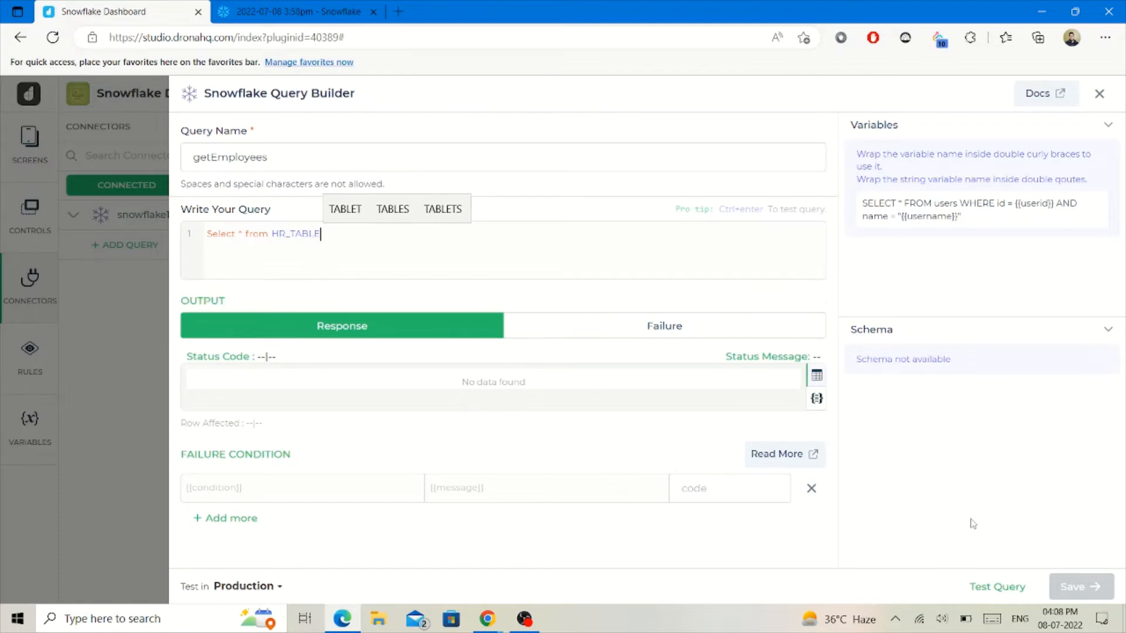
Step: Test getEmployees for a 200 response, save it, and close the Query Added screen
{"action": "left_click", "coordinate": [997, 587]}
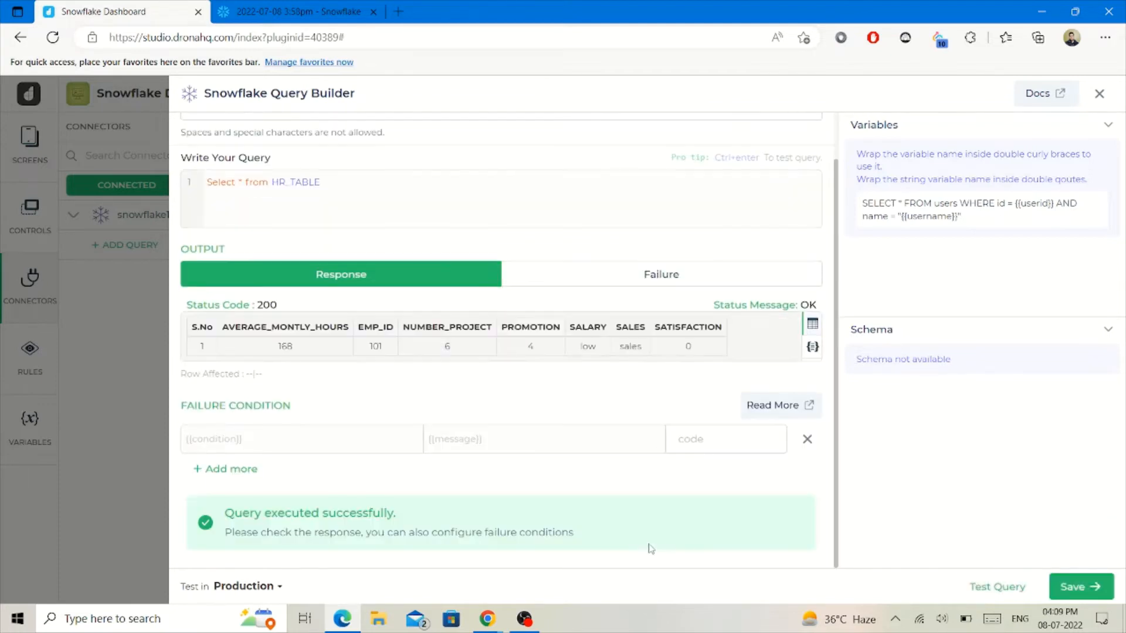
{"action": "double_click", "coordinate": [309, 512]}
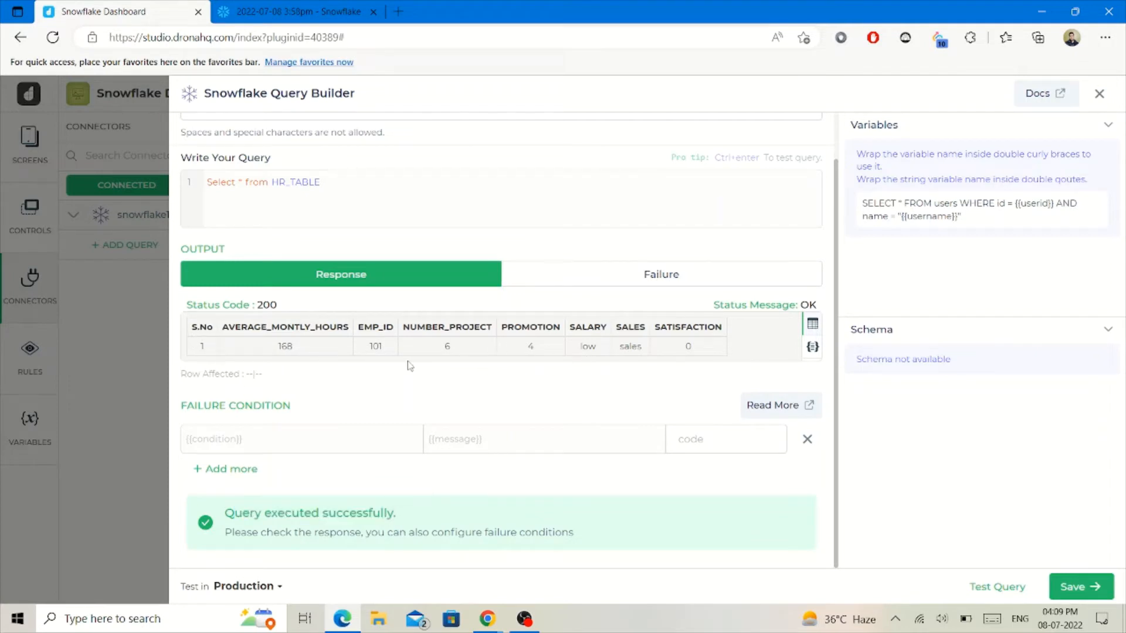
{"action": "mouse_move", "coordinate": [995, 537]}
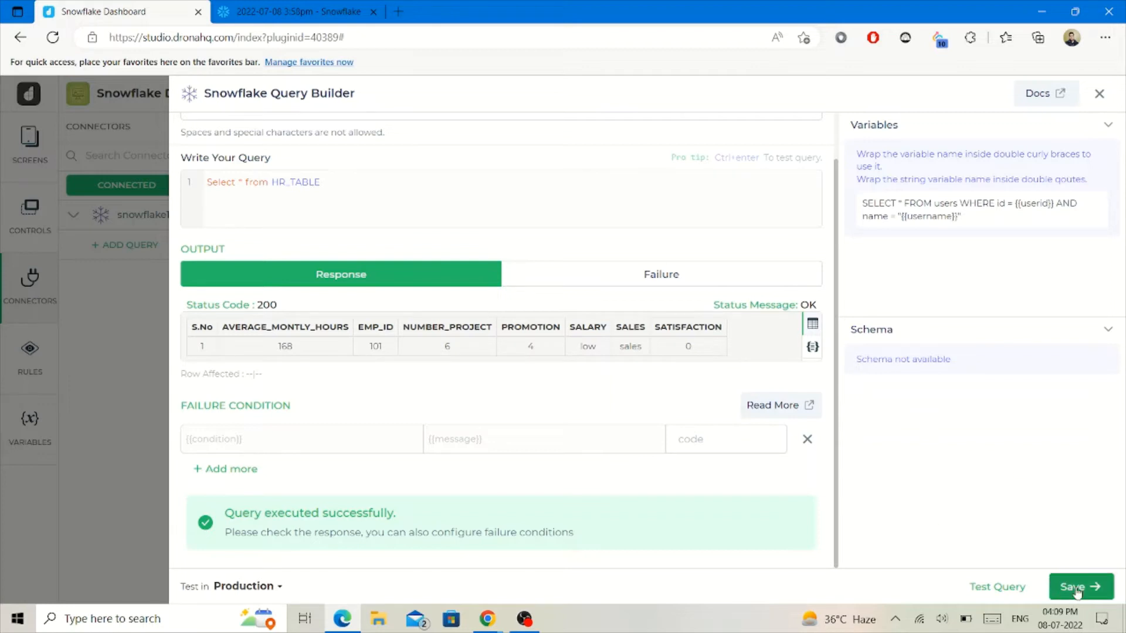
{"action": "left_click", "coordinate": [1079, 586]}
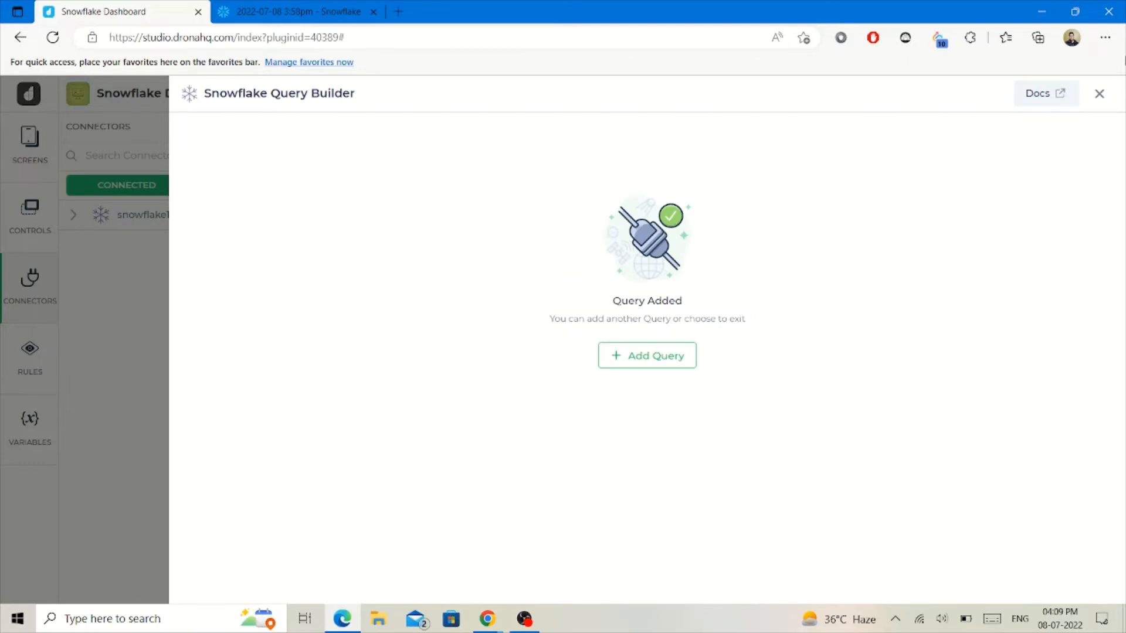
{"action": "left_click", "coordinate": [1098, 94]}
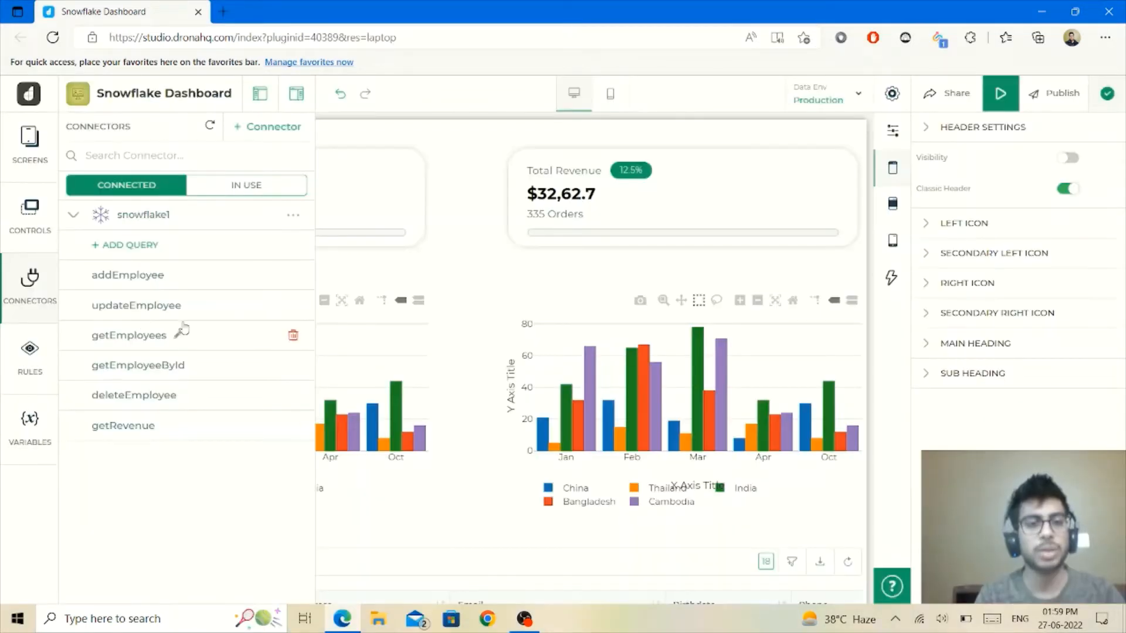
Step: Select the first Total Revenue card to bind data to its title
{"action": "left_click", "coordinate": [682, 395]}
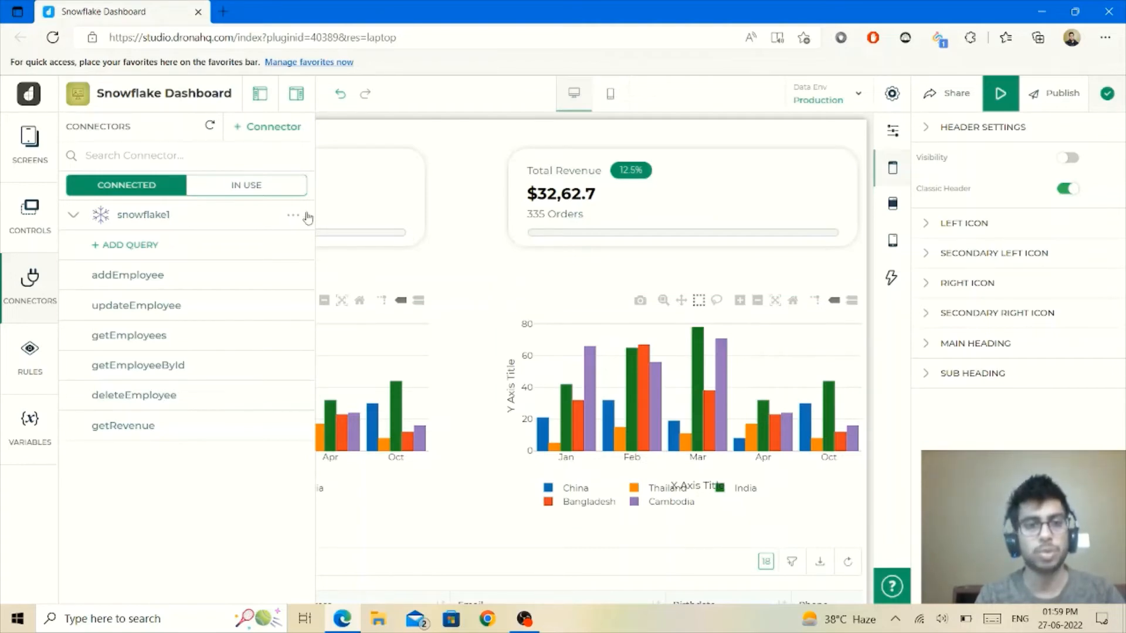
{"action": "mouse_move", "coordinate": [500, 271]}
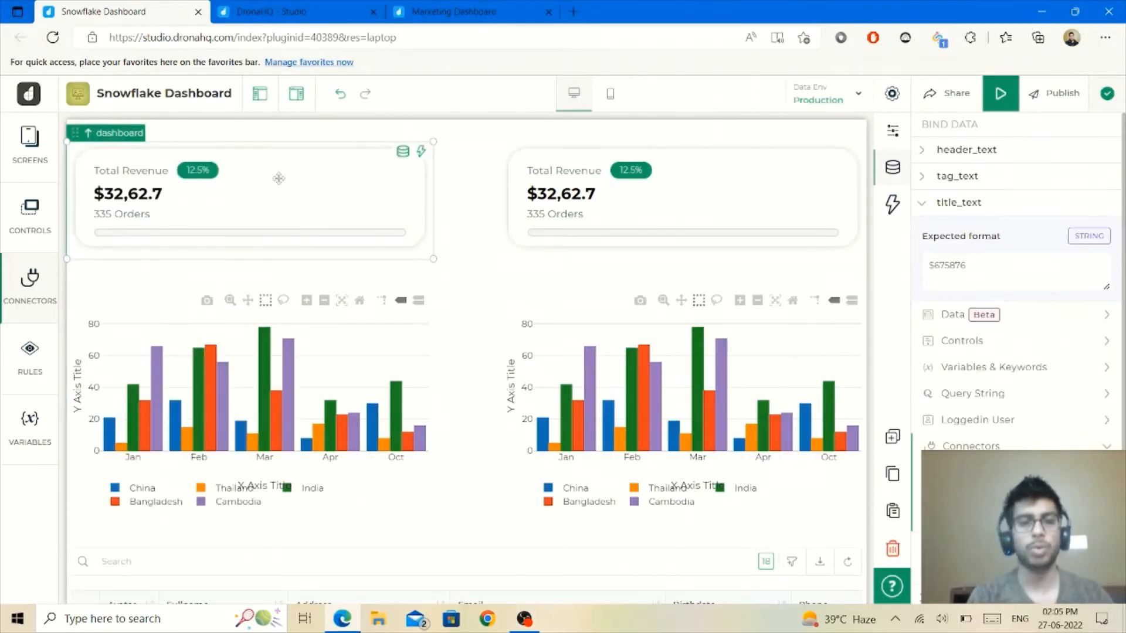
{"action": "mouse_move", "coordinate": [500, 221]}
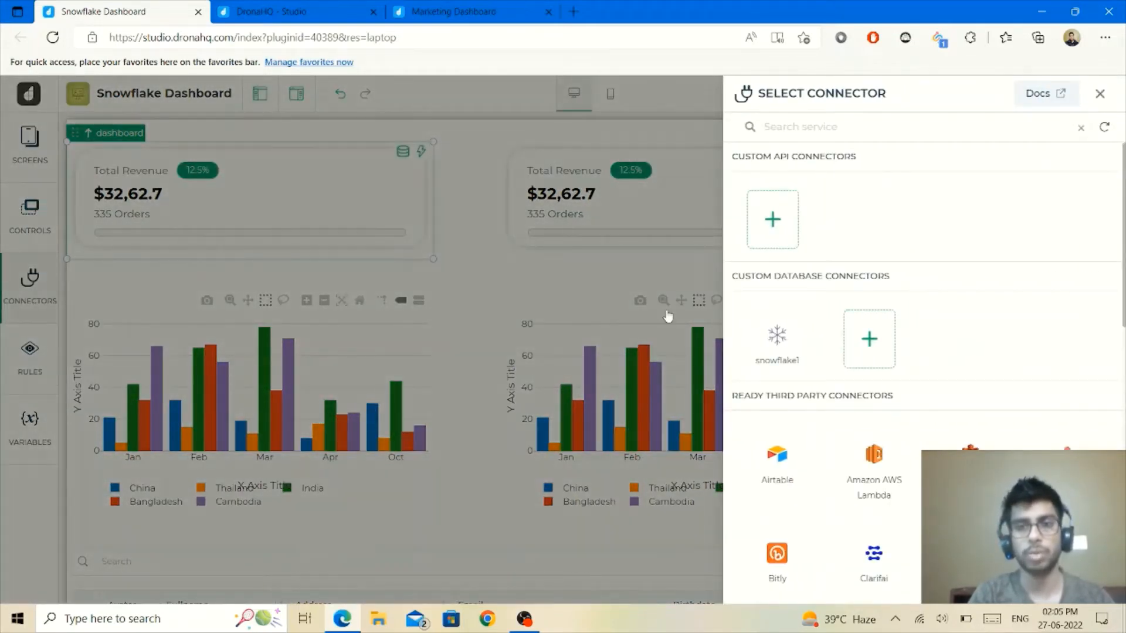
Step: Bind the title to snowflake1 getEmployees, keeping only result.rows.NUMBER_PROJECT, summed to 186
{"action": "left_click", "coordinate": [776, 338]}
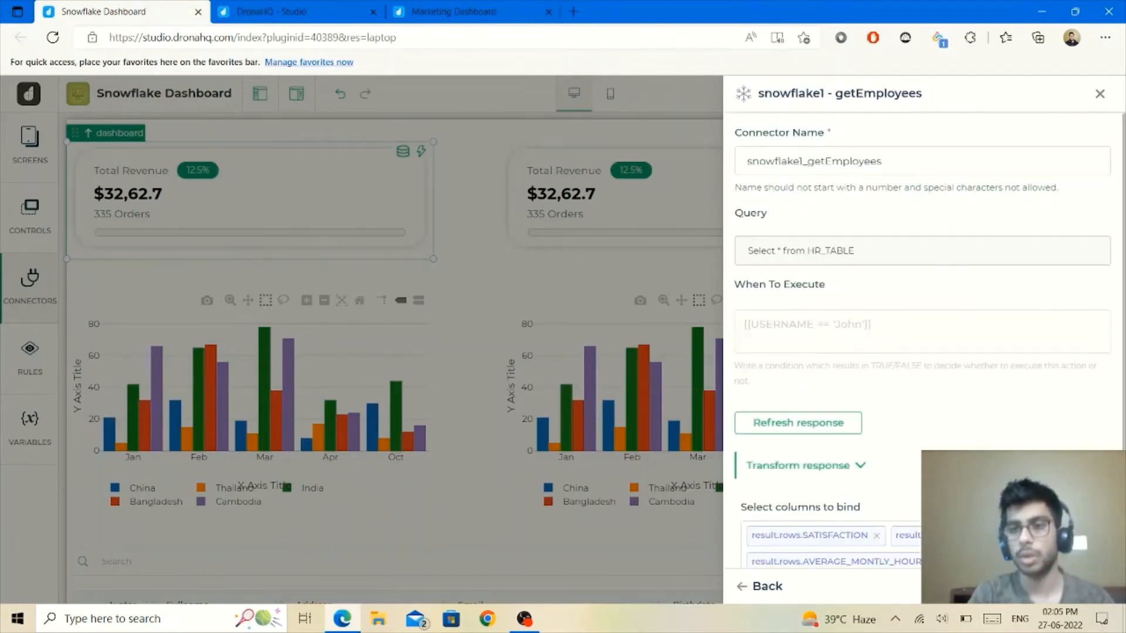
{"action": "scroll", "scroll_direction": "down", "scroll_amount": 3}
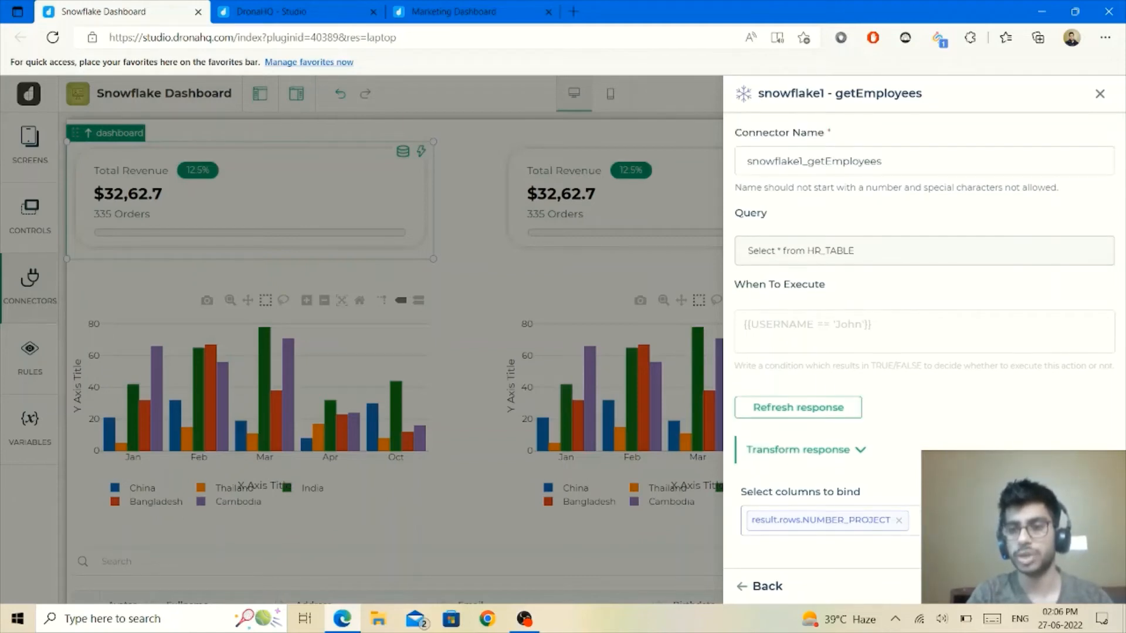
{"action": "left_click", "coordinate": [797, 406]}
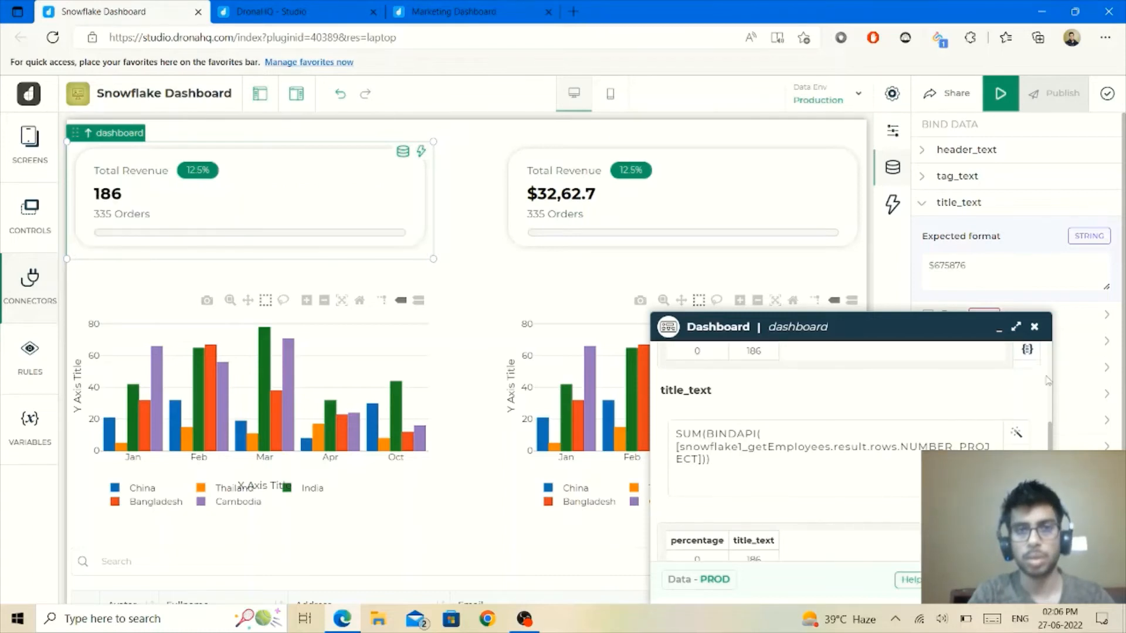
Step: Close the formula editor, keeping the title's SUM showing 186
{"action": "left_click", "coordinate": [1034, 326]}
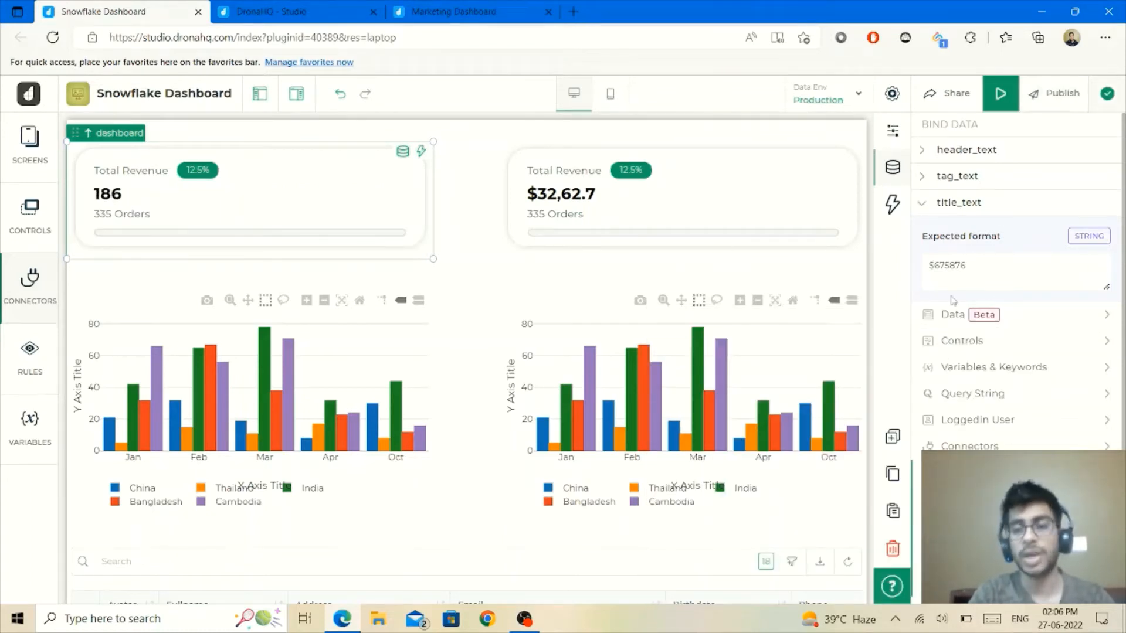
{"action": "mouse_move", "coordinate": [958, 212]}
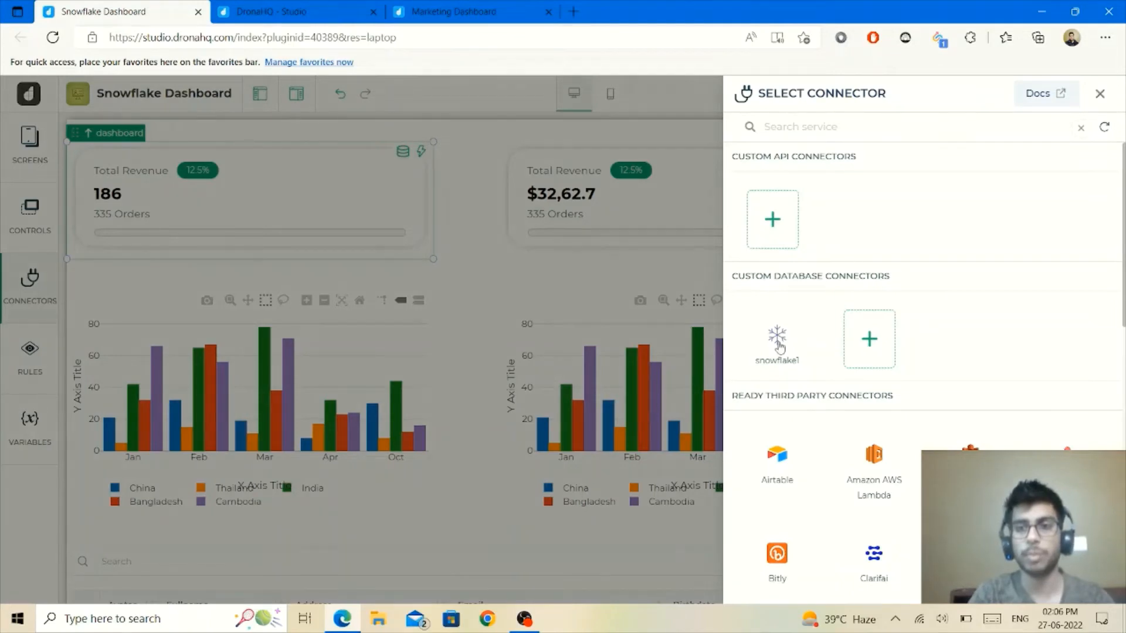
Step: Bind snowflake1 getEmployees again, removing SALES and other columns to keep only result.rows.EMP_ID
{"action": "left_click", "coordinate": [776, 342]}
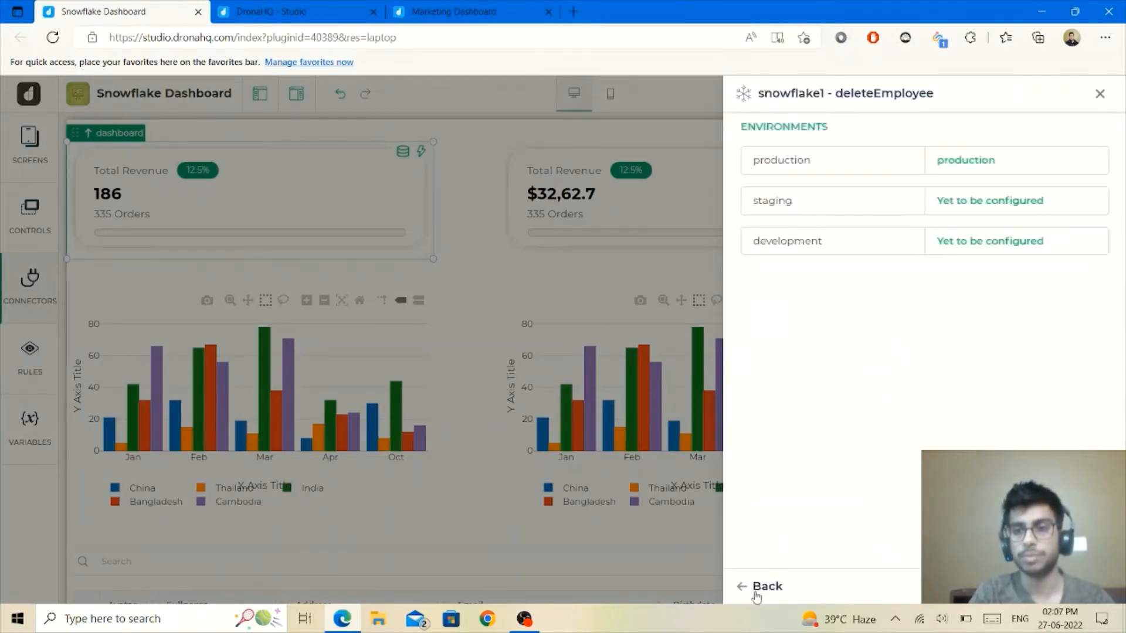
{"action": "left_click", "coordinate": [765, 586]}
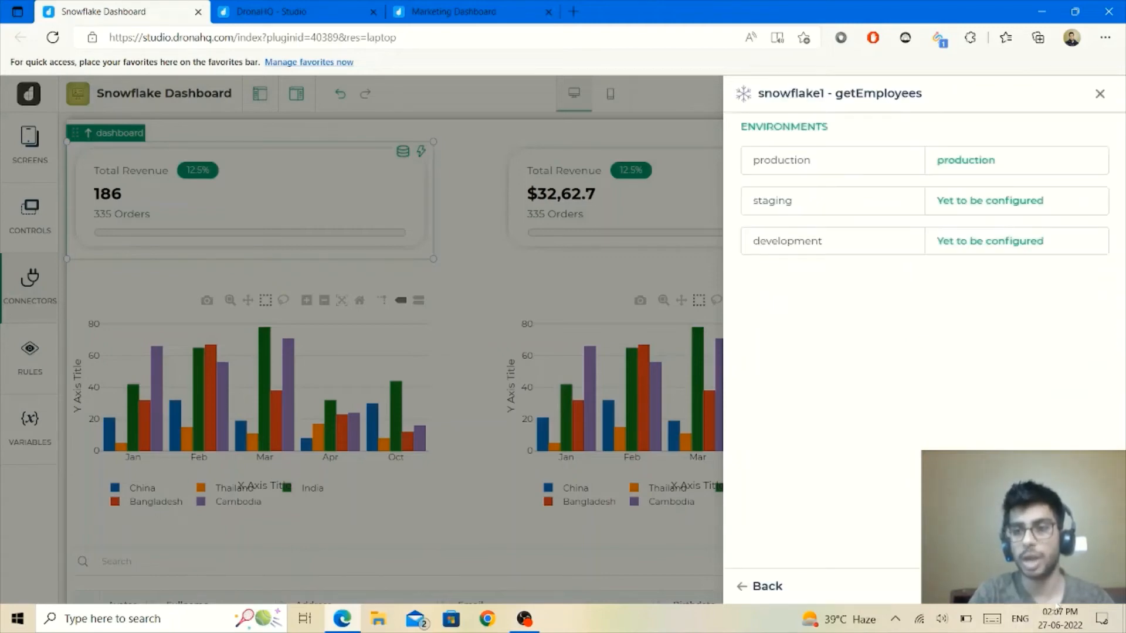
{"action": "scroll", "scroll_direction": "down", "scroll_amount": 3}
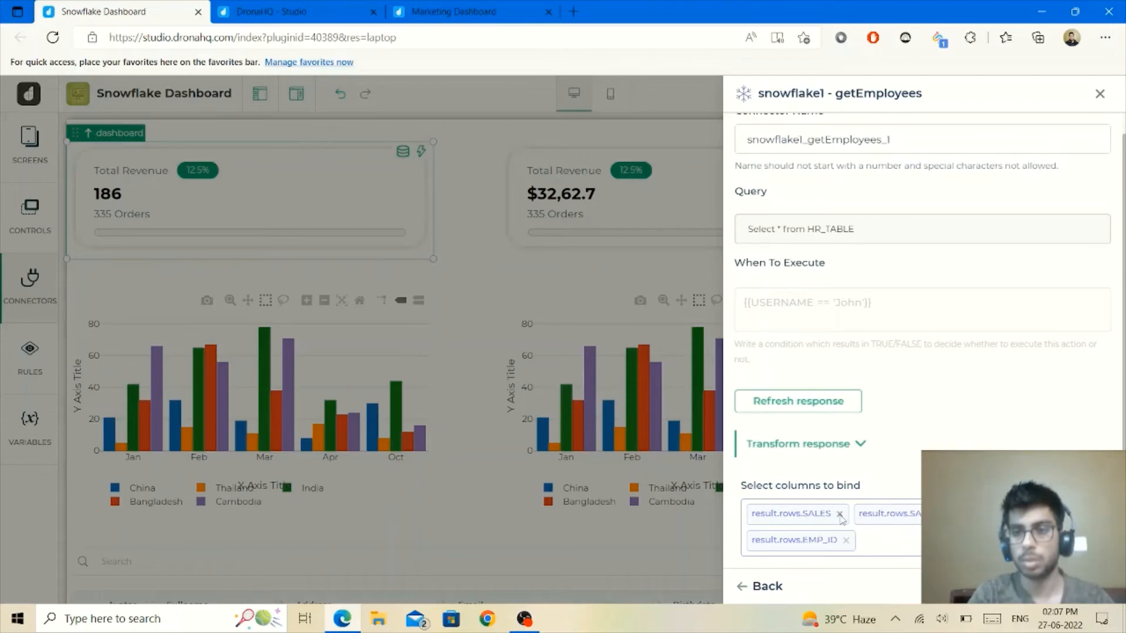
{"action": "left_click", "coordinate": [837, 513]}
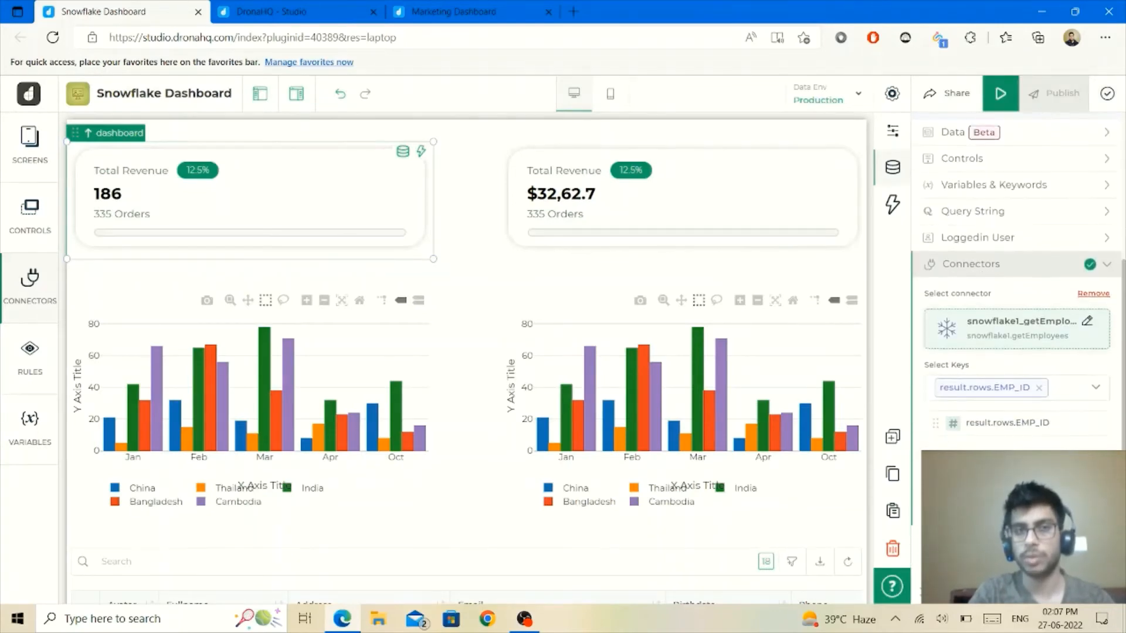
Step: Apply the EMP_ID binding and set the footer formula to MULTIPLY(4, COUNT(...)), showing 200
{"action": "left_click", "coordinate": [682, 402]}
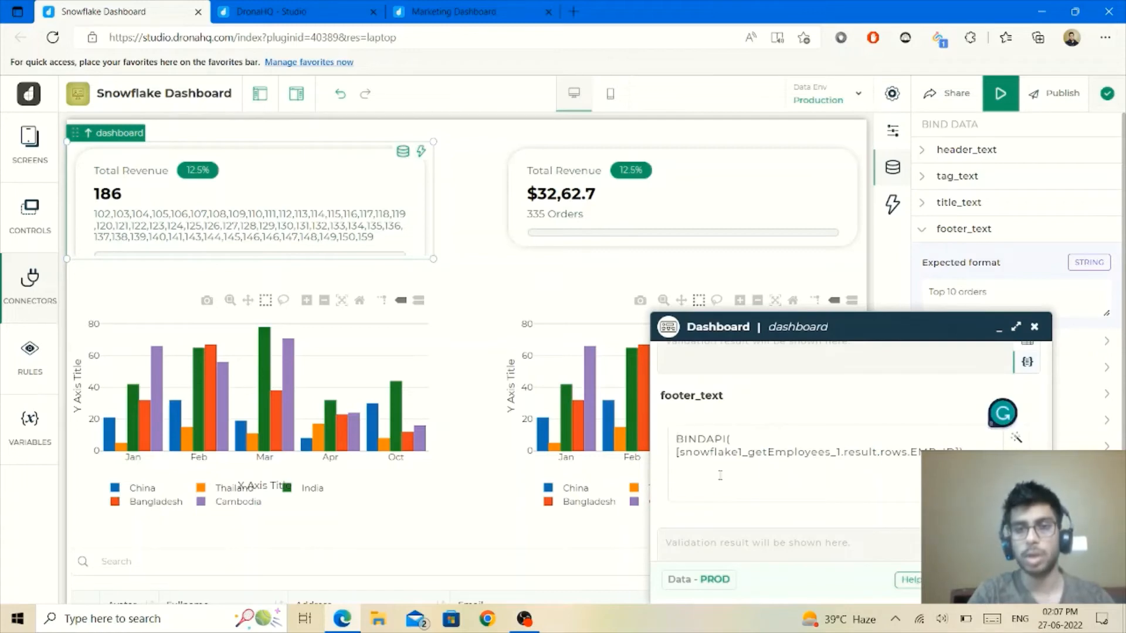
{"action": "type", "text": "CO"}
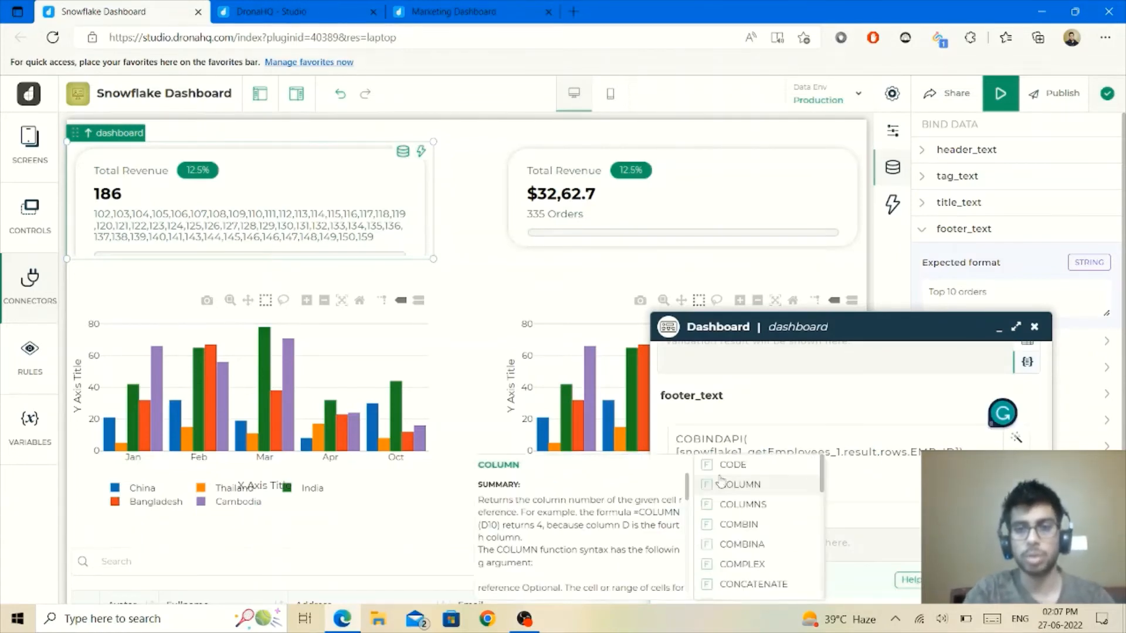
{"action": "type", "text": "COUNT("}
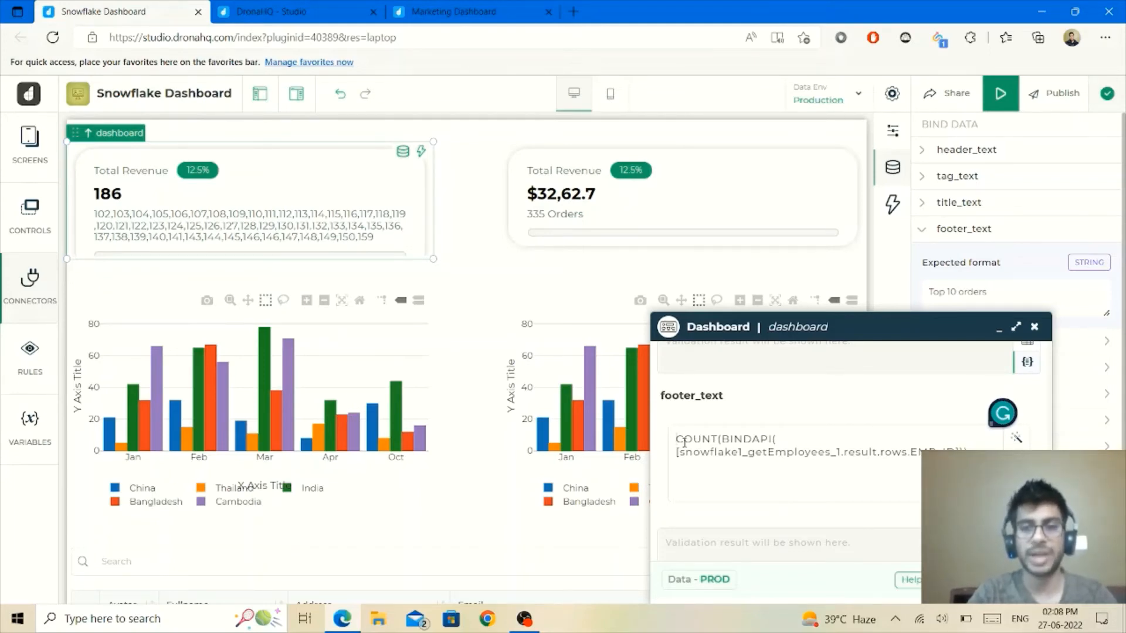
{"action": "type", "text": "M"}
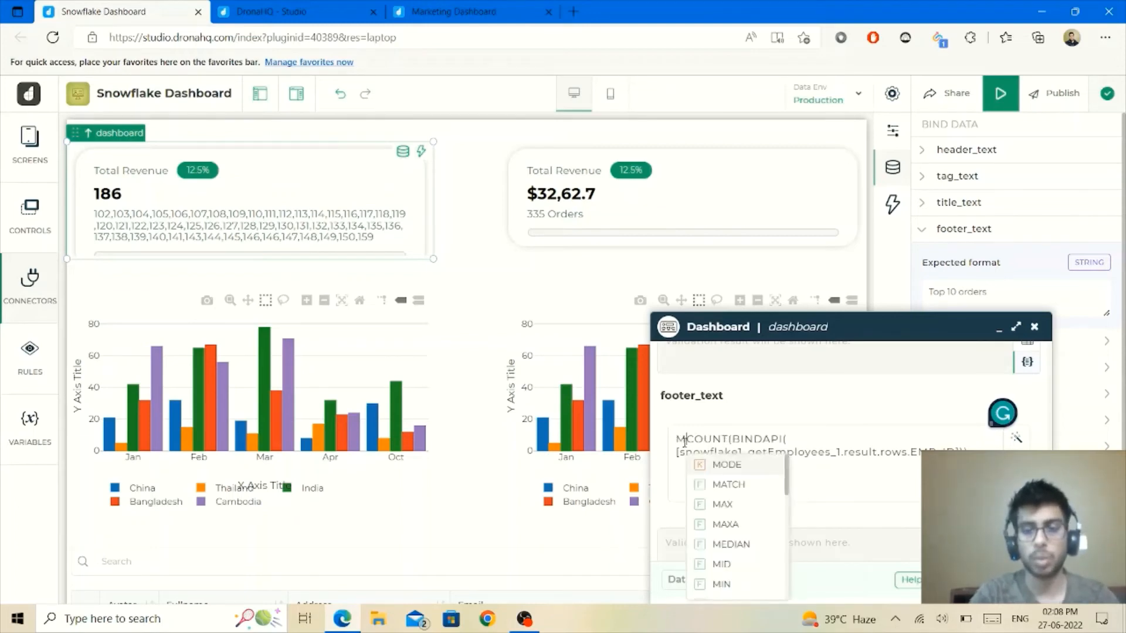
{"action": "type", "text": "MULTIPLY("}
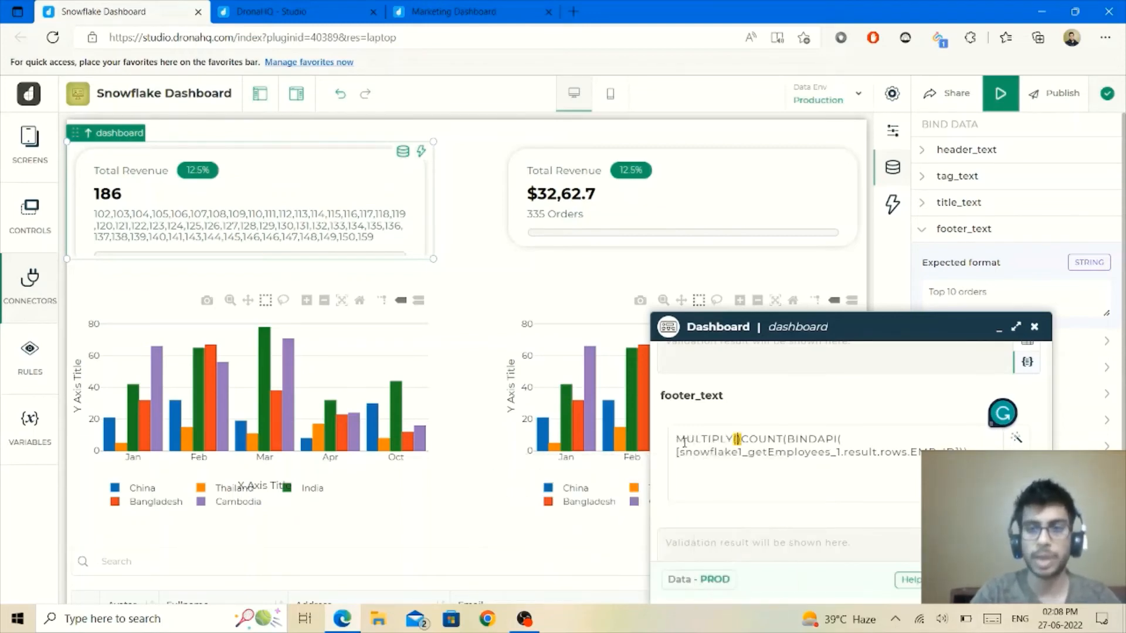
{"action": "type", "text": "4,"}
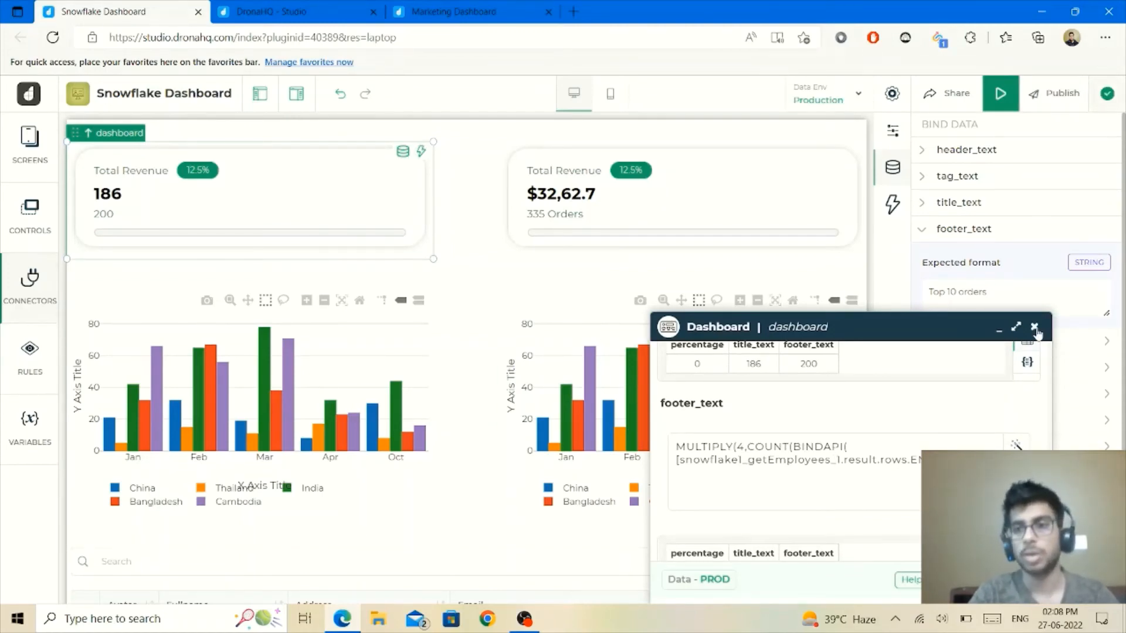
{"action": "left_click", "coordinate": [1036, 330]}
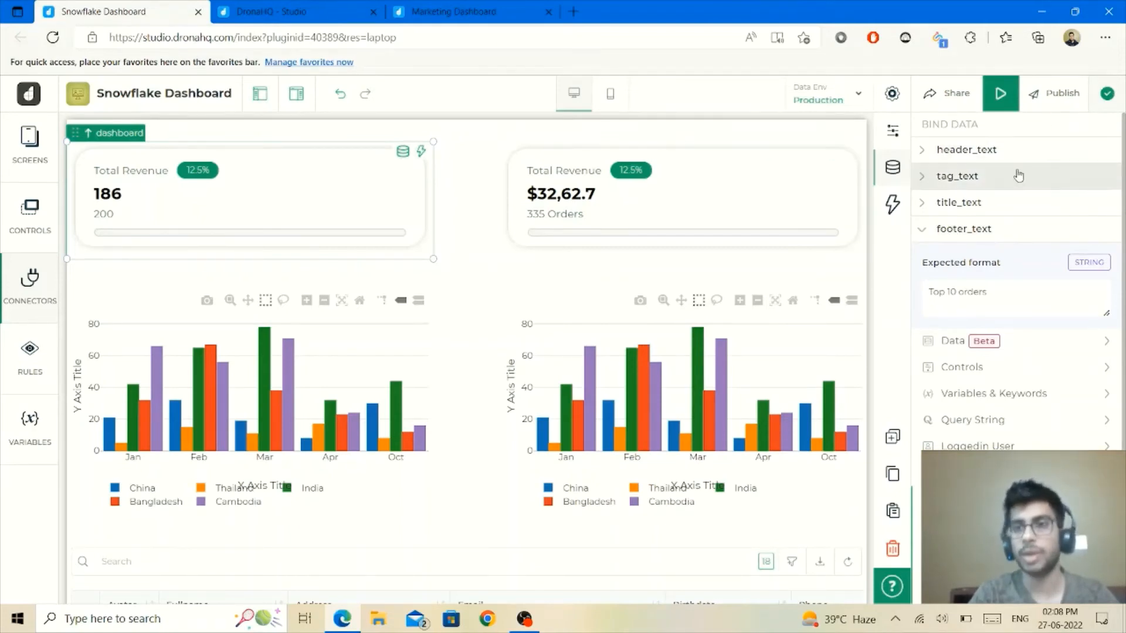
Step: Enter 'Total number of projects completed' as the first card's header text
{"action": "left_click", "coordinate": [966, 149]}
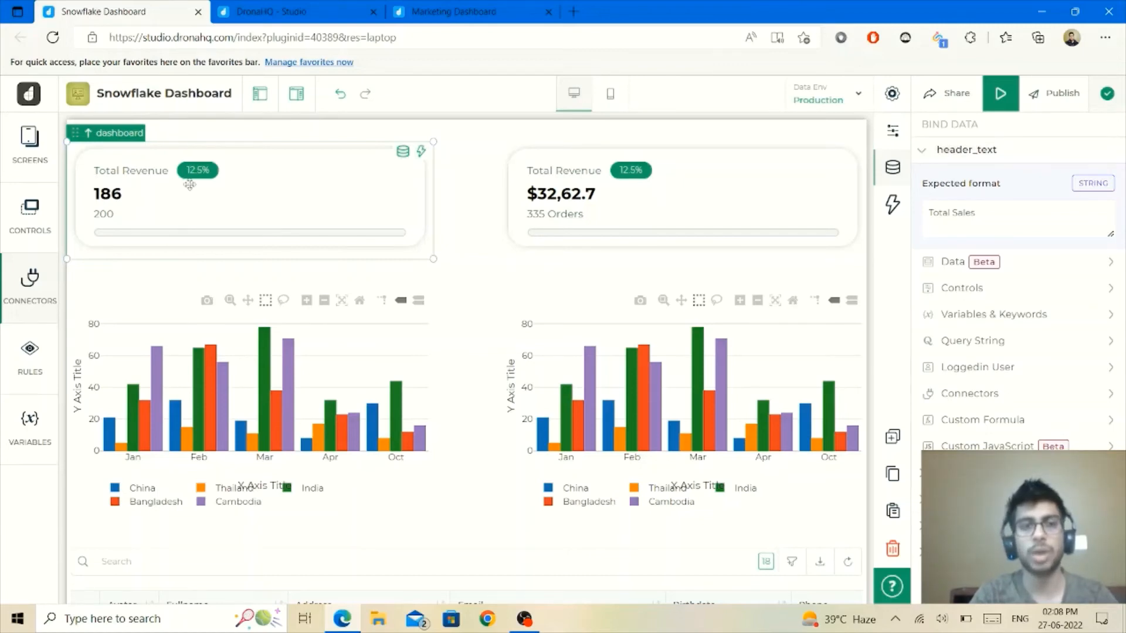
{"action": "left_click", "coordinate": [955, 261]}
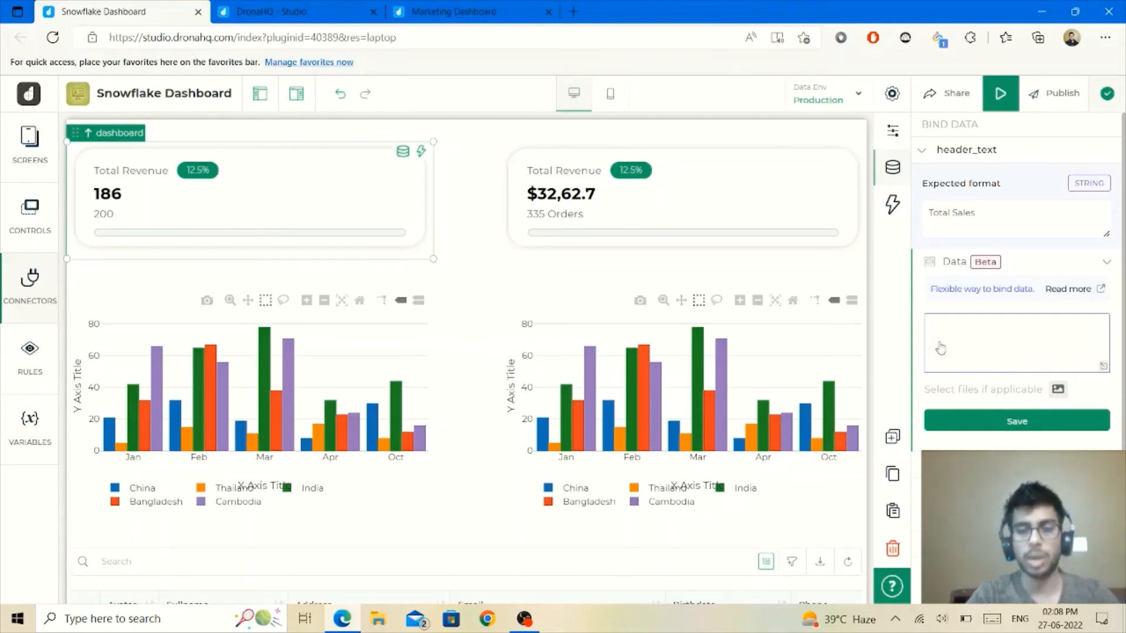
{"action": "type", "text": "Total number of"}
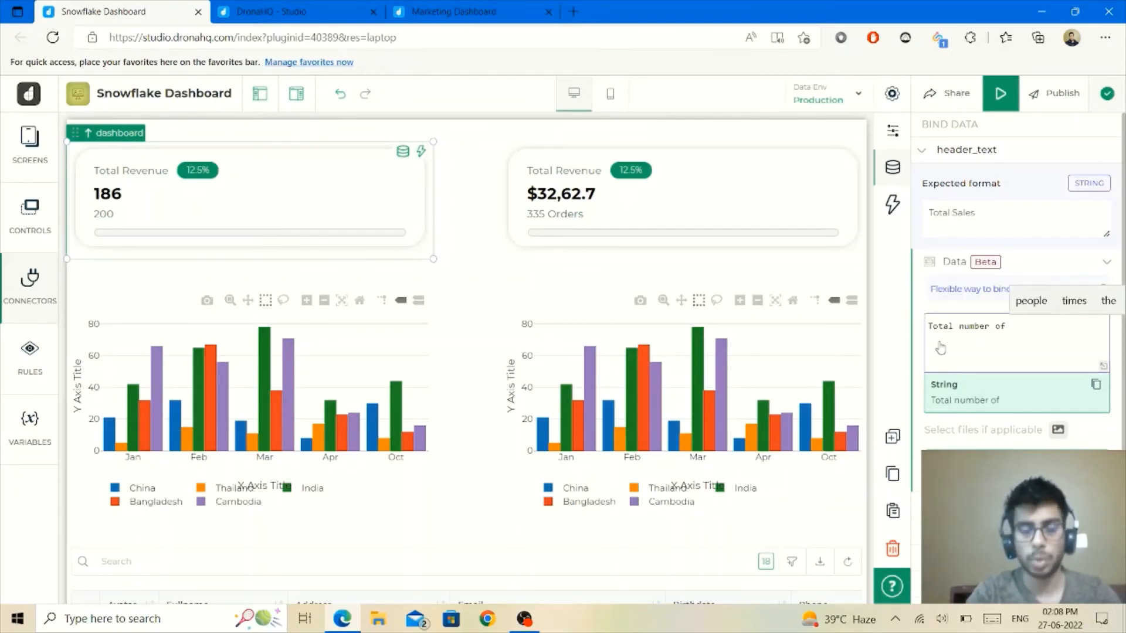
{"action": "type", "text": "projects"}
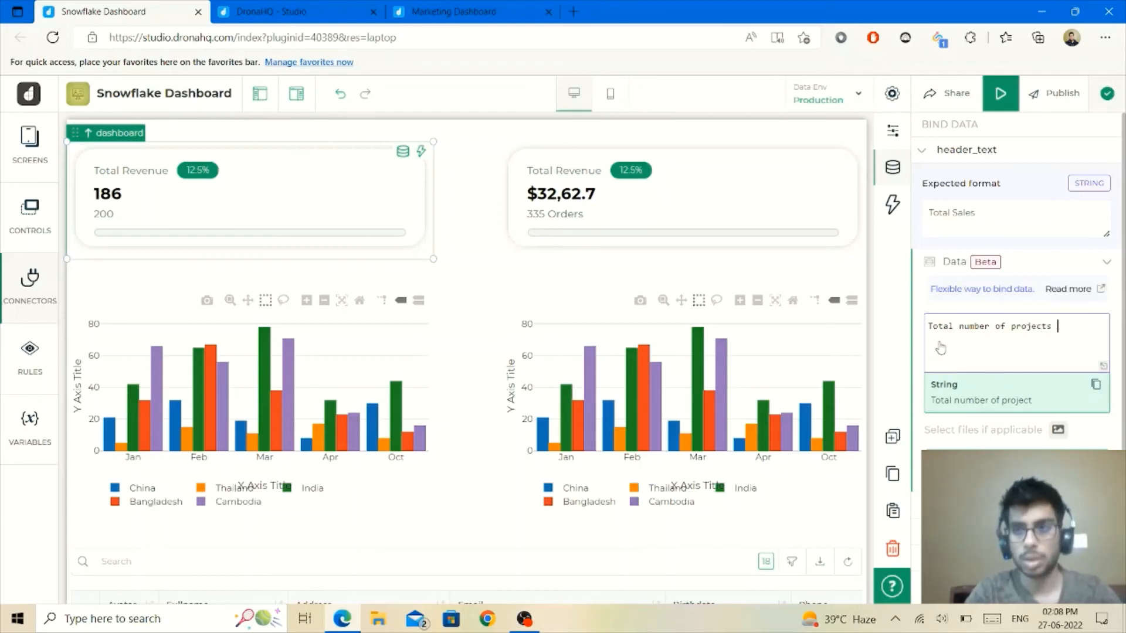
{"action": "type", "text": "completed"}
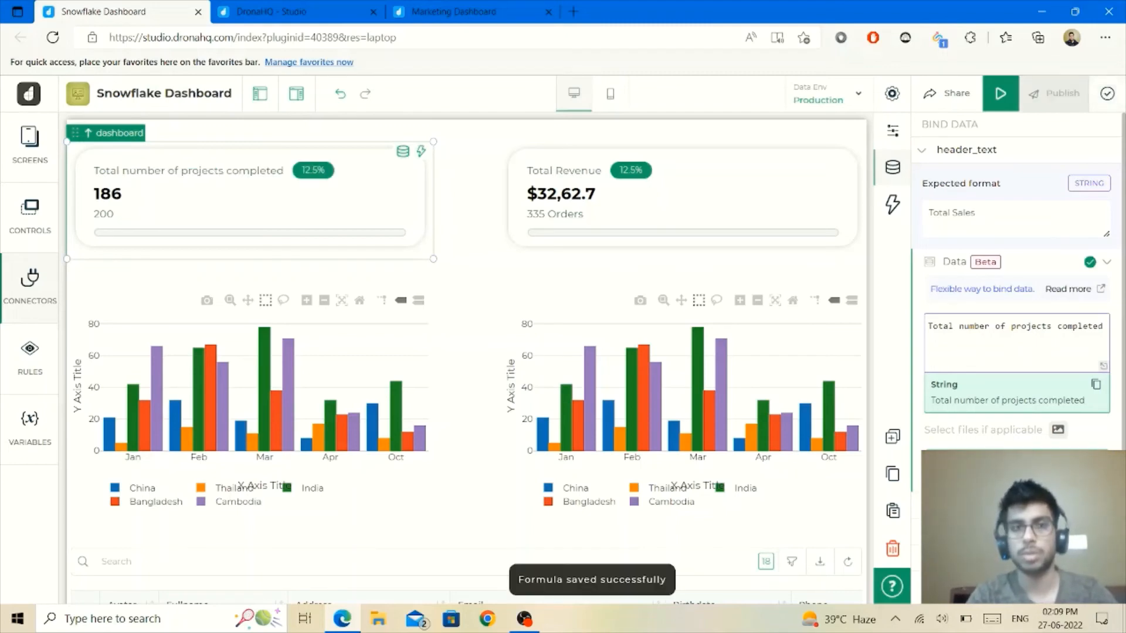
{"action": "mouse_move", "coordinate": [892, 168]}
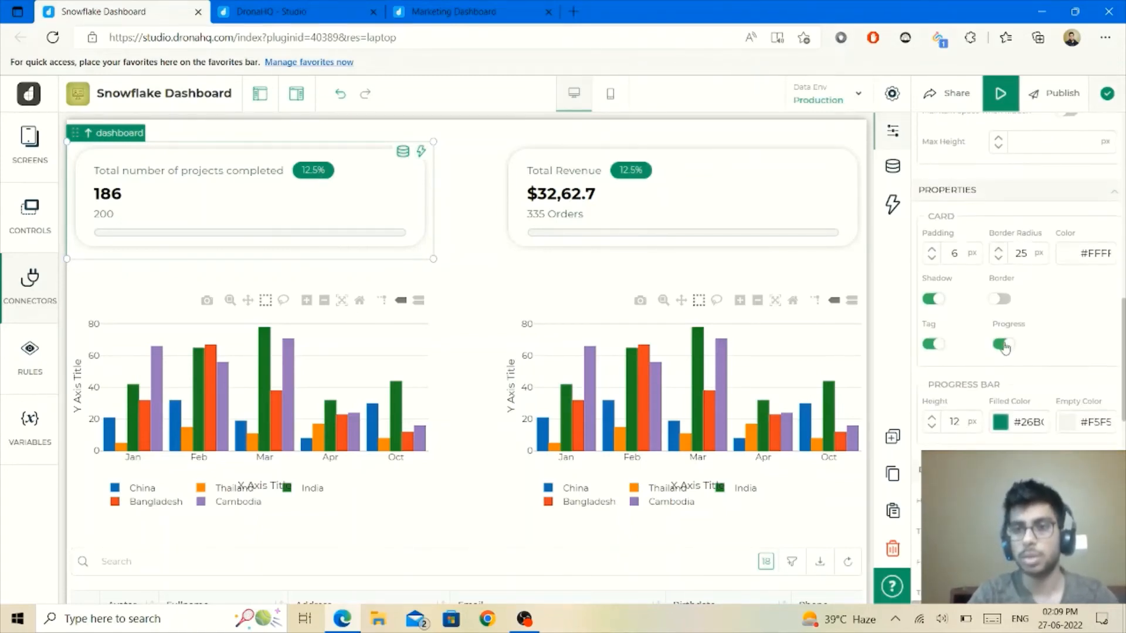
Step: Hide the first card's progress bar and go back to its data bindings
{"action": "left_click", "coordinate": [1001, 344]}
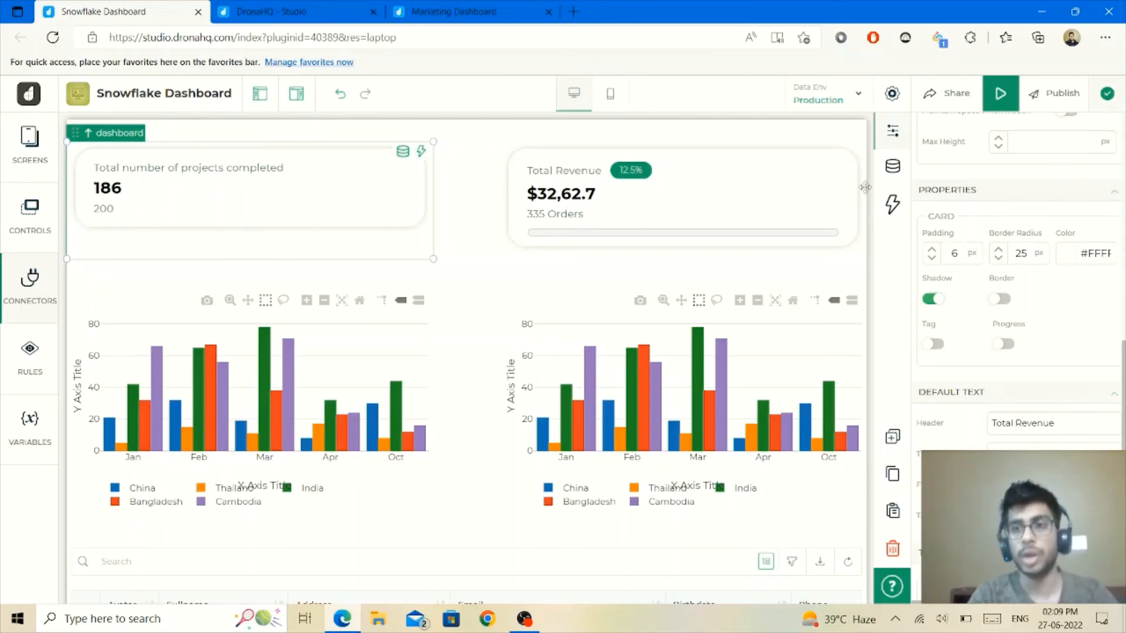
{"action": "left_click", "coordinate": [892, 166]}
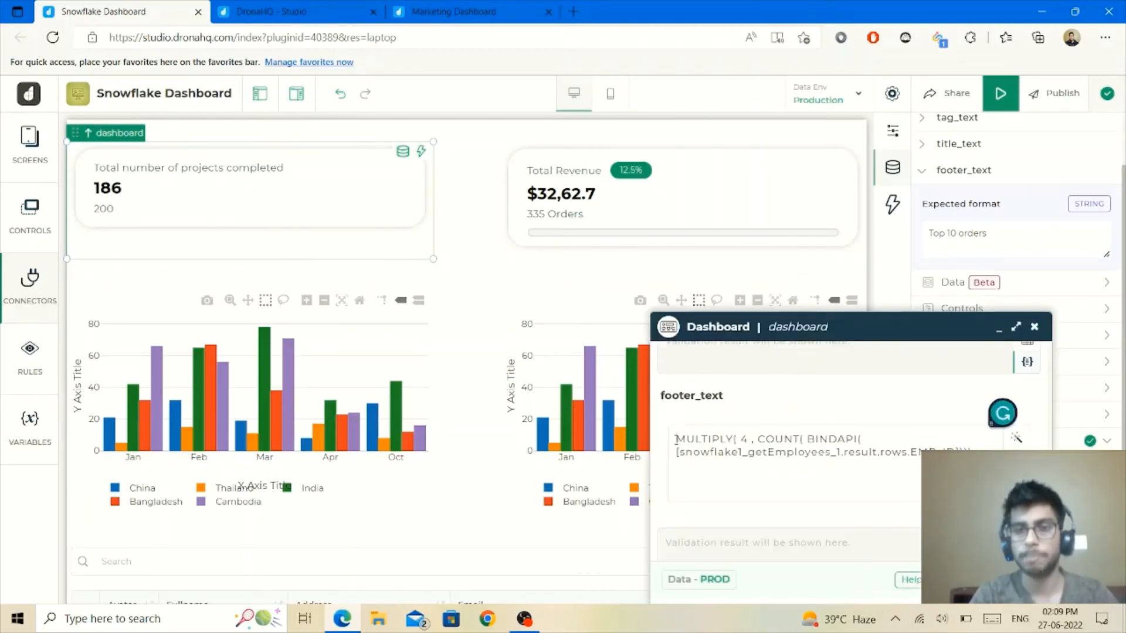
Step: Finish the footer_text edit to read 'Out of 200' and scroll down to the revenue card and charts
{"action": "type", "text": "C"}
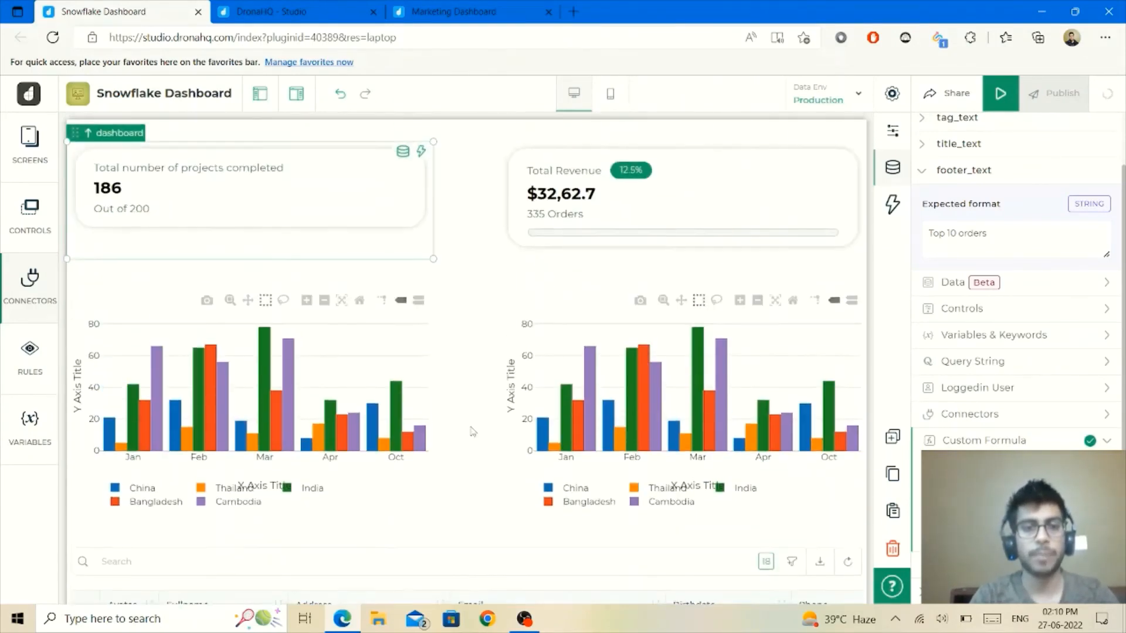
{"action": "scroll", "scroll_direction": "down", "scroll_amount": 3}
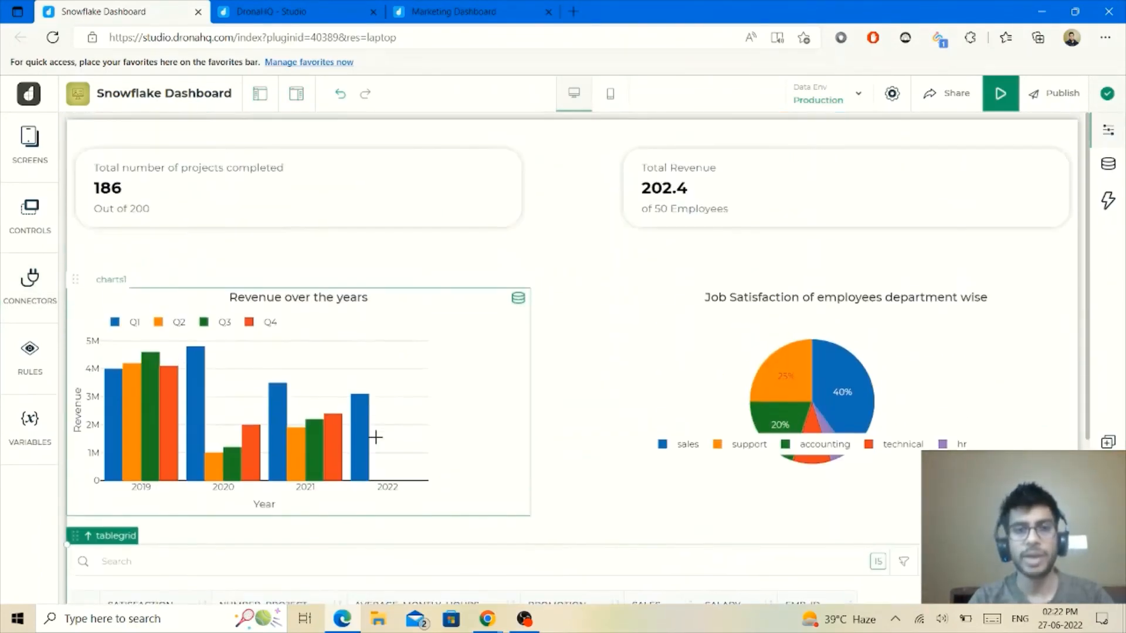
{"action": "scroll", "scroll_direction": "down", "scroll_amount": 3}
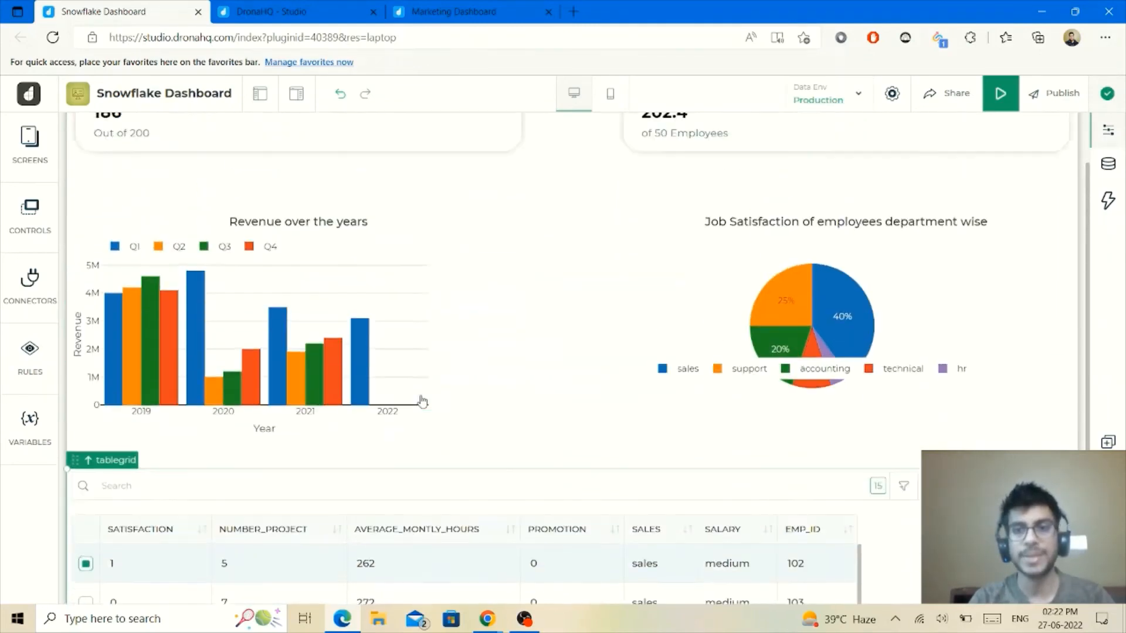
{"action": "scroll", "scroll_direction": "down", "scroll_amount": 3}
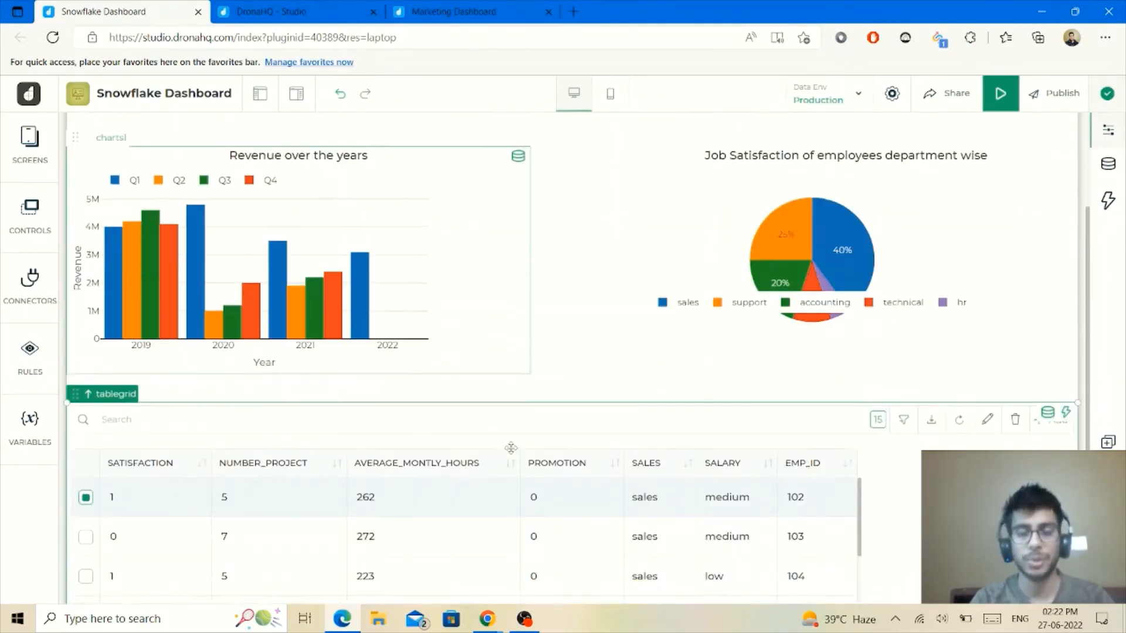
{"action": "scroll", "scroll_direction": "down", "scroll_amount": 3}
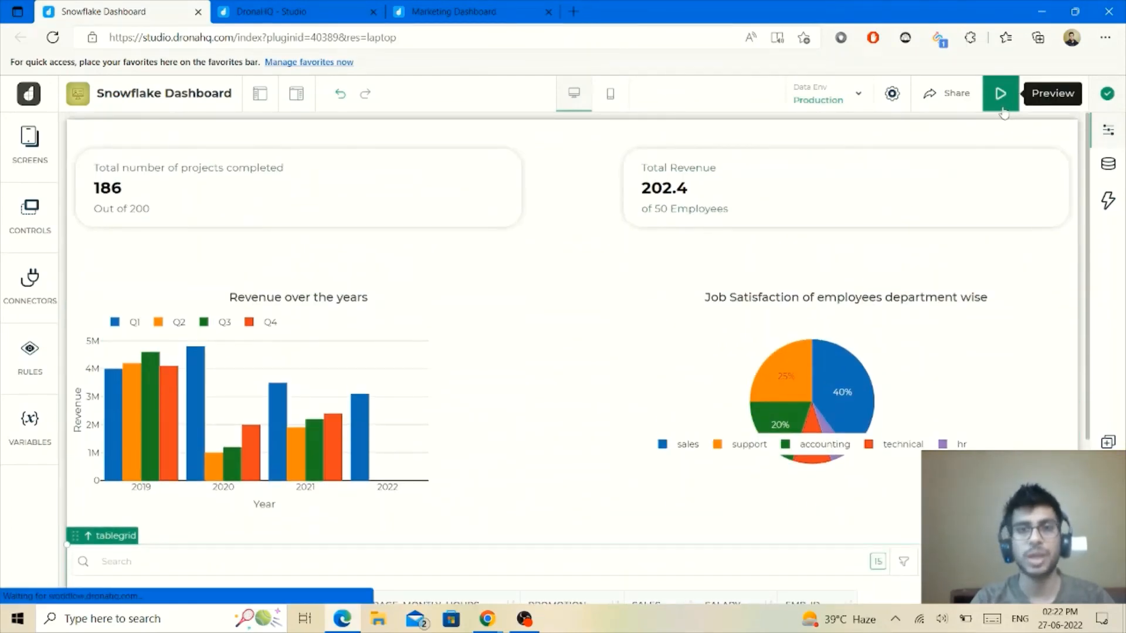
Step: Run the Snowflake Dashboard in preview, scroll through the employee table and refresh its data
{"action": "left_click", "coordinate": [998, 93]}
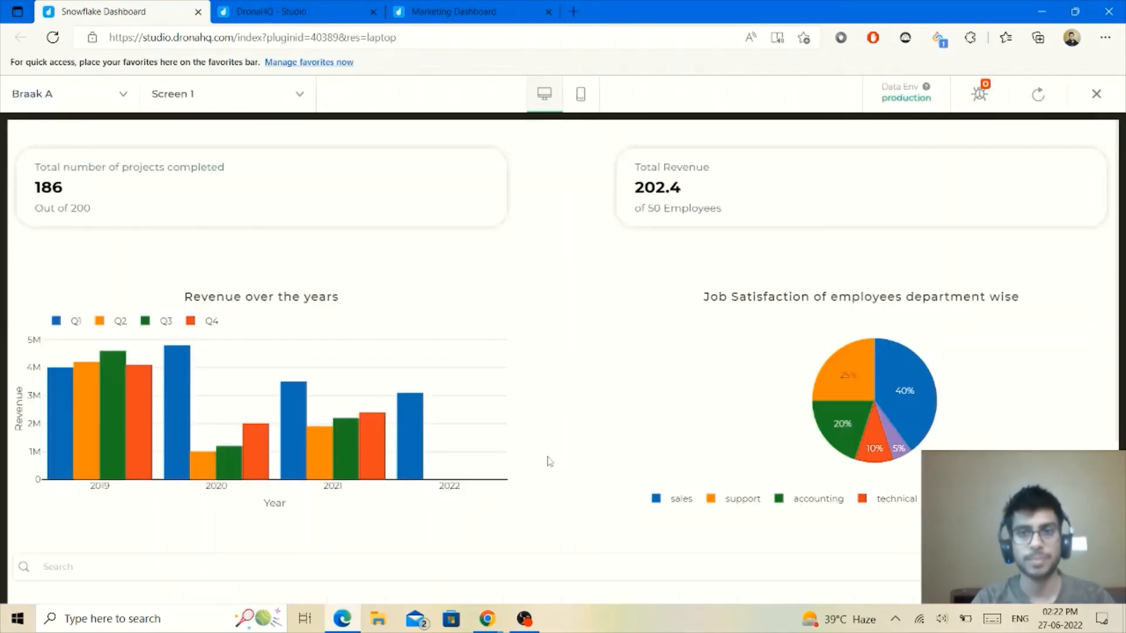
{"action": "scroll", "scroll_direction": "down", "scroll_amount": 3}
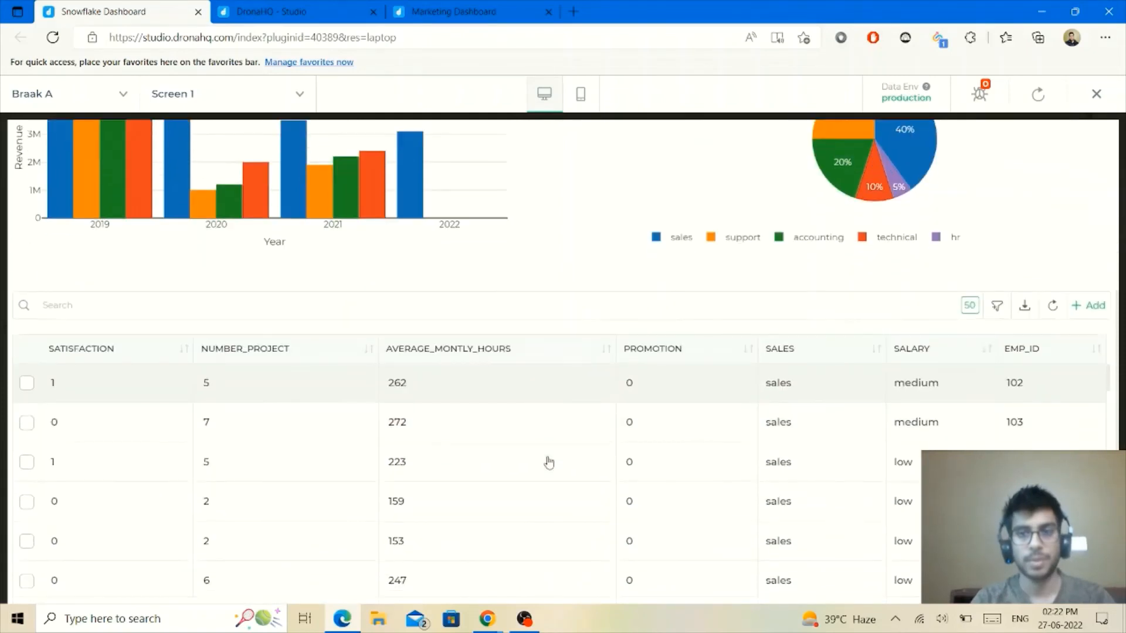
{"action": "scroll", "scroll_direction": "down", "scroll_amount": 3}
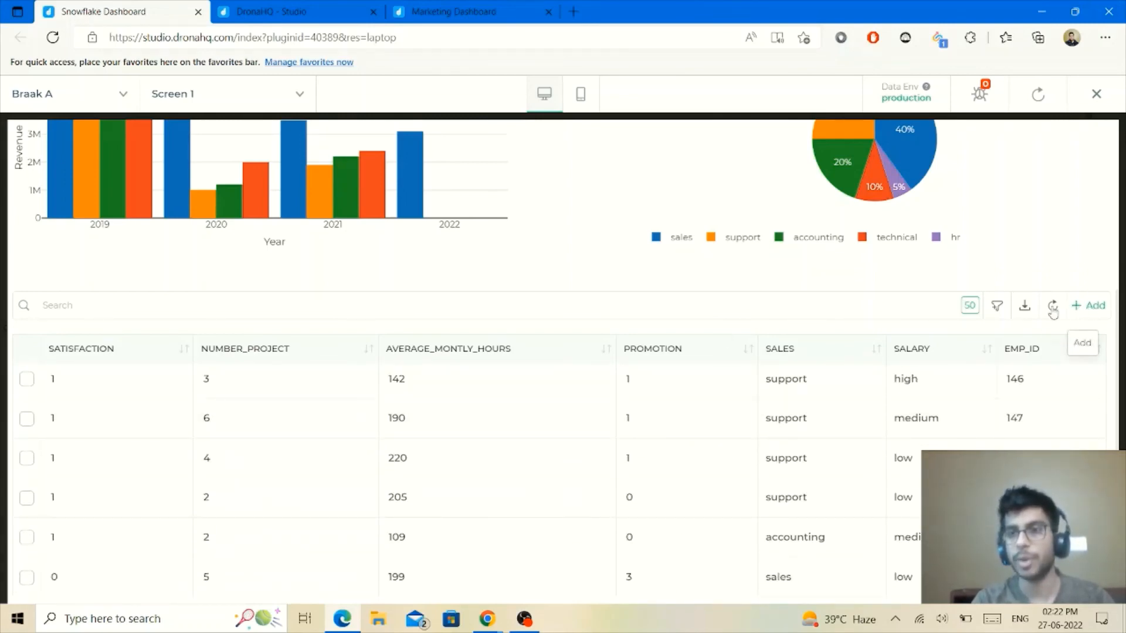
{"action": "mouse_move", "coordinate": [1052, 306]}
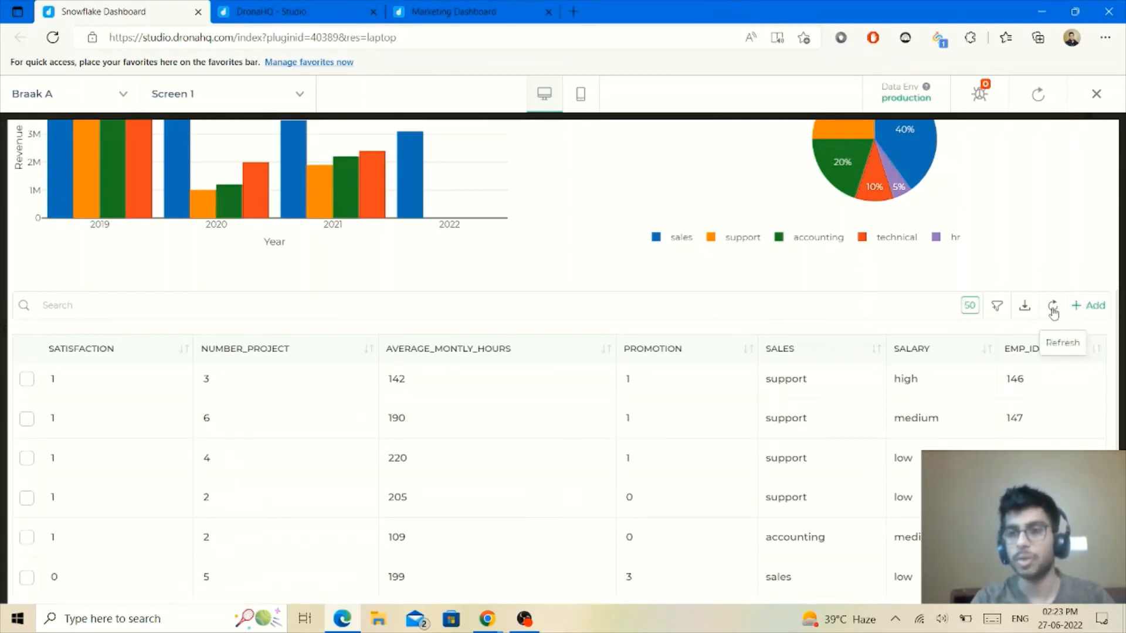
{"action": "left_click", "coordinate": [1052, 305]}
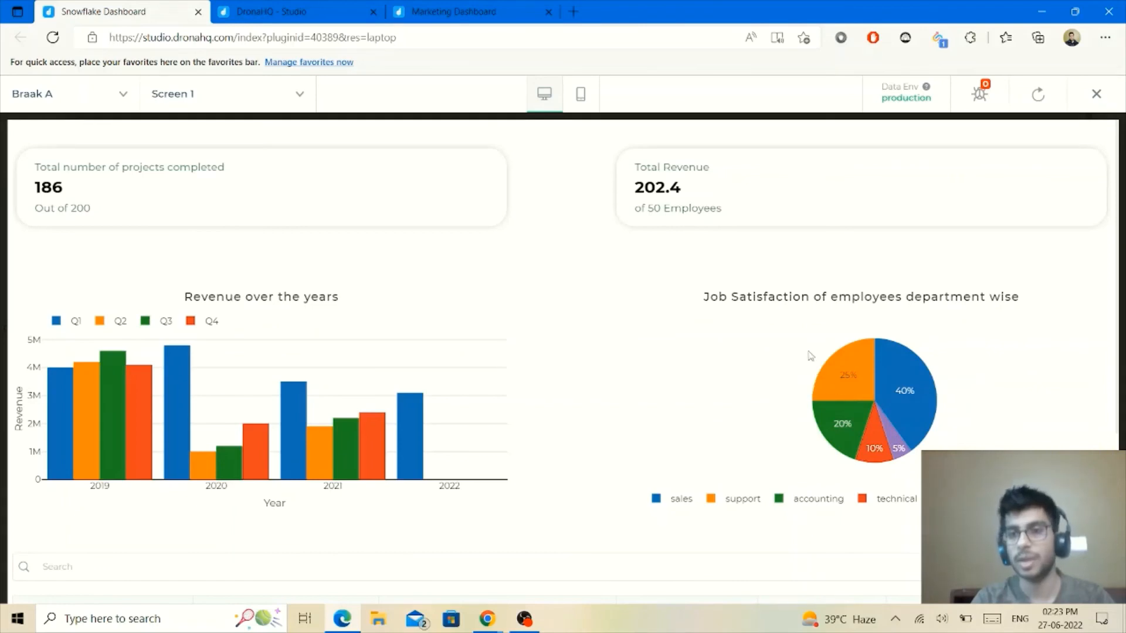
{"action": "mouse_move", "coordinate": [882, 401]}
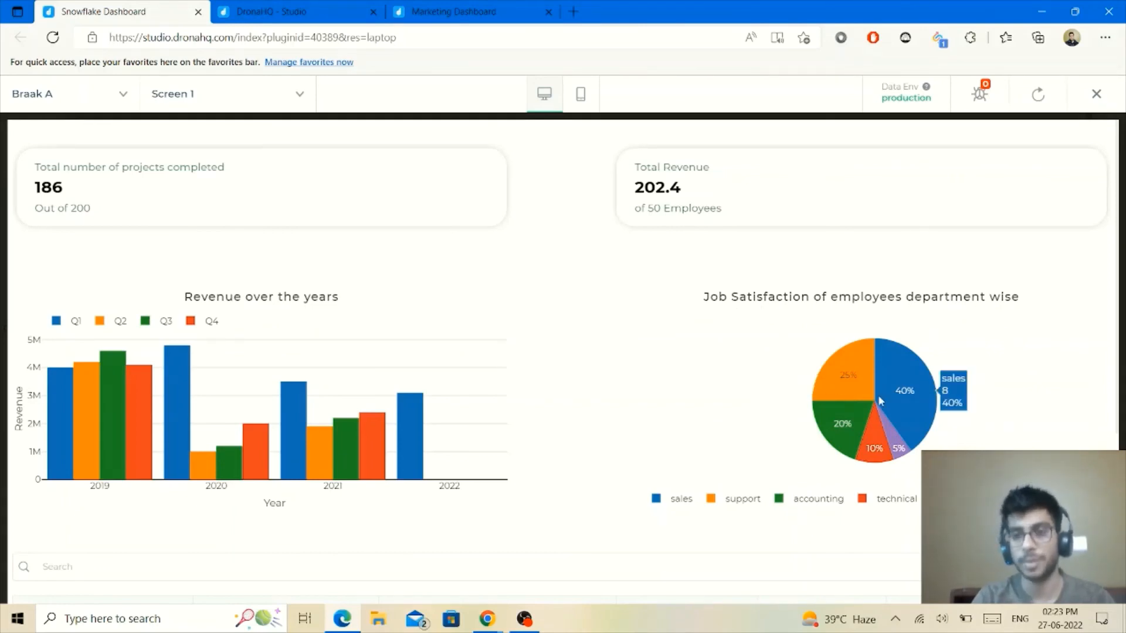
{"action": "mouse_move", "coordinate": [720, 508]}
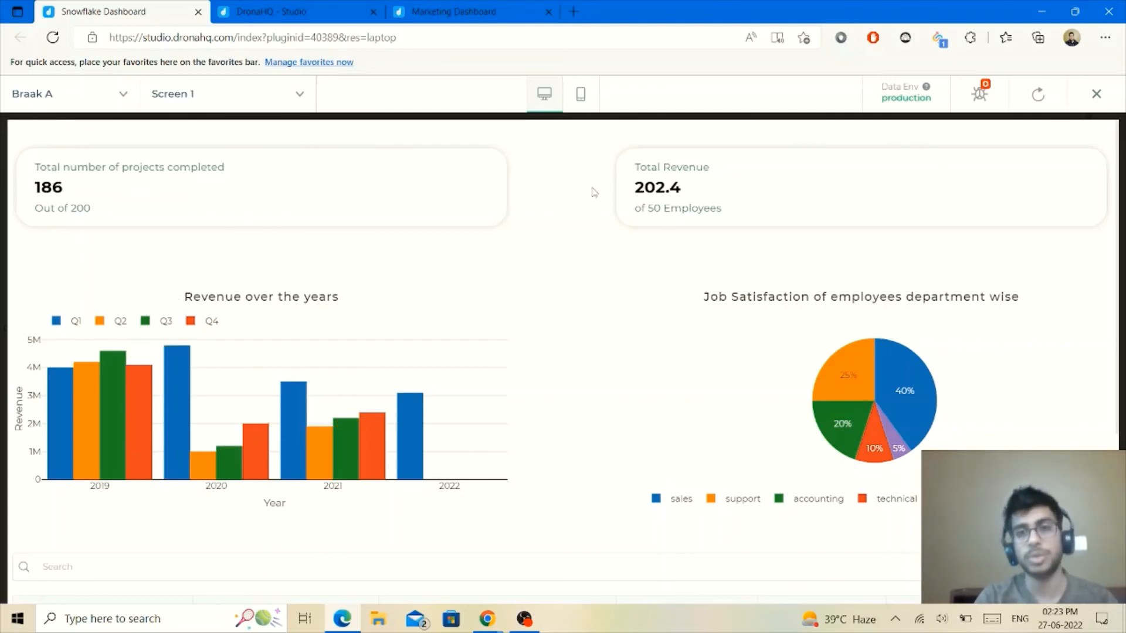
{"action": "mouse_move", "coordinate": [867, 311]}
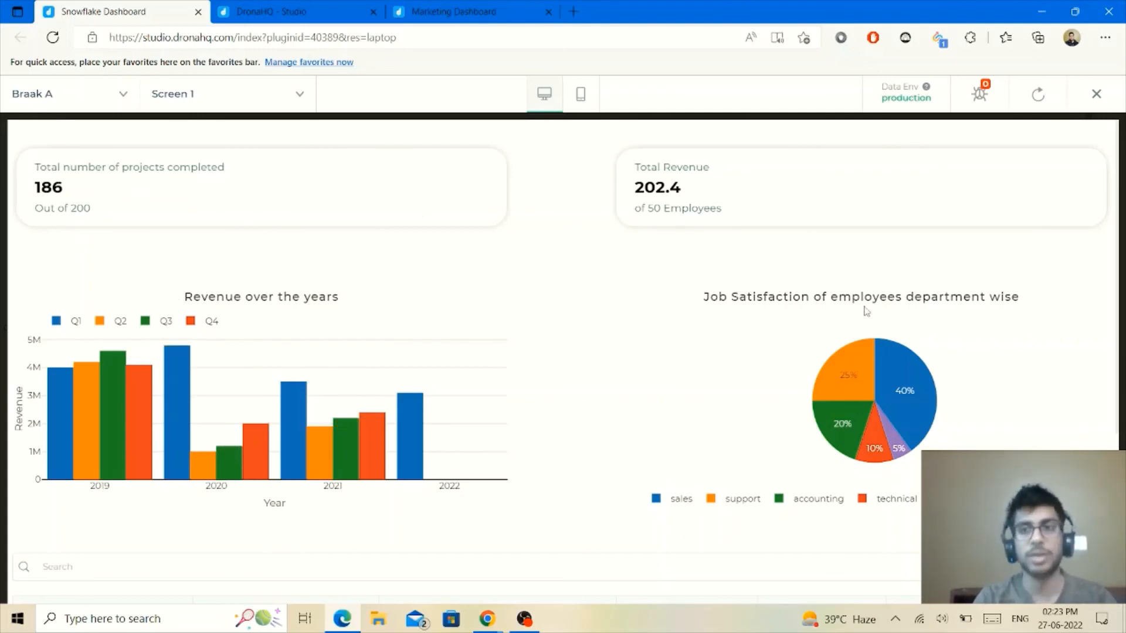
{"action": "mouse_move", "coordinate": [591, 496]}
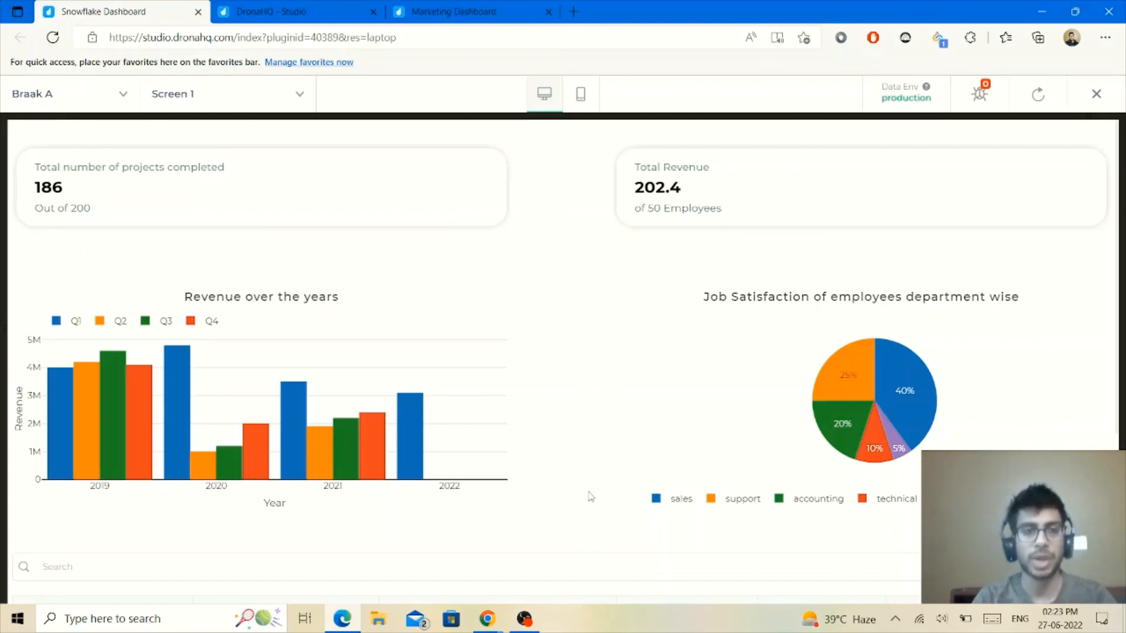
{"action": "mouse_move", "coordinate": [575, 588]}
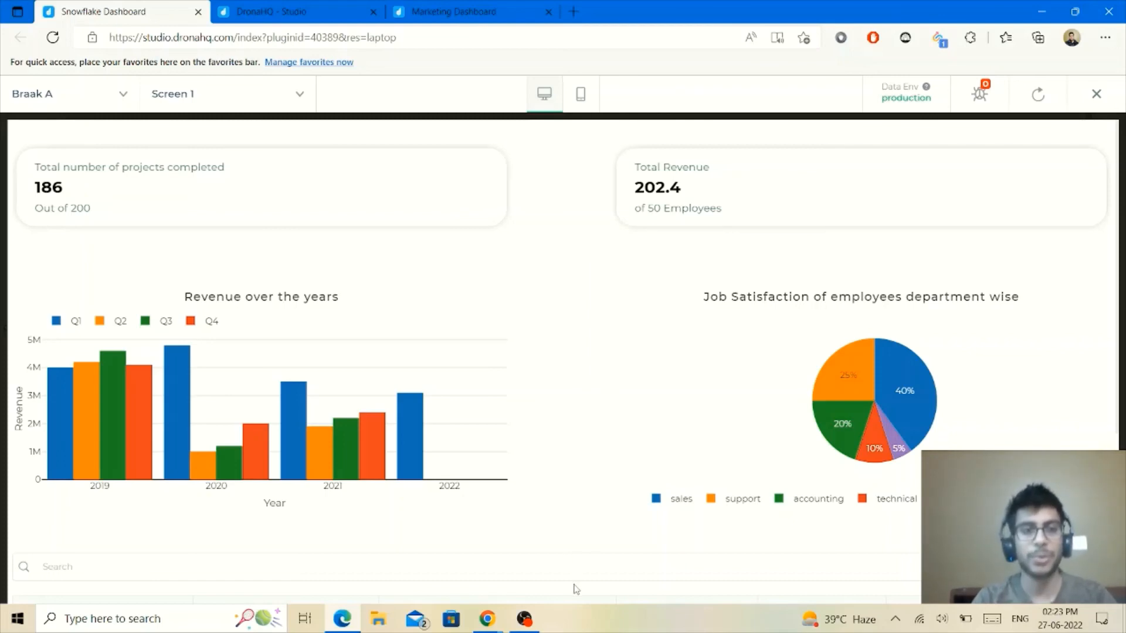